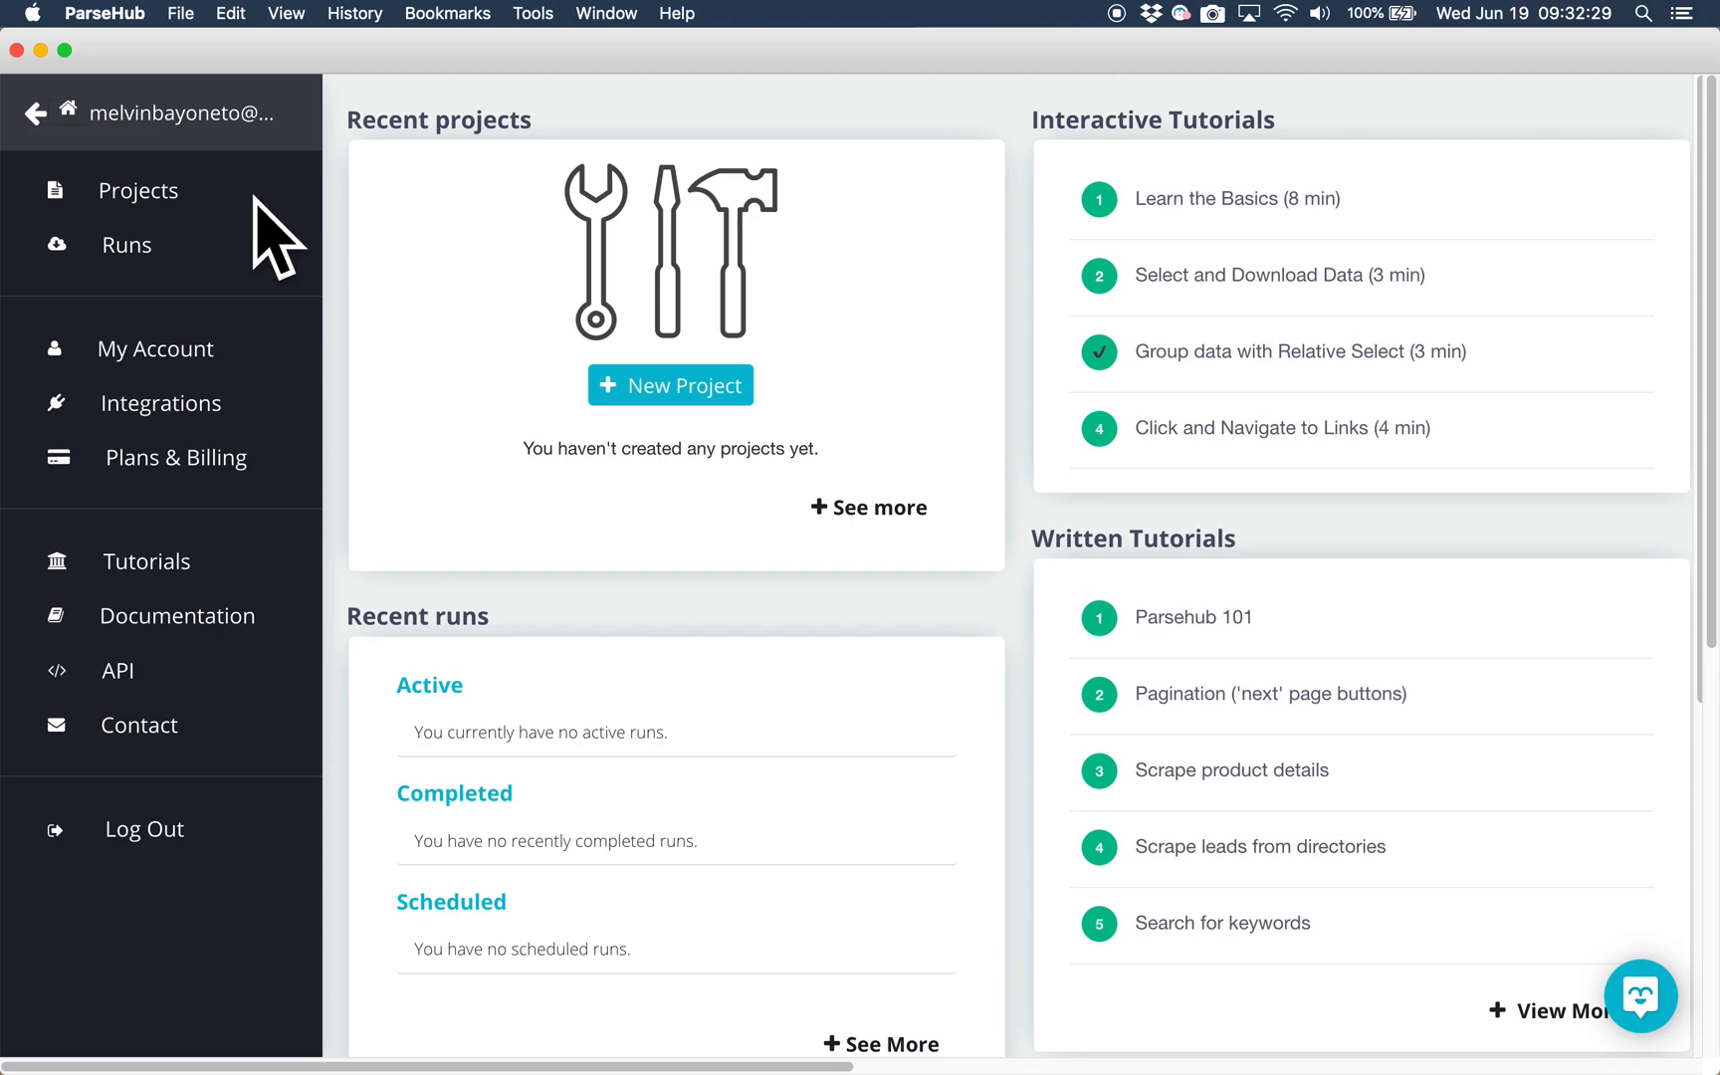
{"action": "mouse_move", "coordinate": [240, 269]}
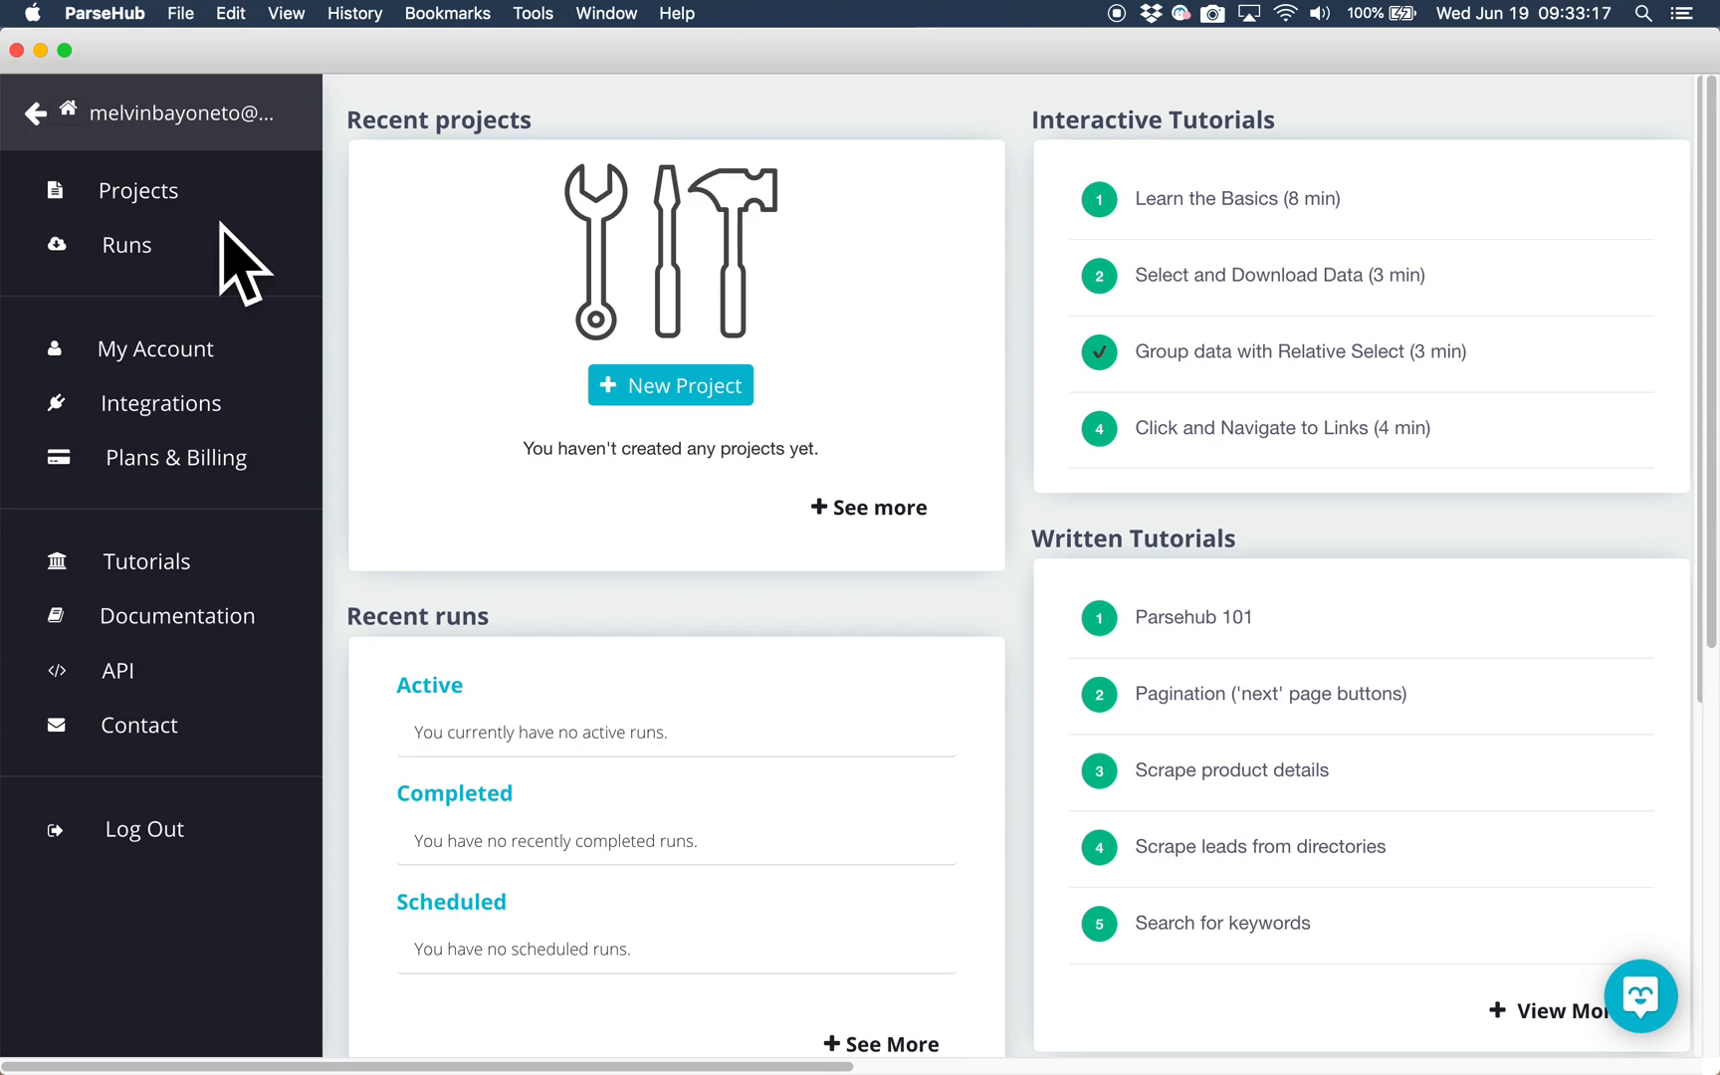
{"action": "mouse_move", "coordinate": [576, 432]}
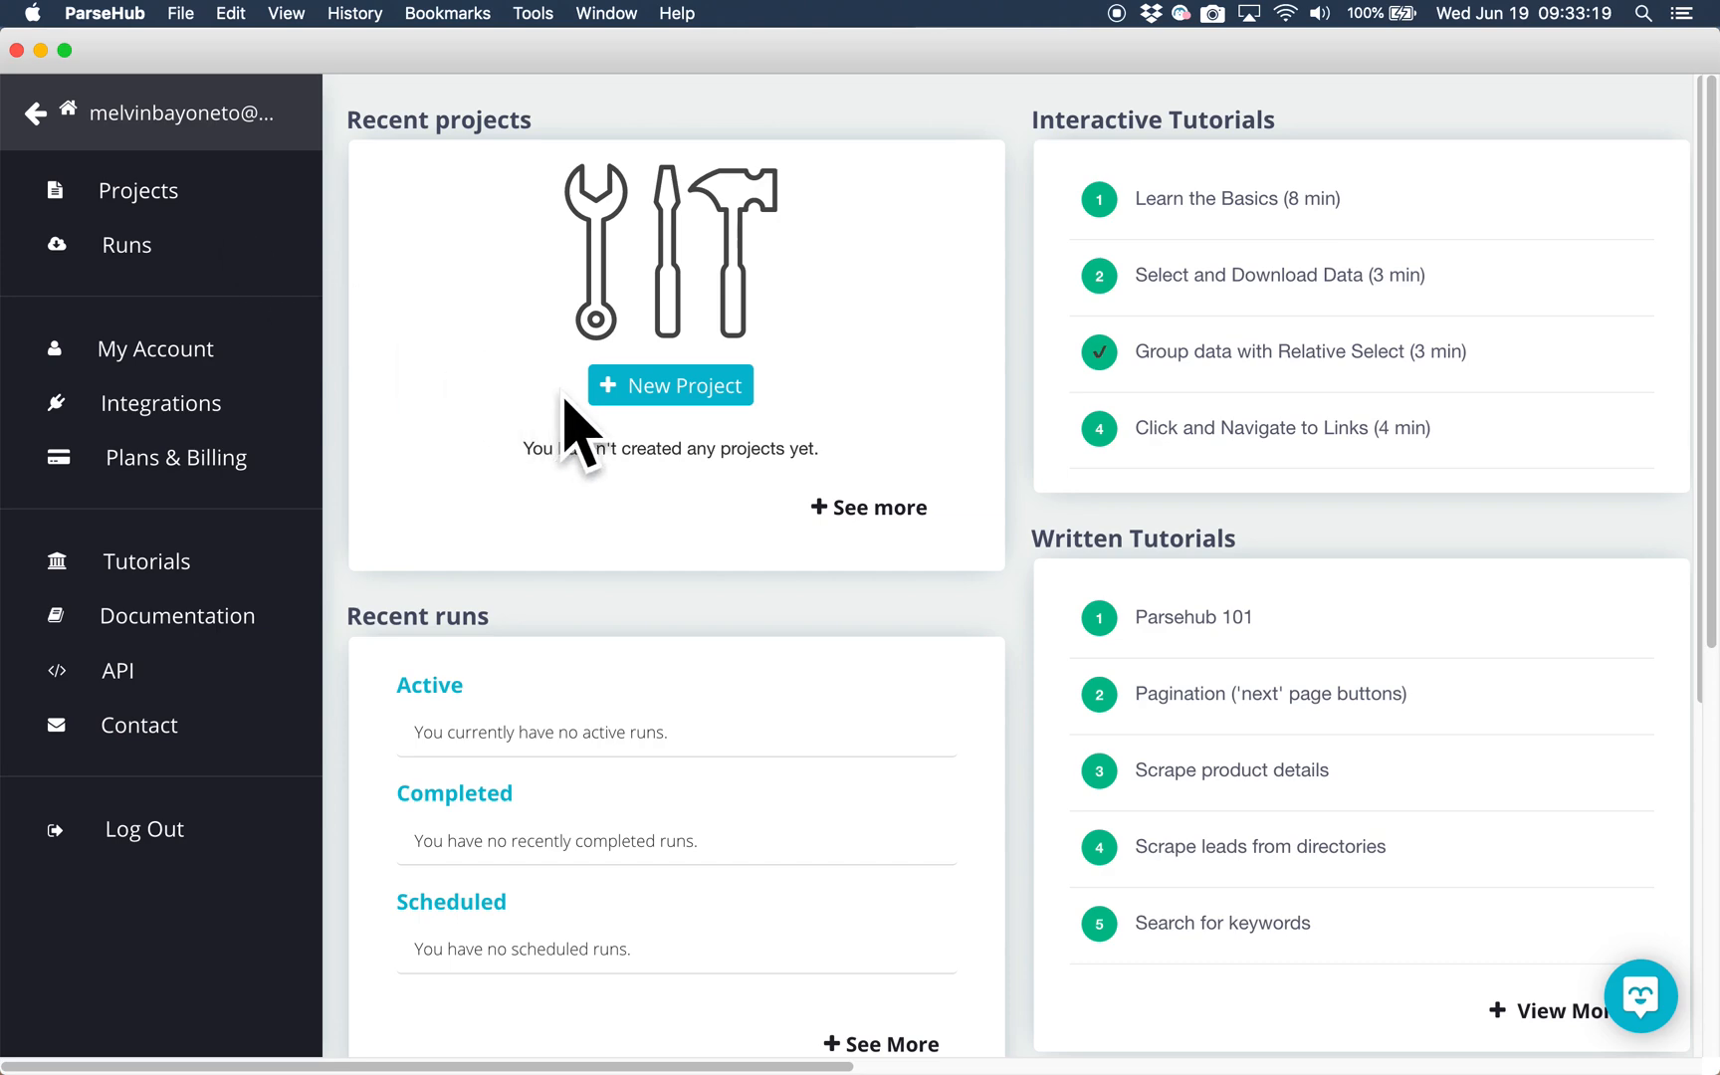
Step: Create a new project on the Yelp search URL for restaurants in Toronto, ON
{"action": "left_click", "coordinate": [669, 386]}
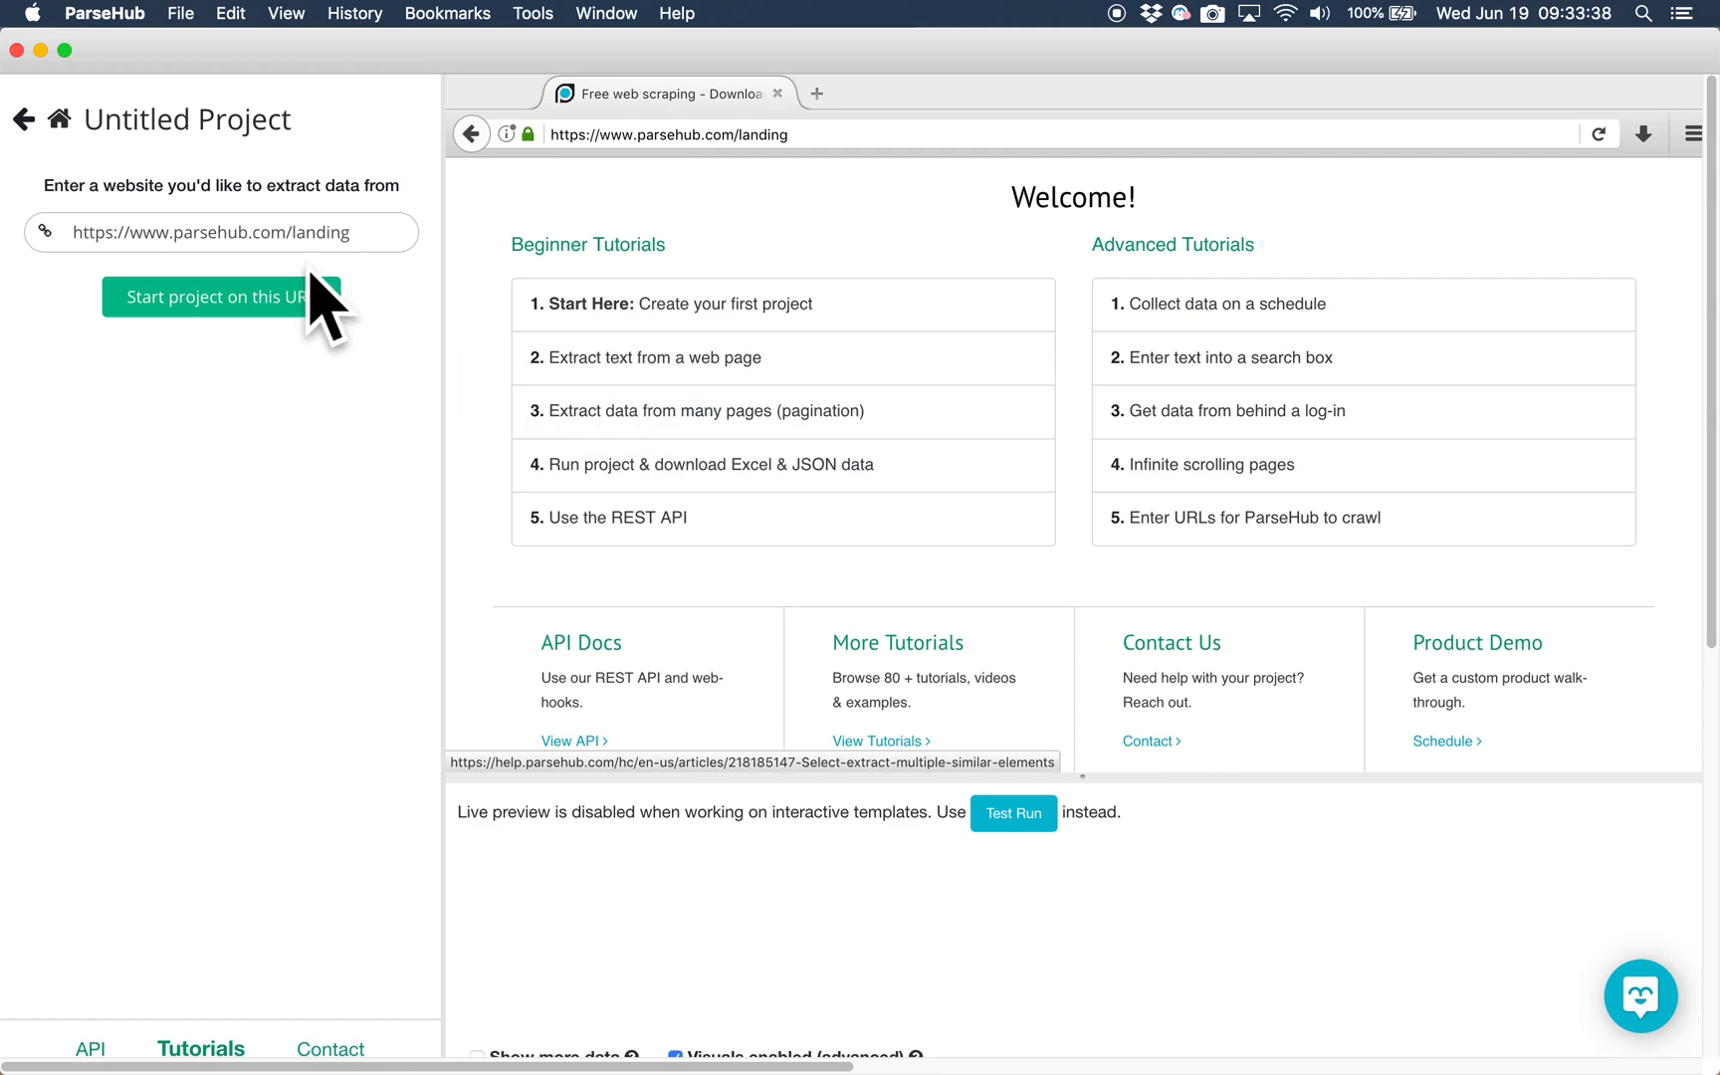
{"action": "type", "text": "?cflt=restaurants&find_loc=Toronto%2C+ON"}
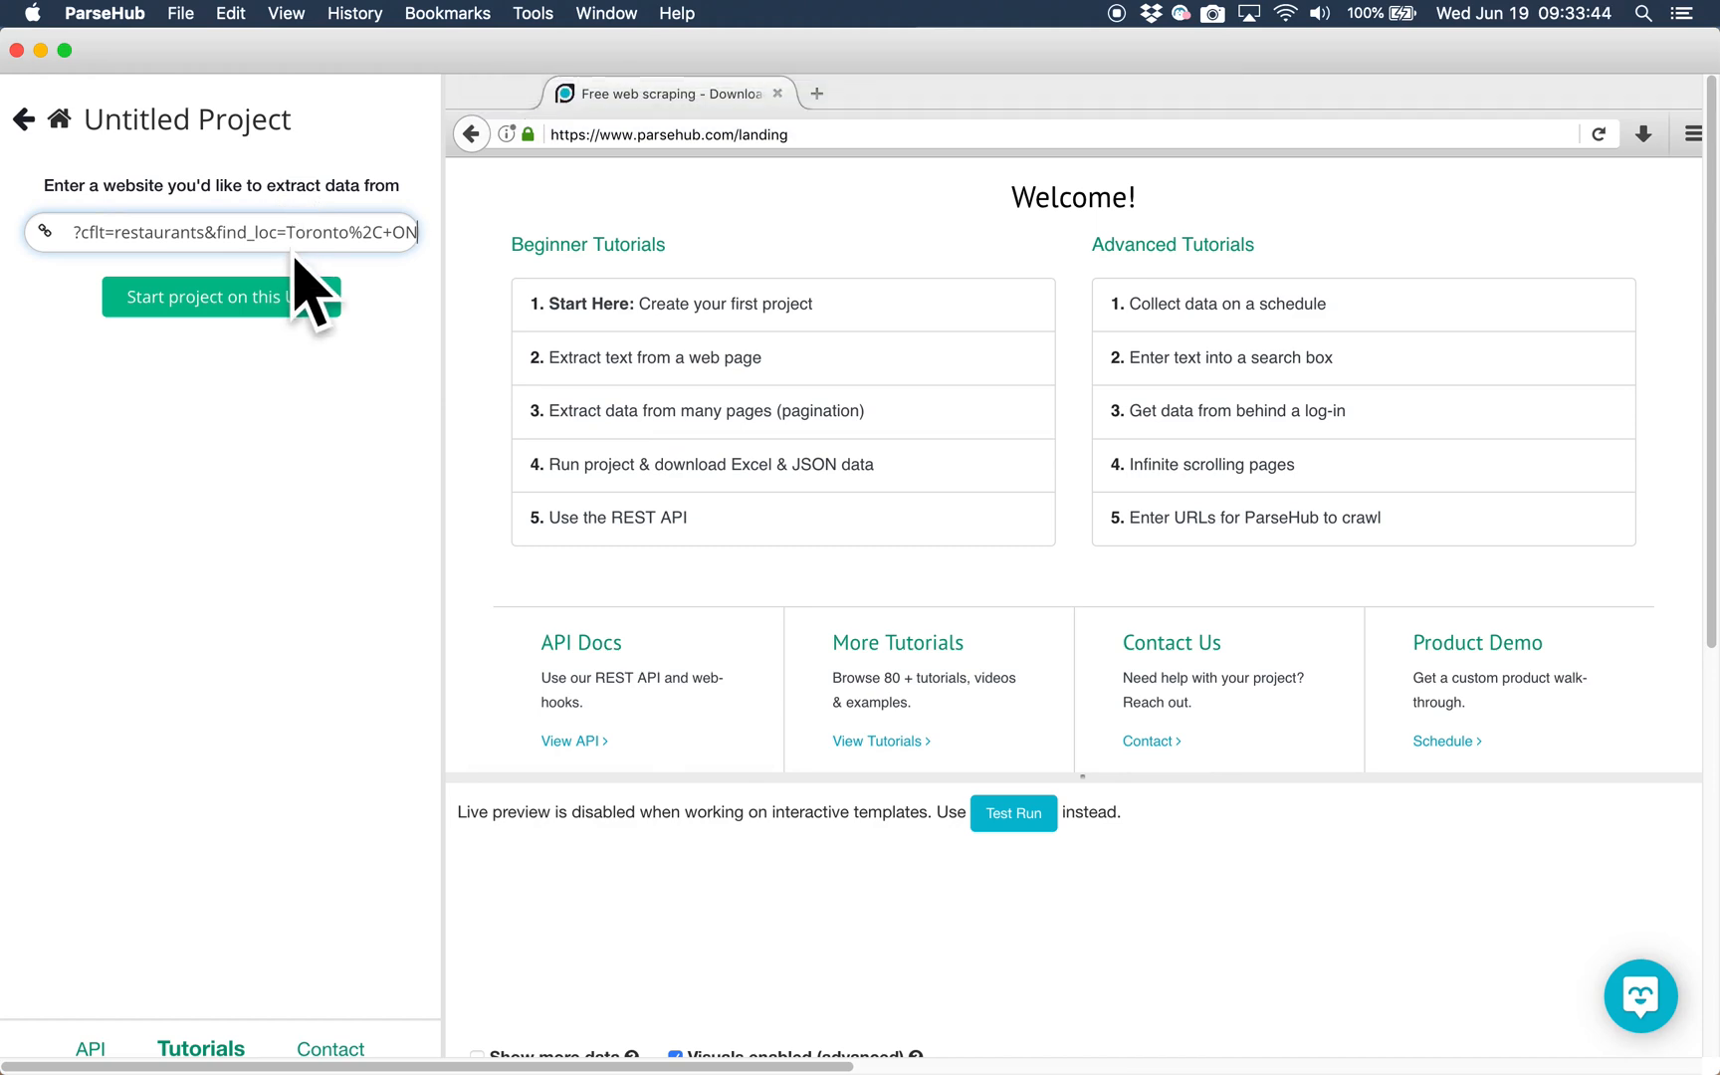
{"action": "left_click", "coordinate": [221, 296]}
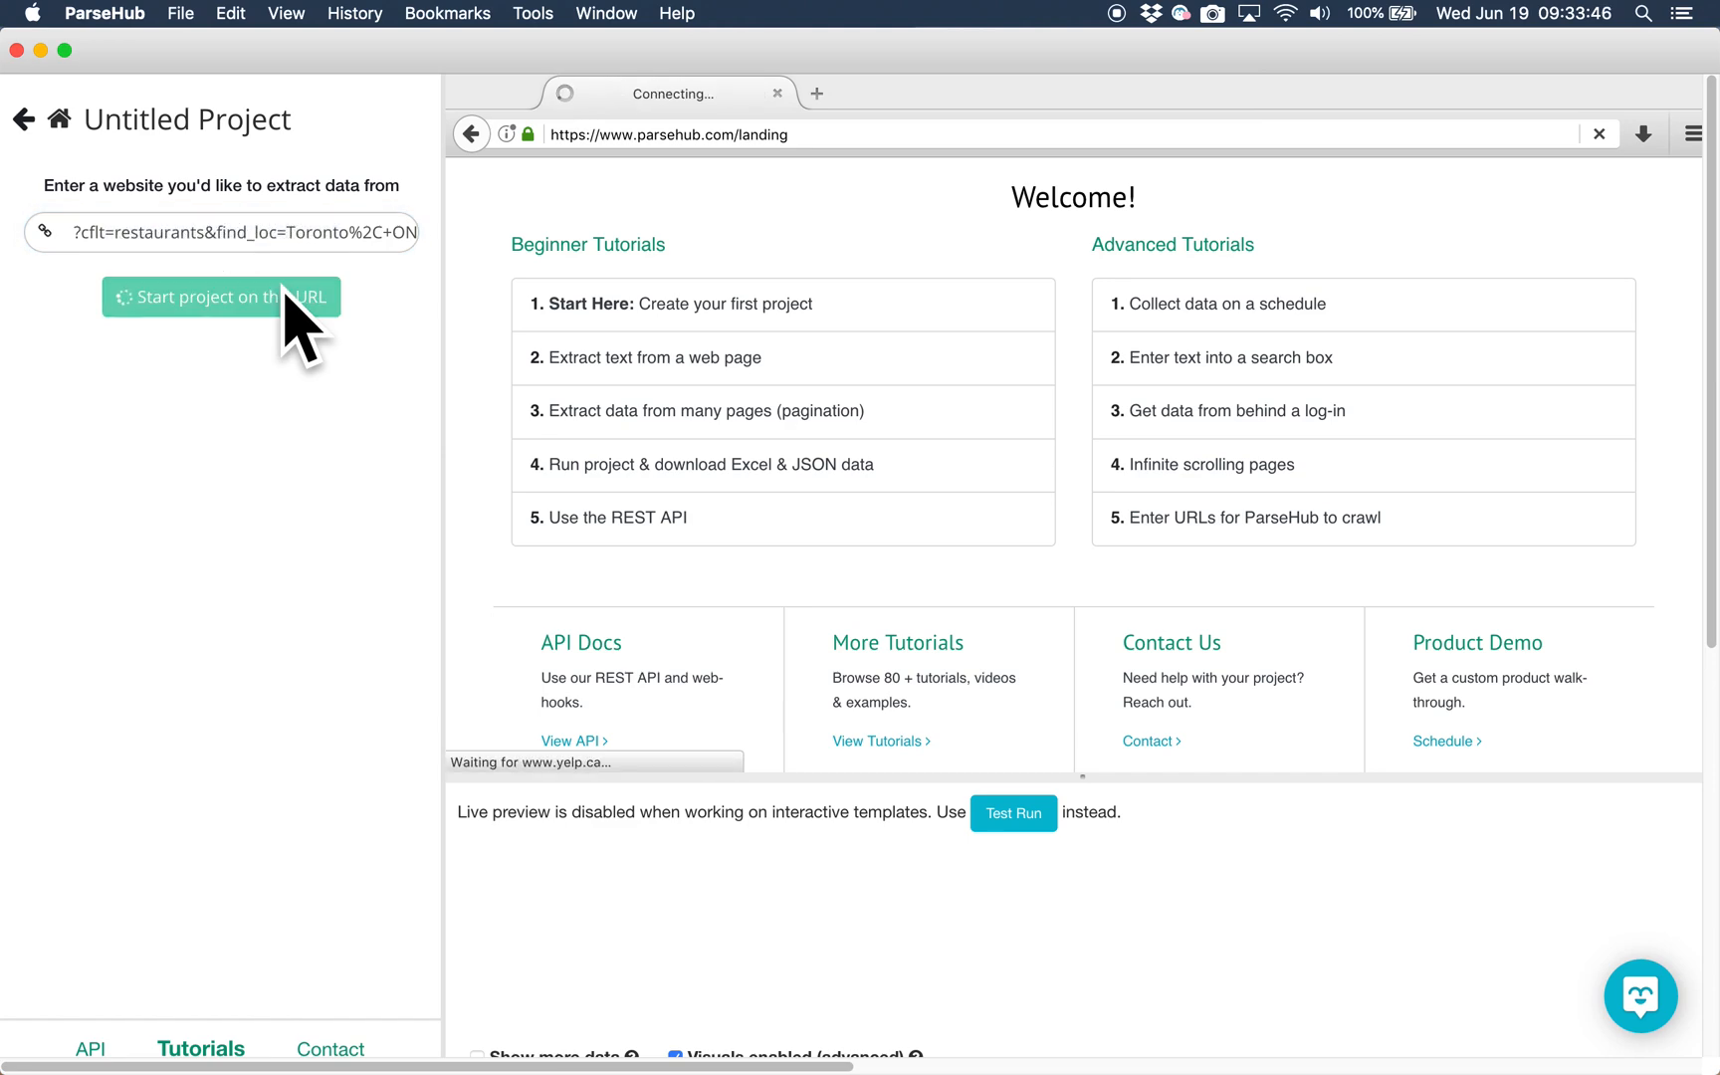
{"action": "left_click", "coordinate": [221, 297]}
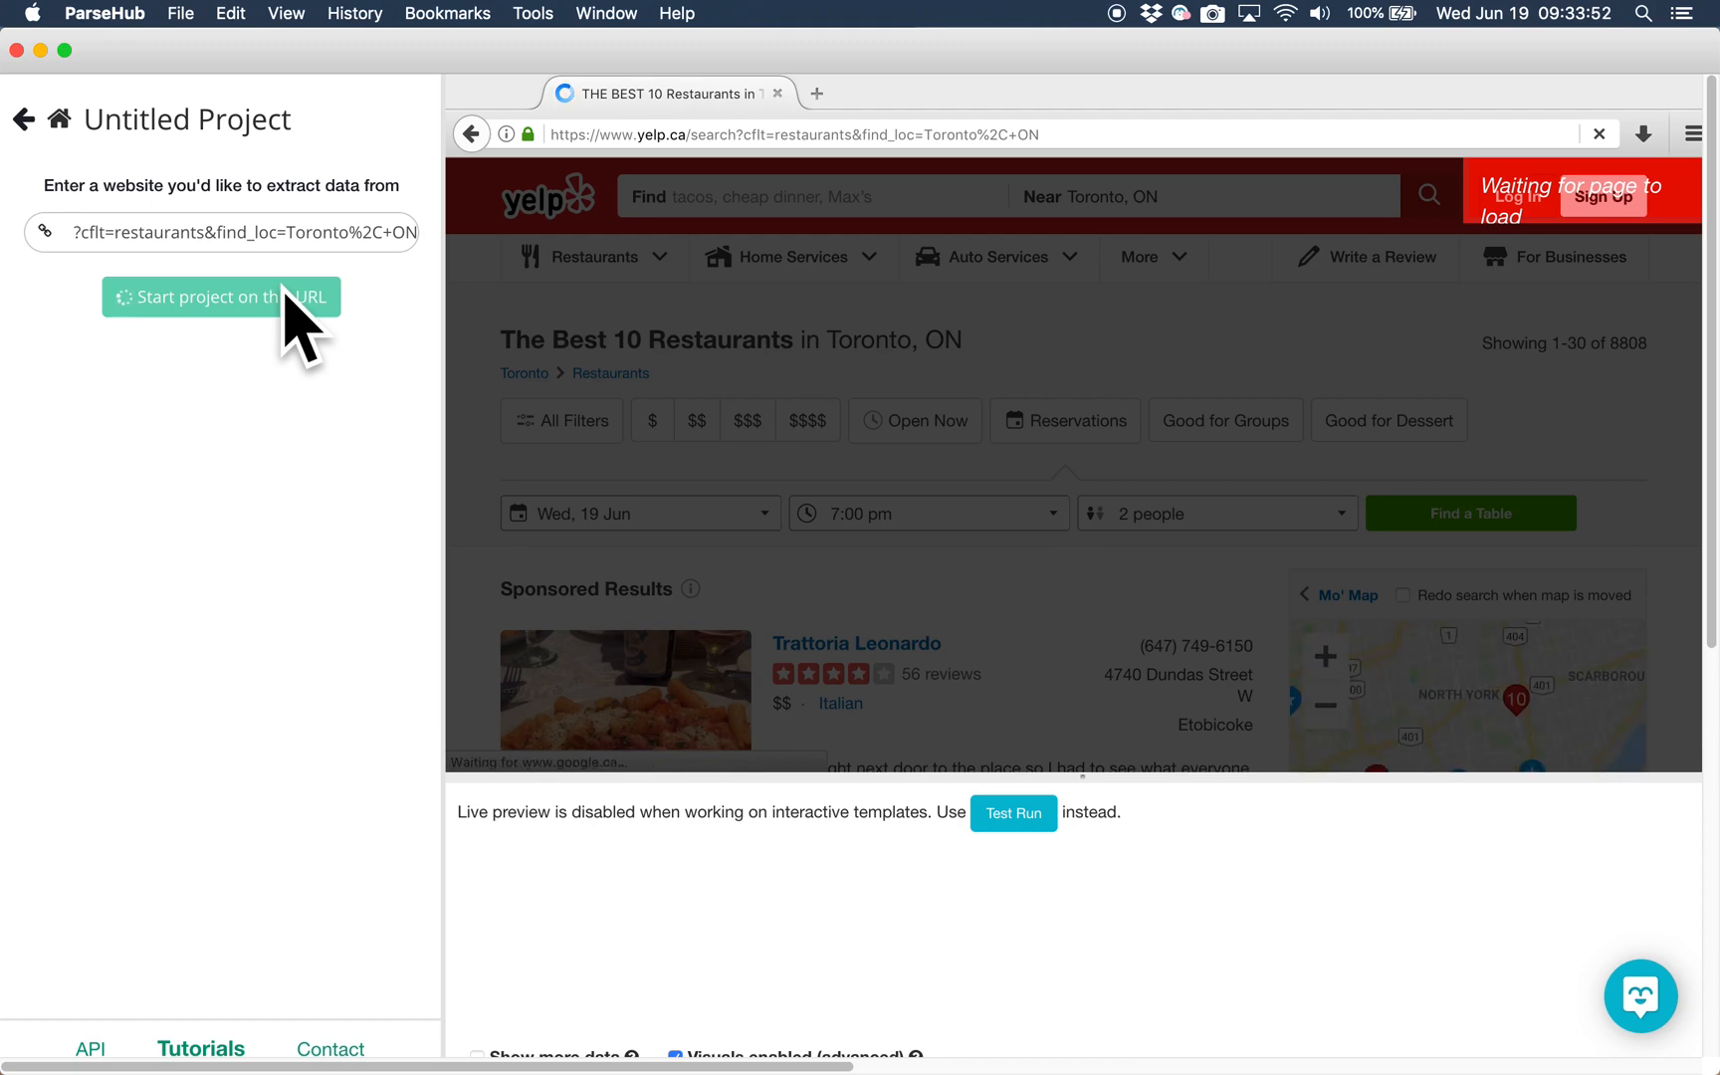
Step: Let the Yelp Toronto results load into the new yelp.ca project with an empty selection1
{"action": "left_click", "coordinate": [221, 297]}
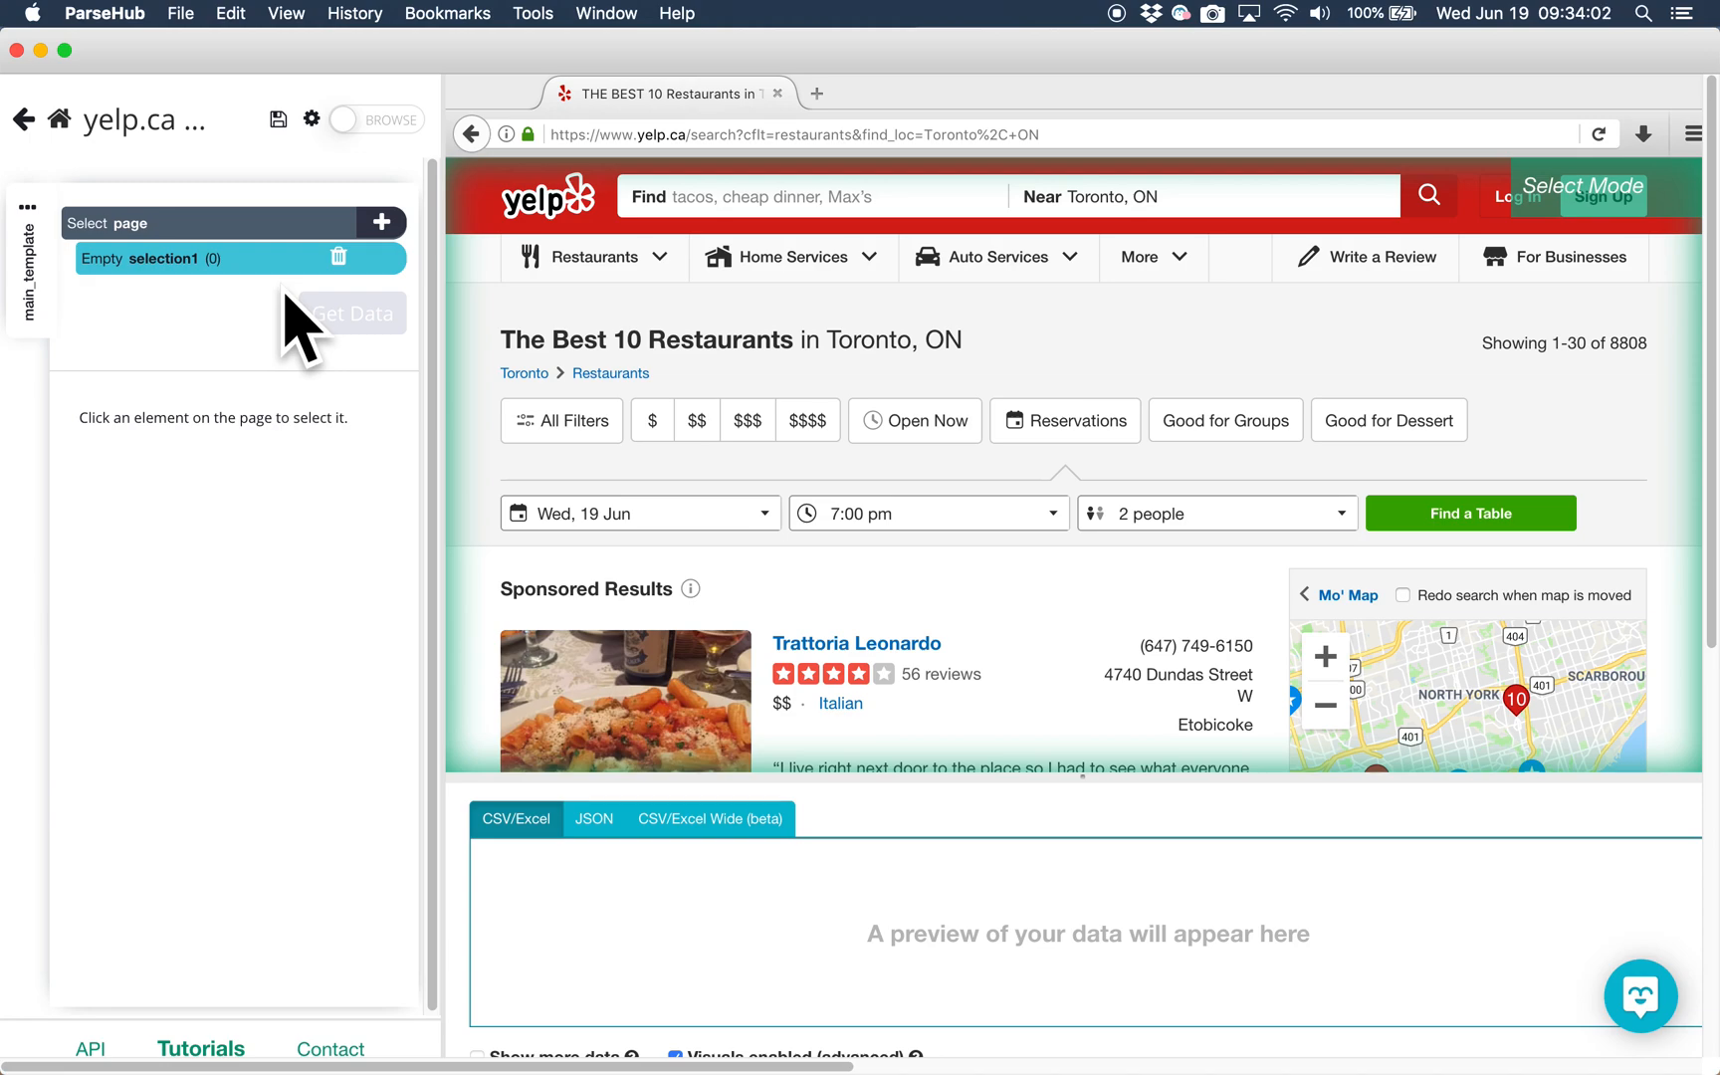
{"action": "mouse_move", "coordinate": [389, 323]}
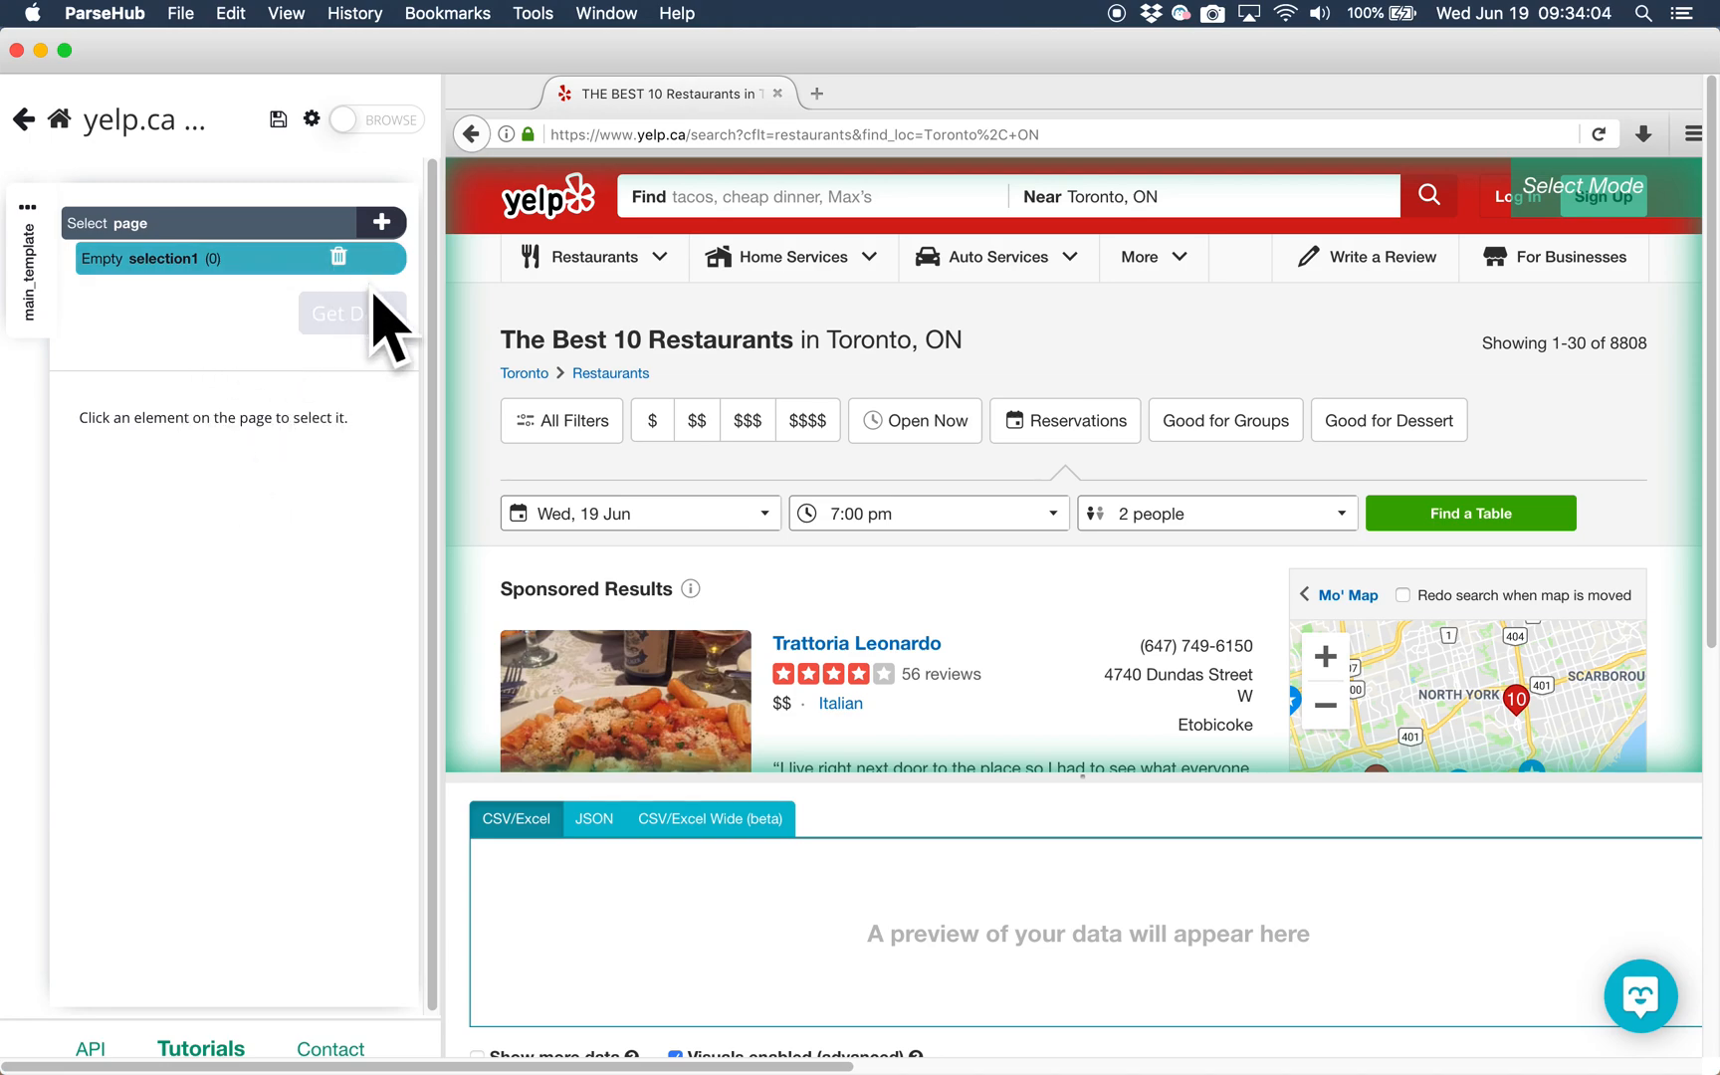
{"action": "mouse_move", "coordinate": [882, 389]}
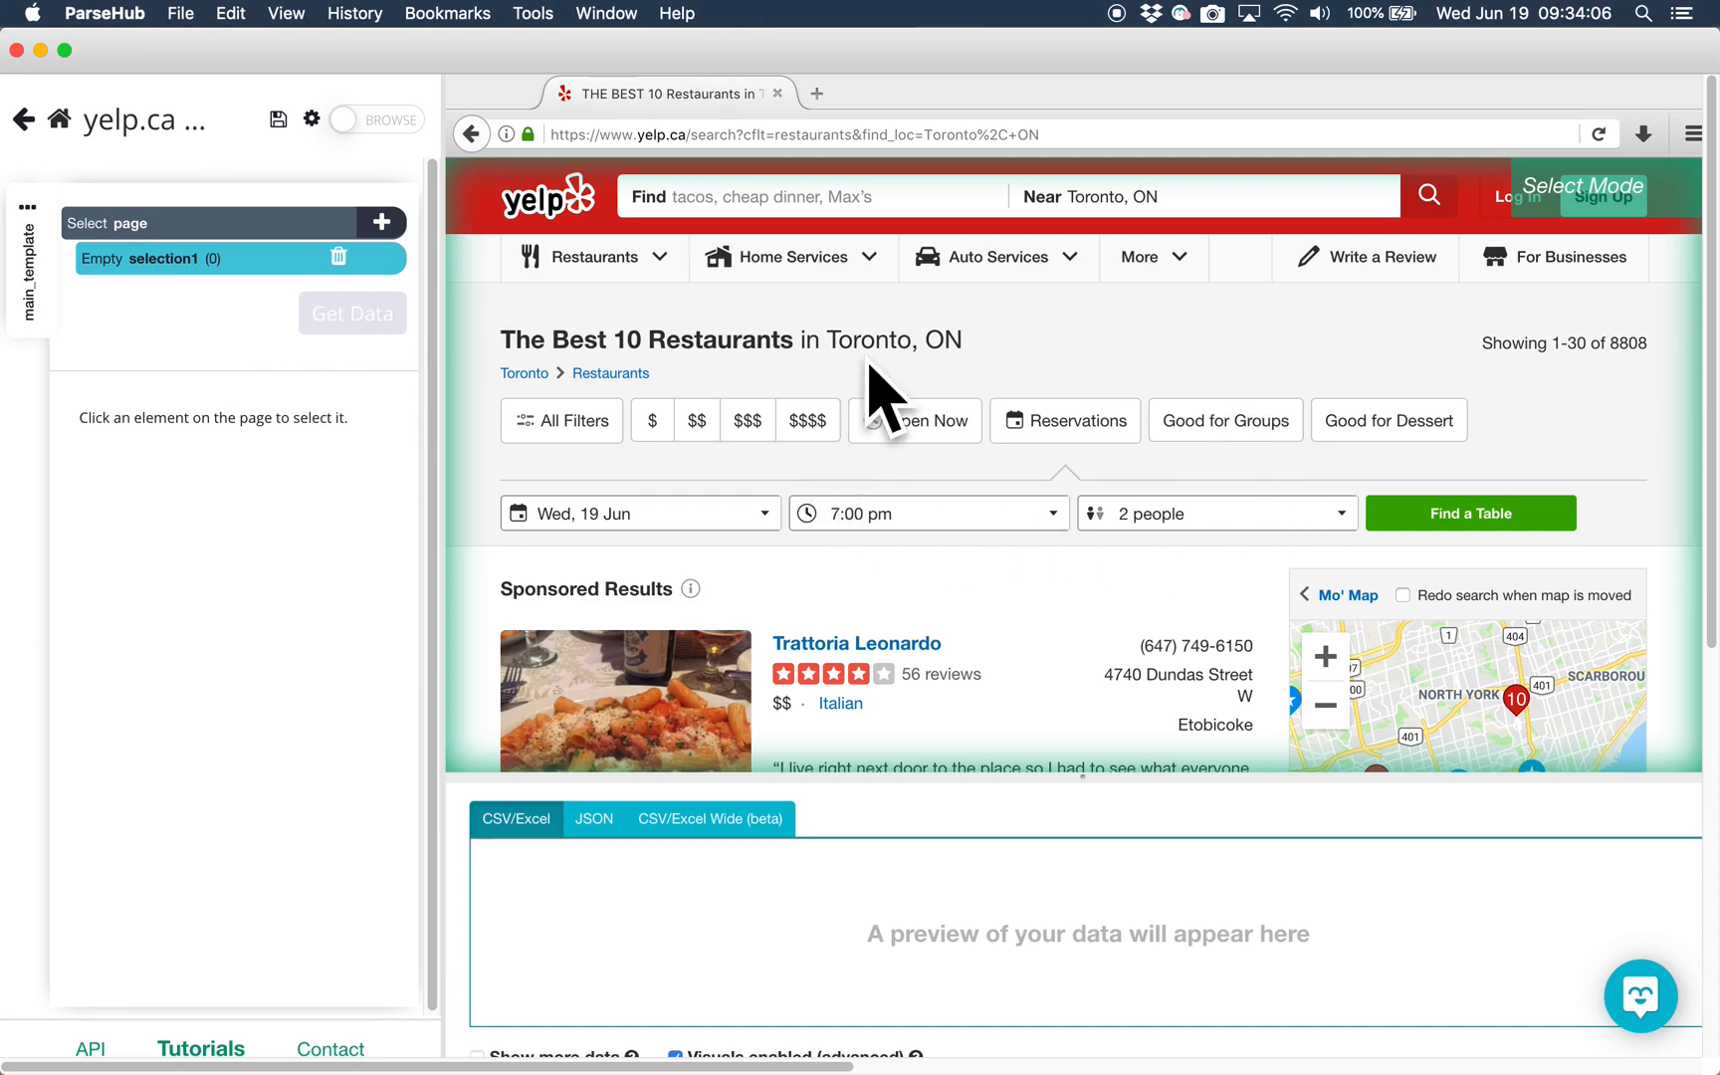
{"action": "mouse_move", "coordinate": [992, 730]}
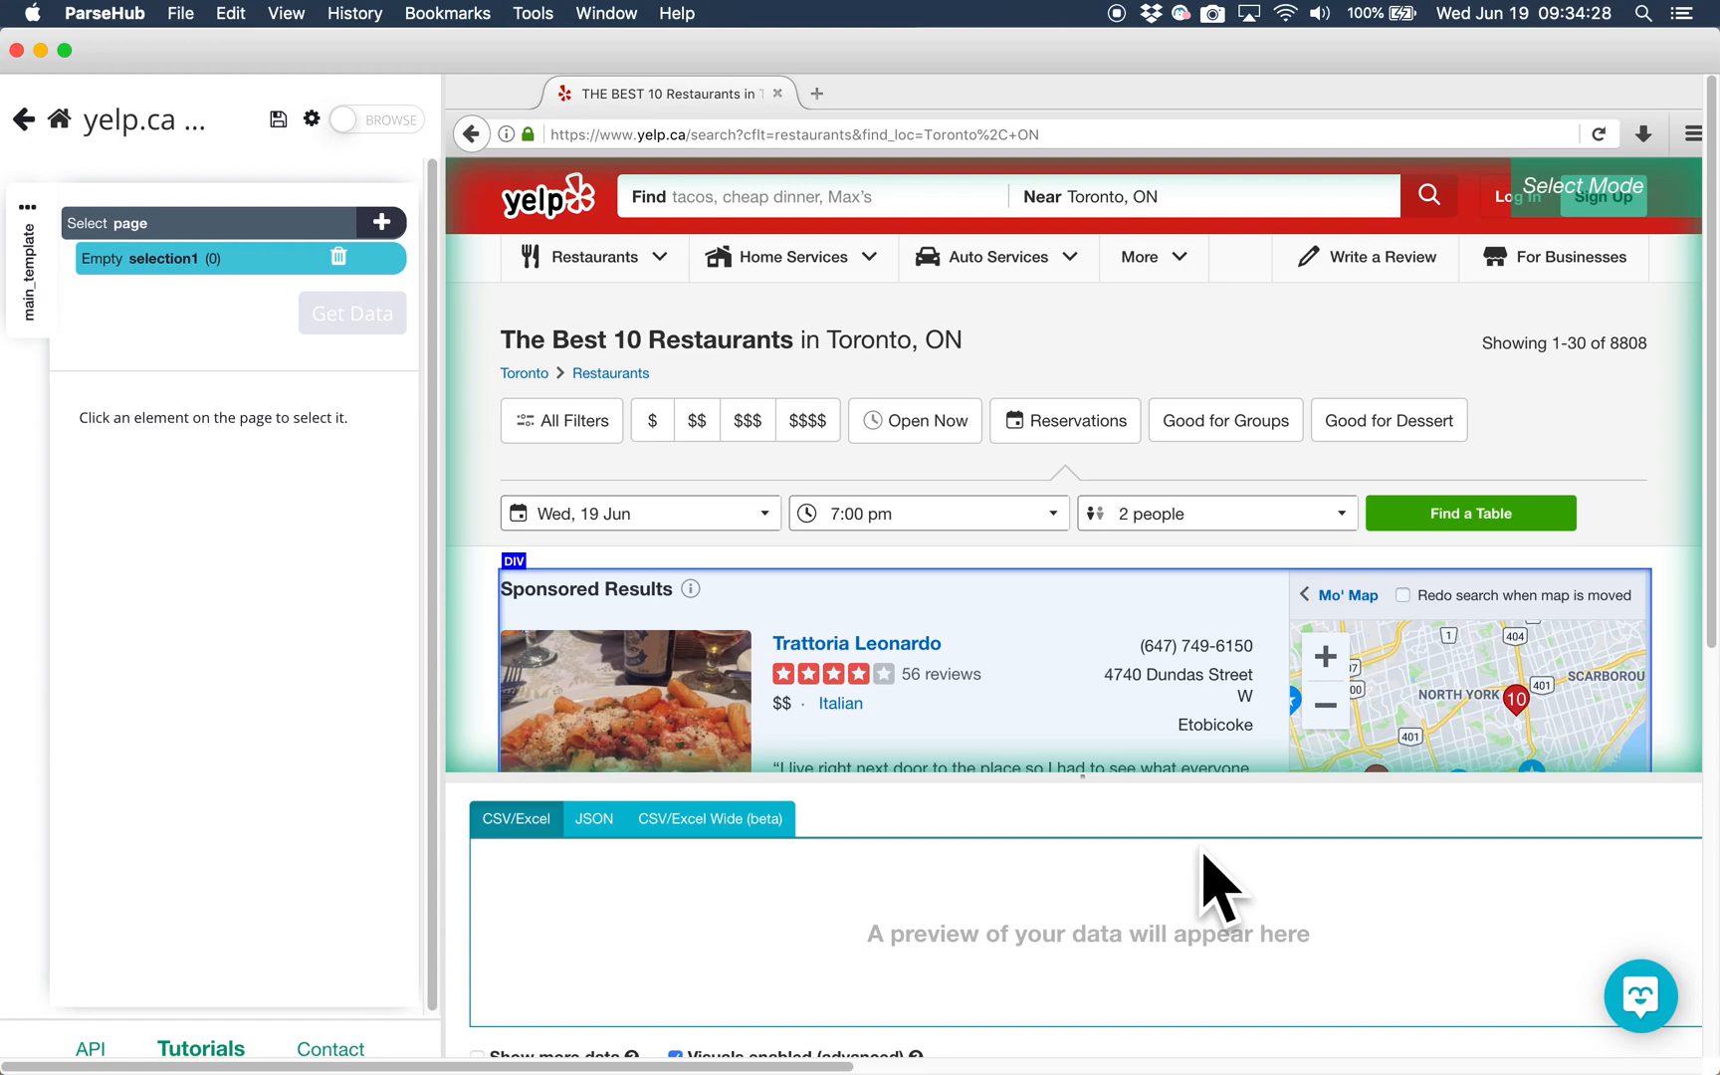
{"action": "mouse_move", "coordinate": [857, 643]}
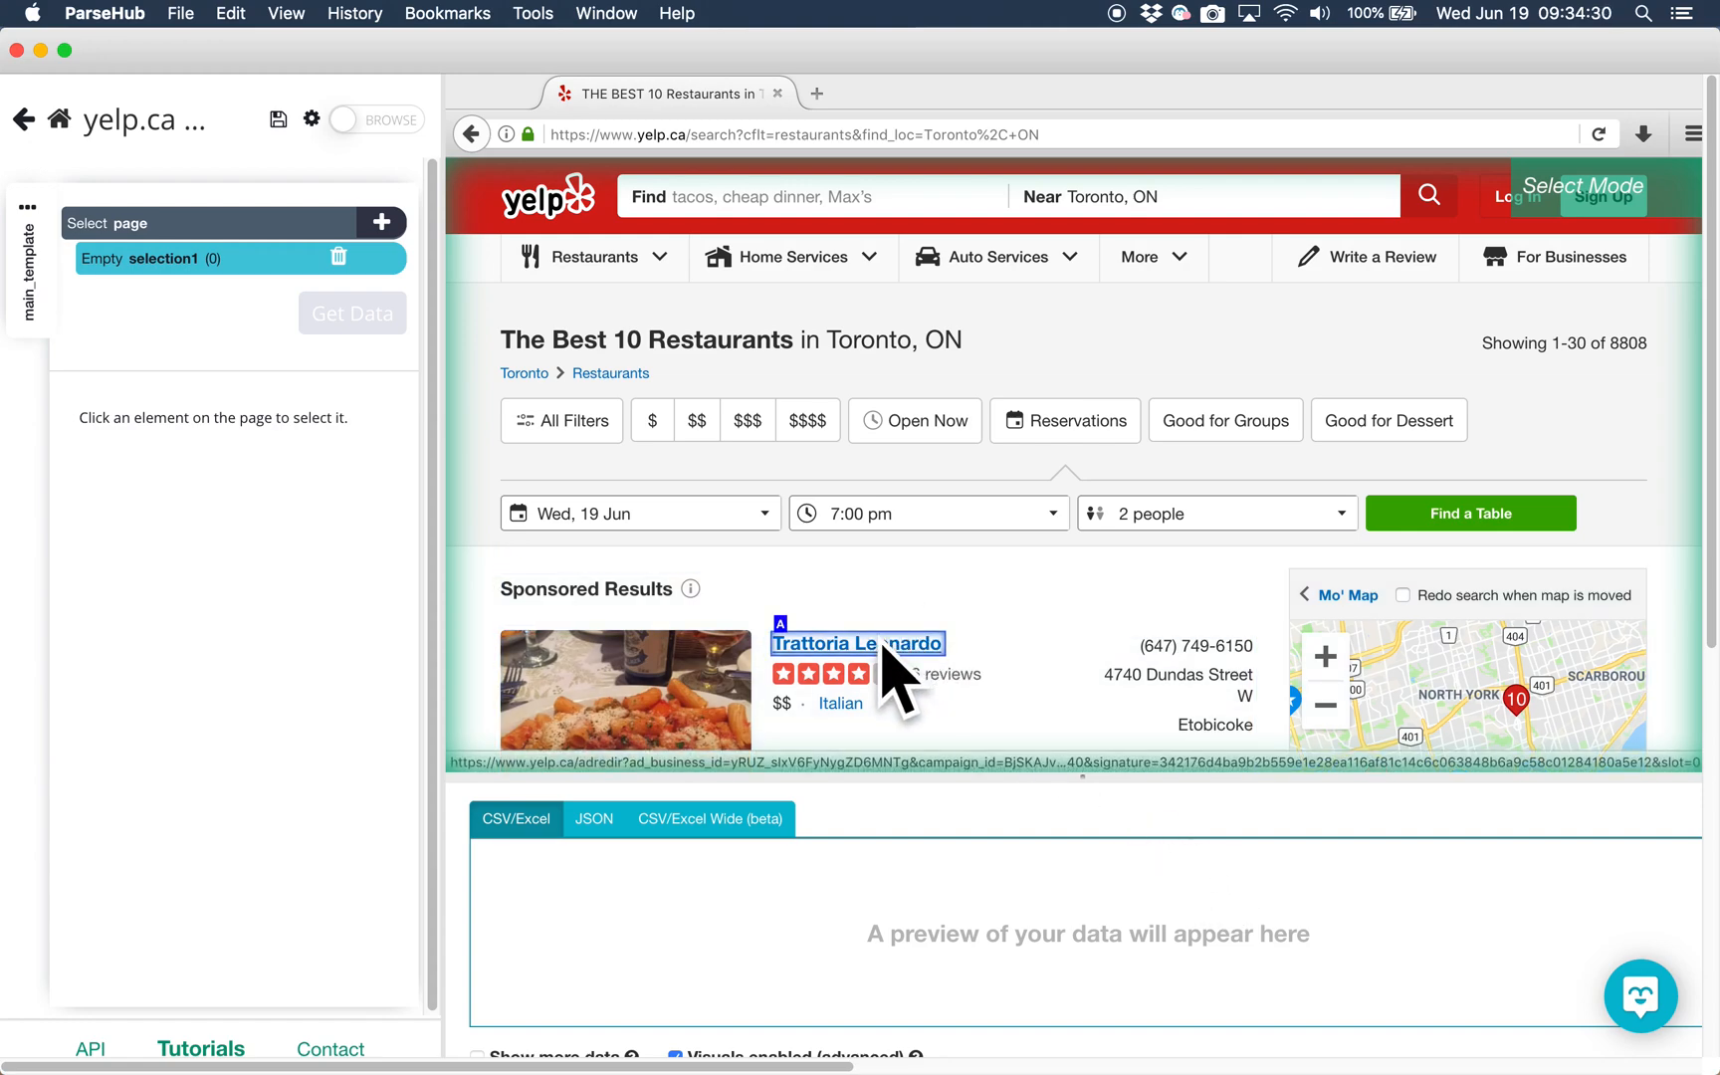
Step: Select Trattoria Leonardo and Nord Bistro so all 34 restaurant names and URLs are selected
{"action": "left_click", "coordinate": [857, 643]}
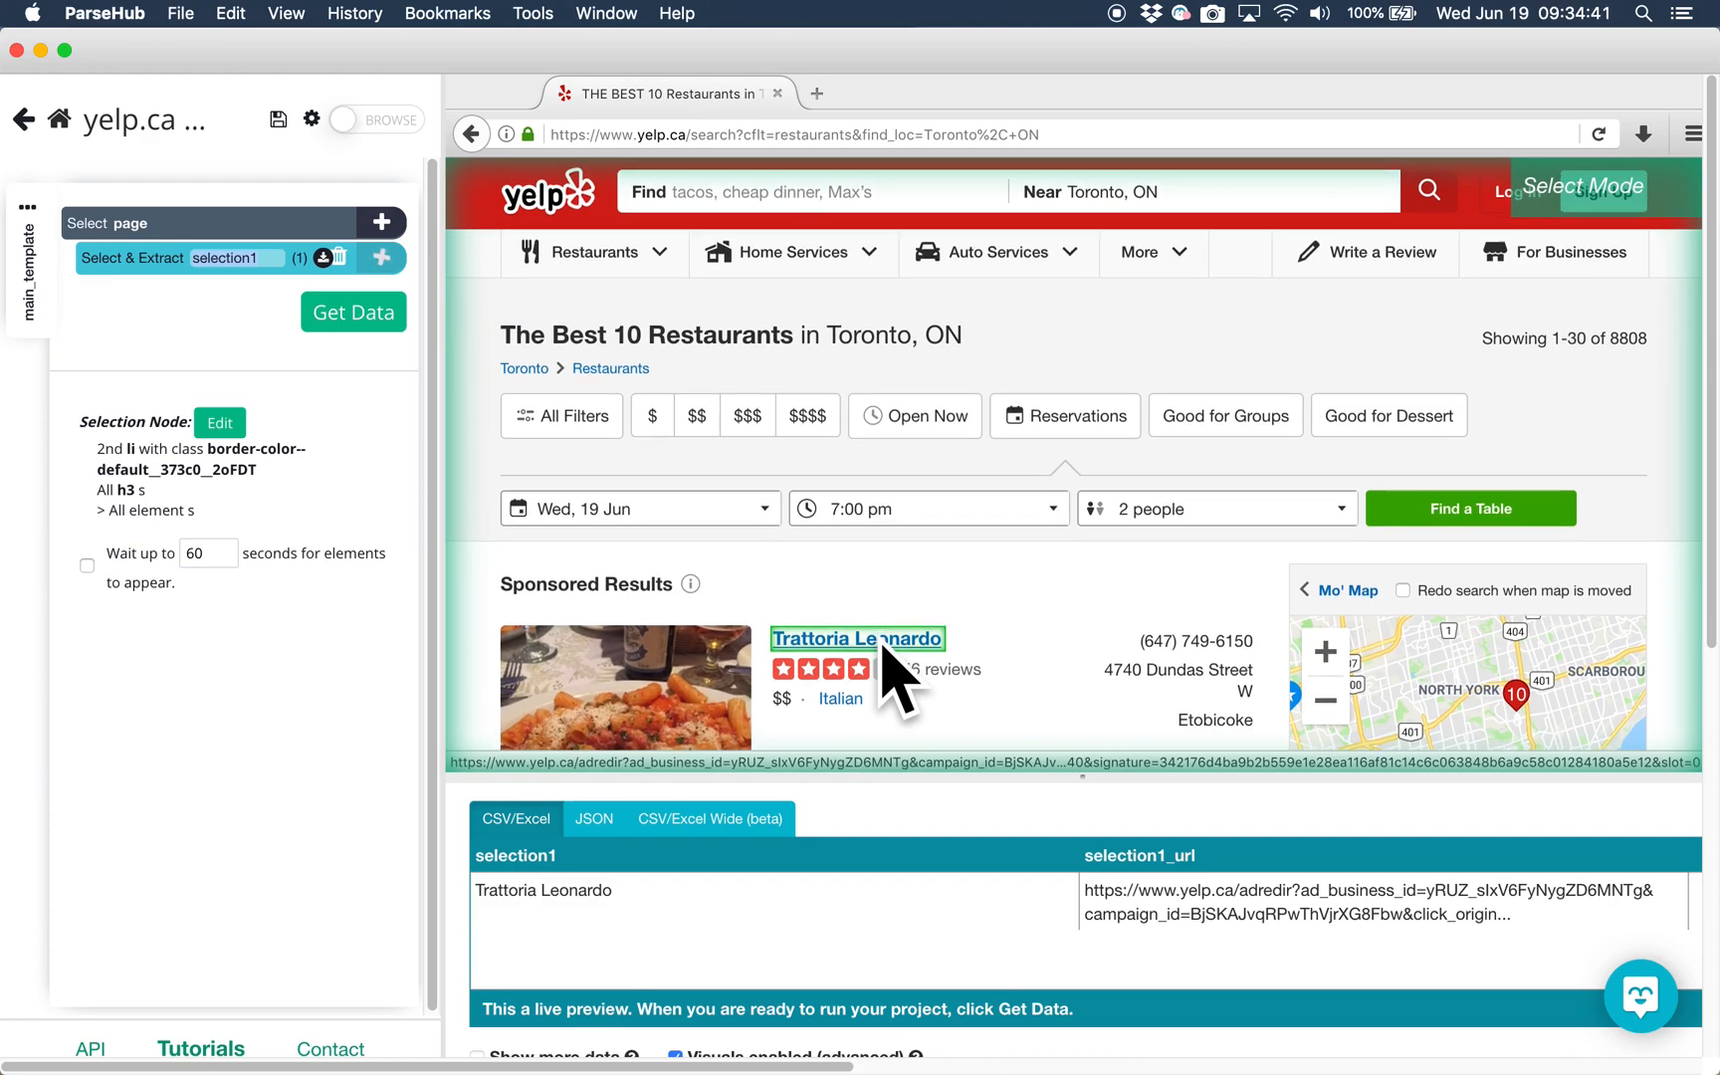
{"action": "scroll", "scroll_direction": "down", "scroll_amount": 3}
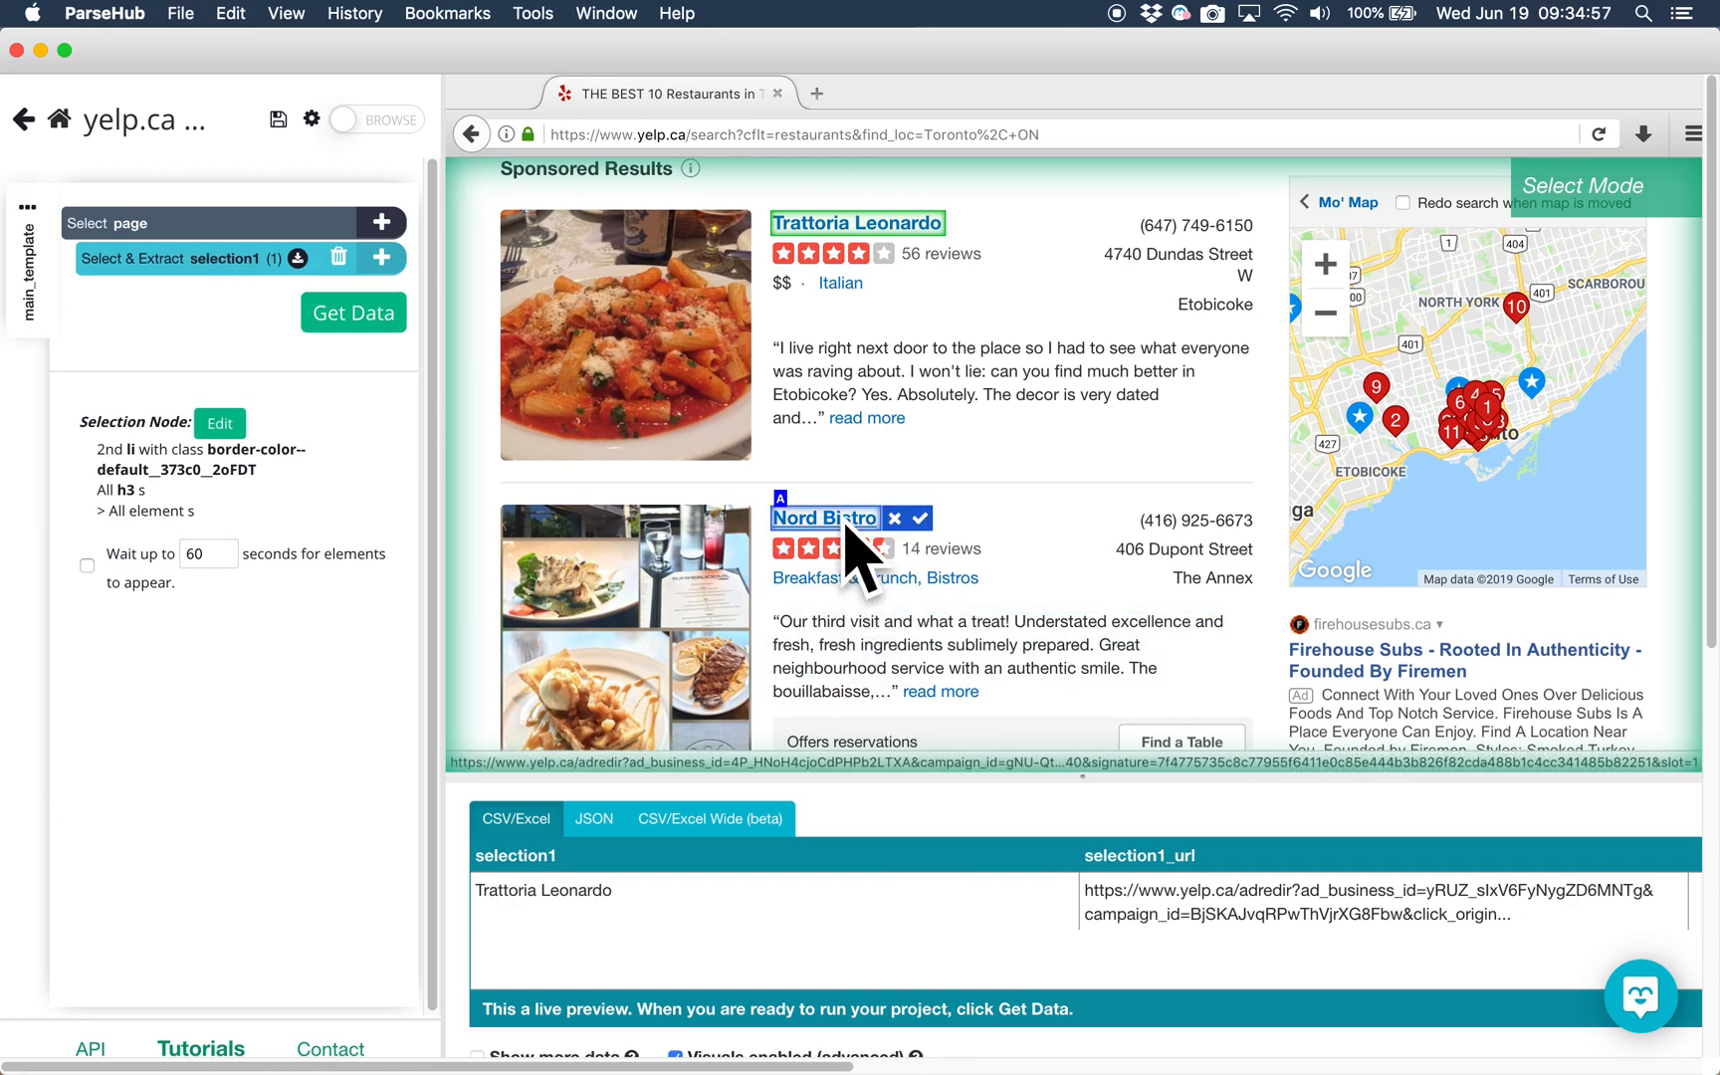
{"action": "left_click", "coordinate": [924, 517]}
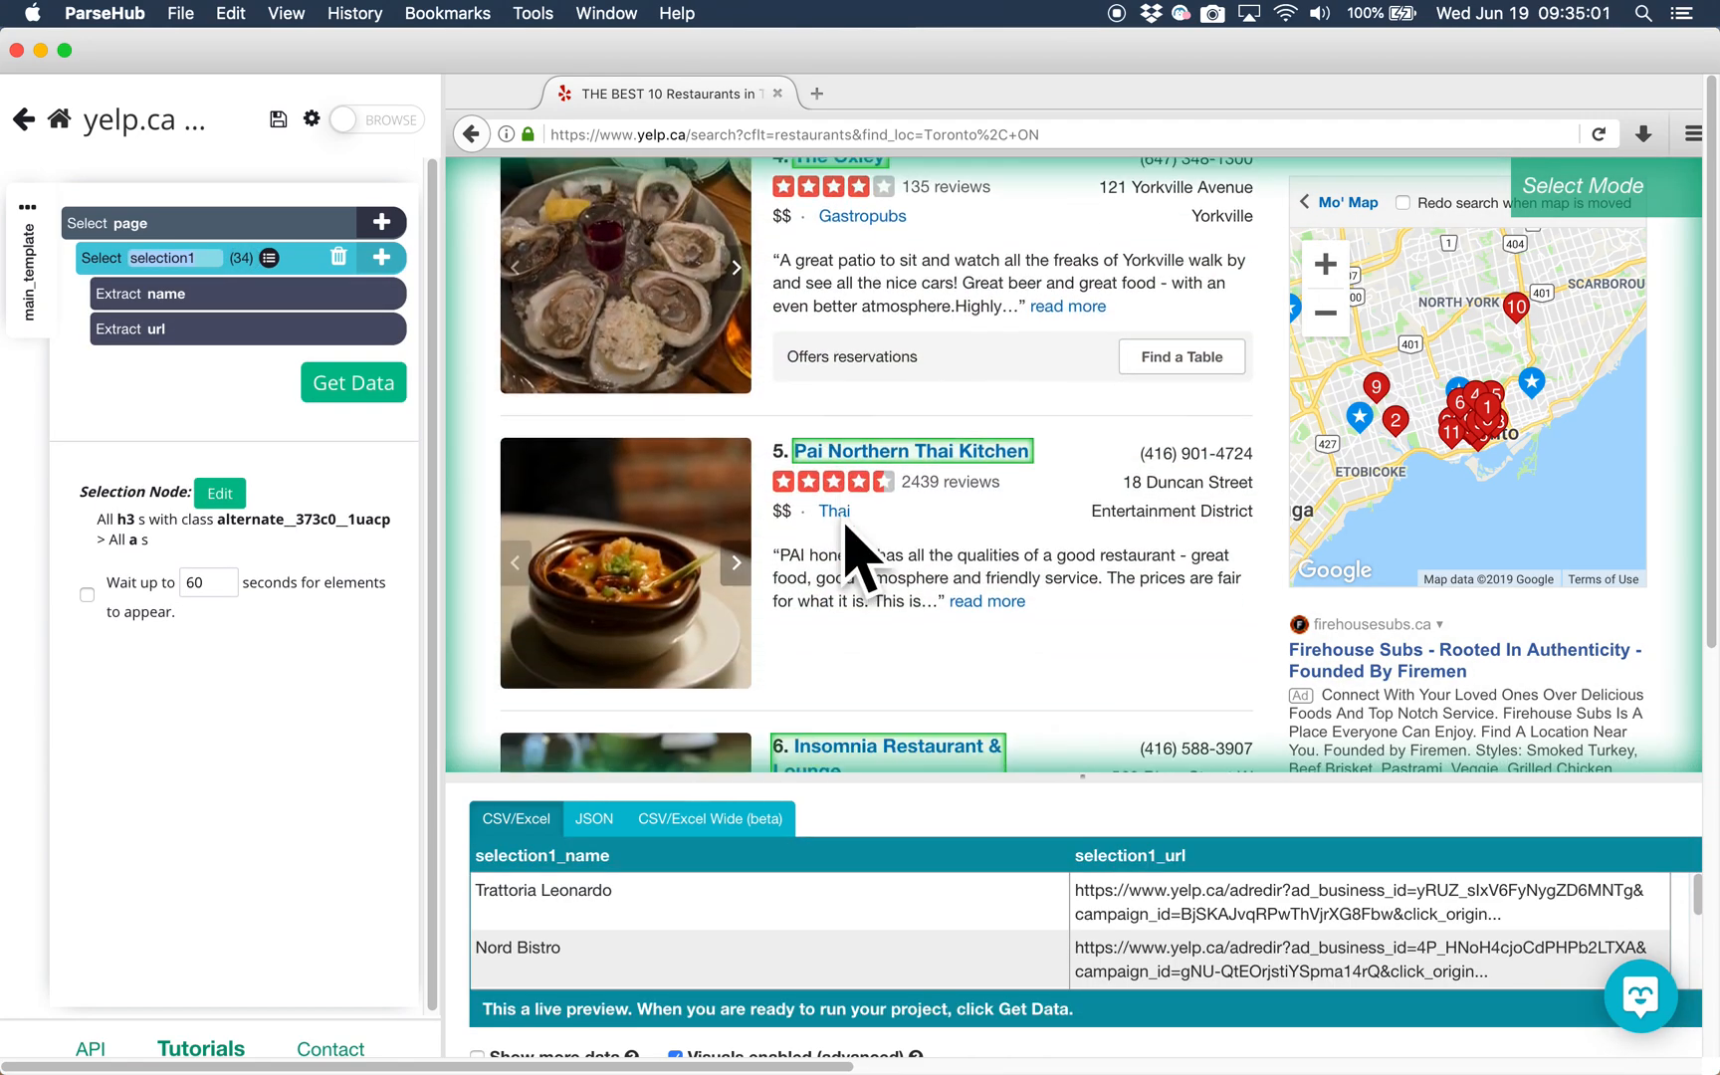
{"action": "scroll", "scroll_direction": "down", "scroll_amount": 3}
{"action": "type", "text": "restaurant"}
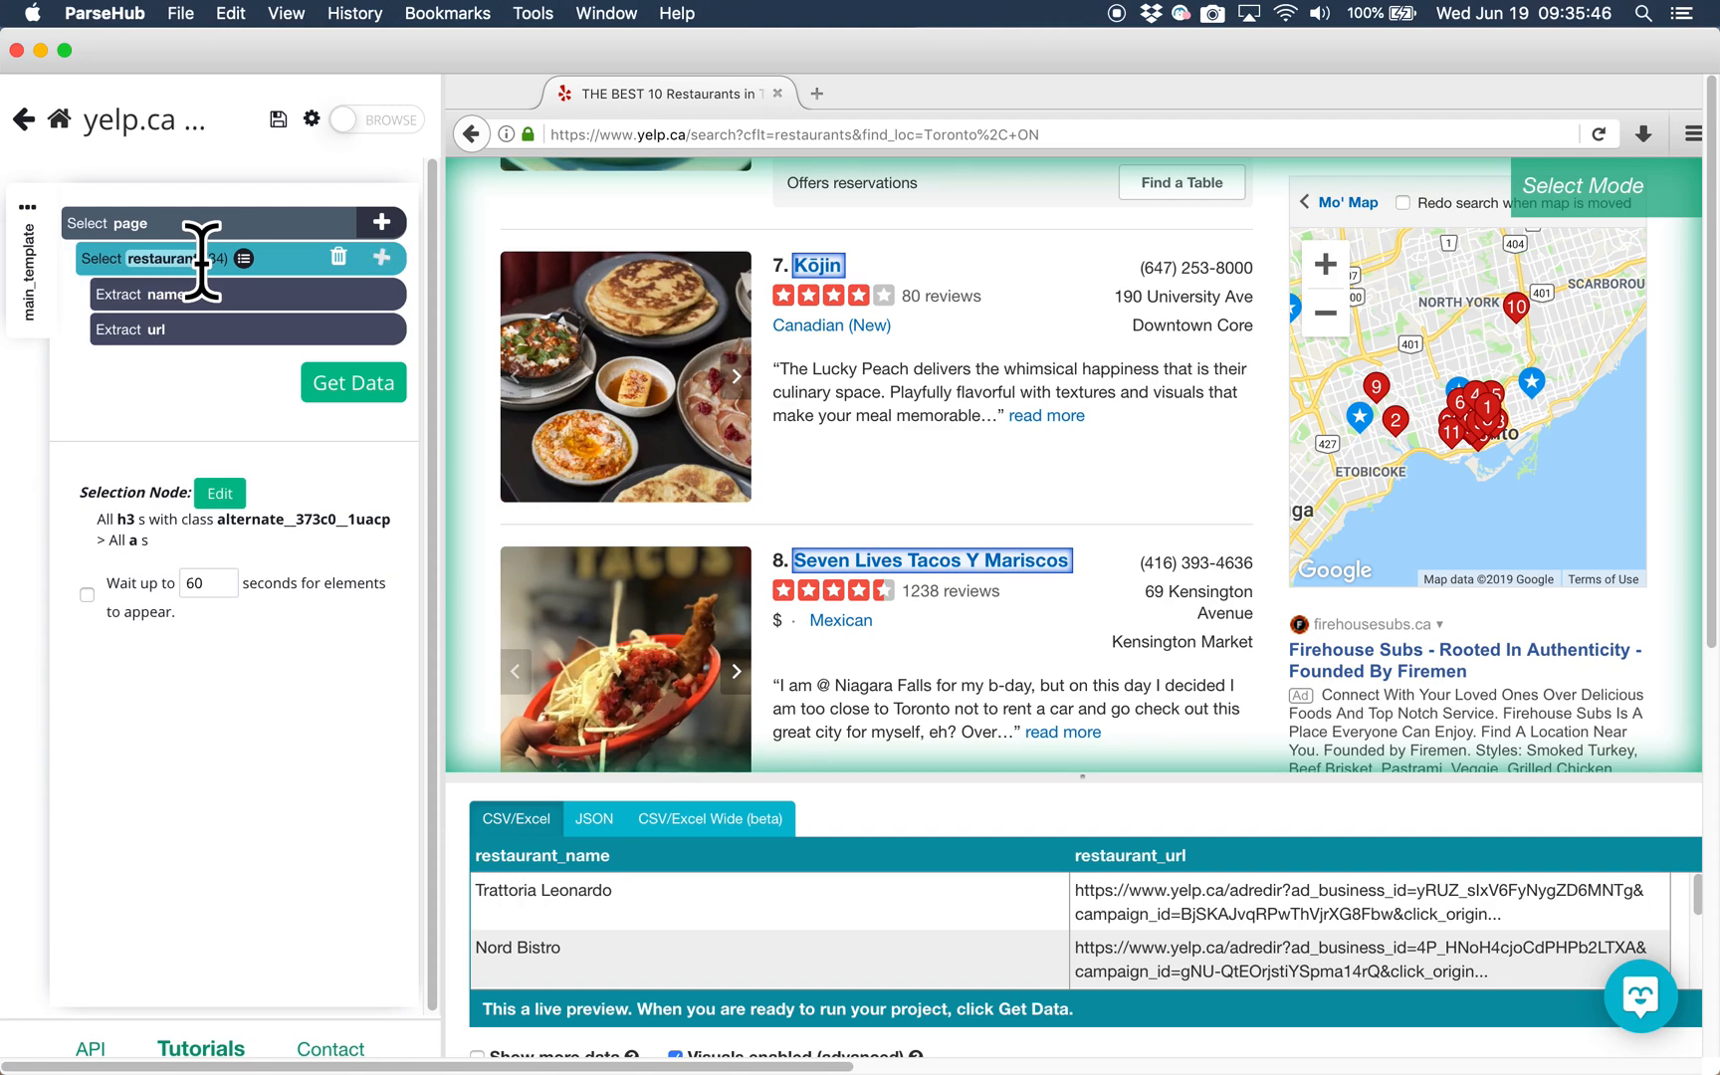
Step: Add a relative selection linking each restaurant name to its phone number, matching 32
{"action": "left_click", "coordinate": [383, 258]}
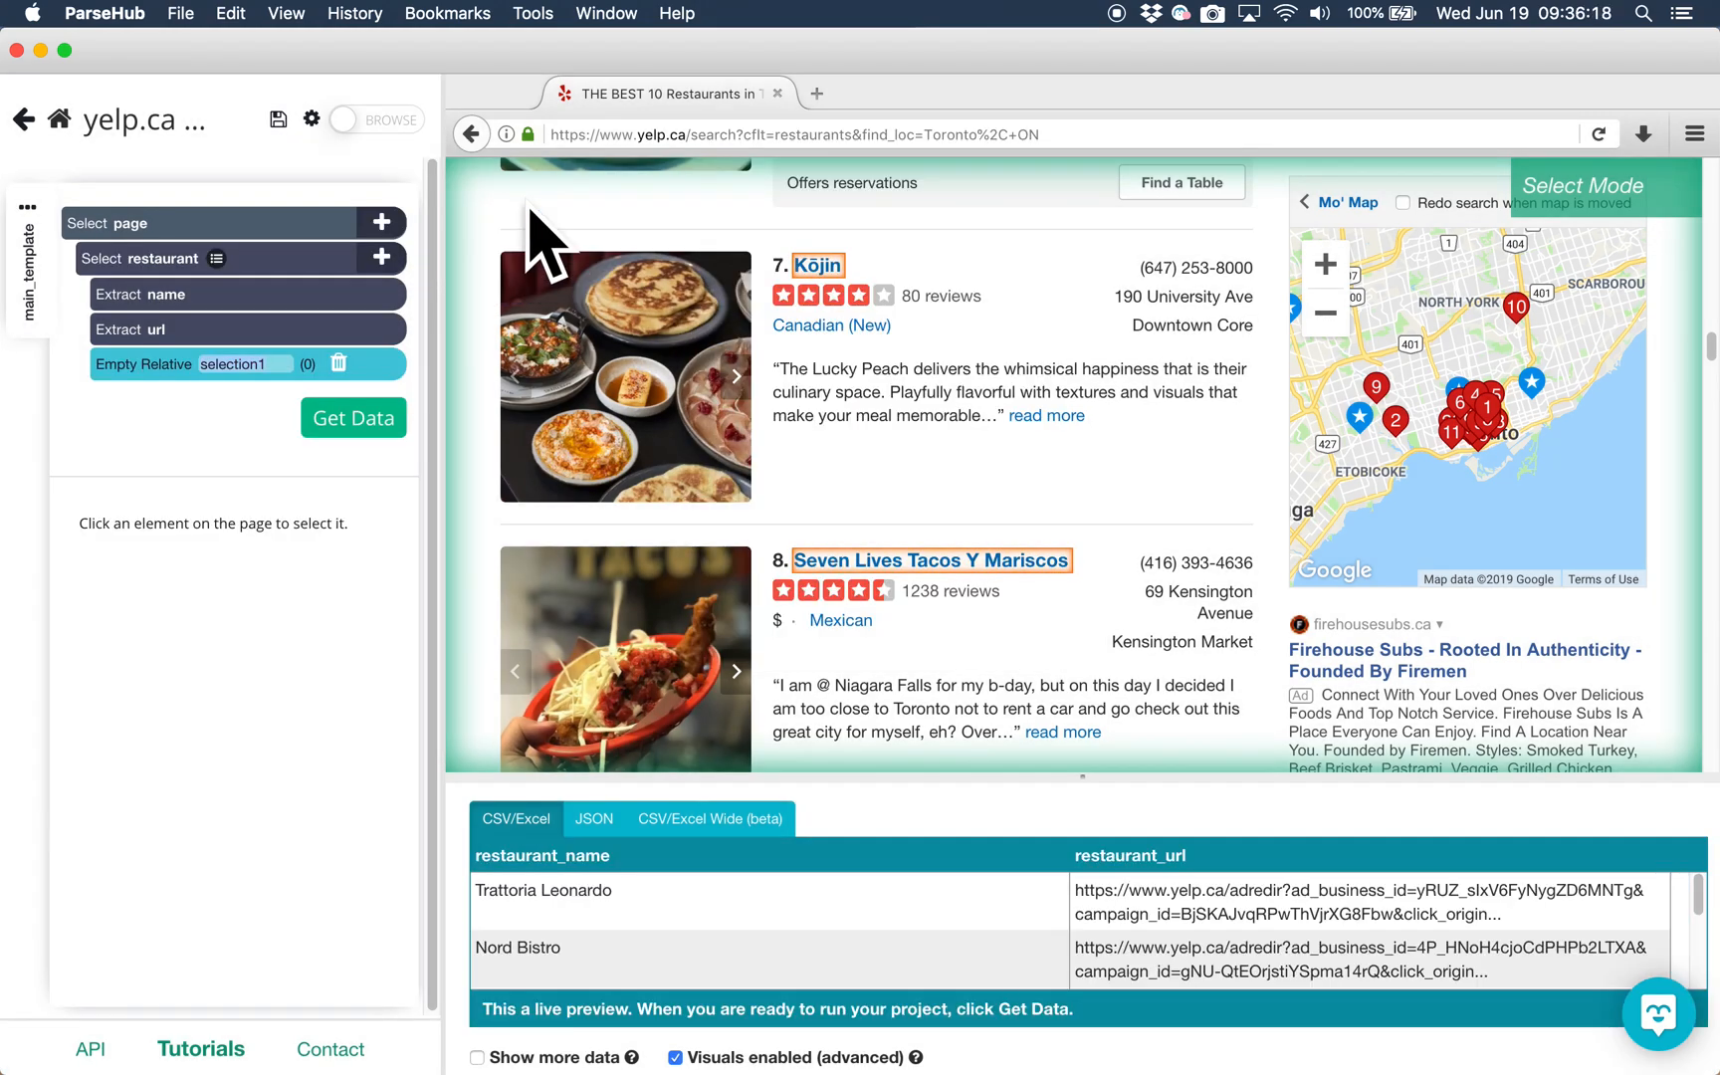
{"action": "mouse_move", "coordinate": [559, 258]}
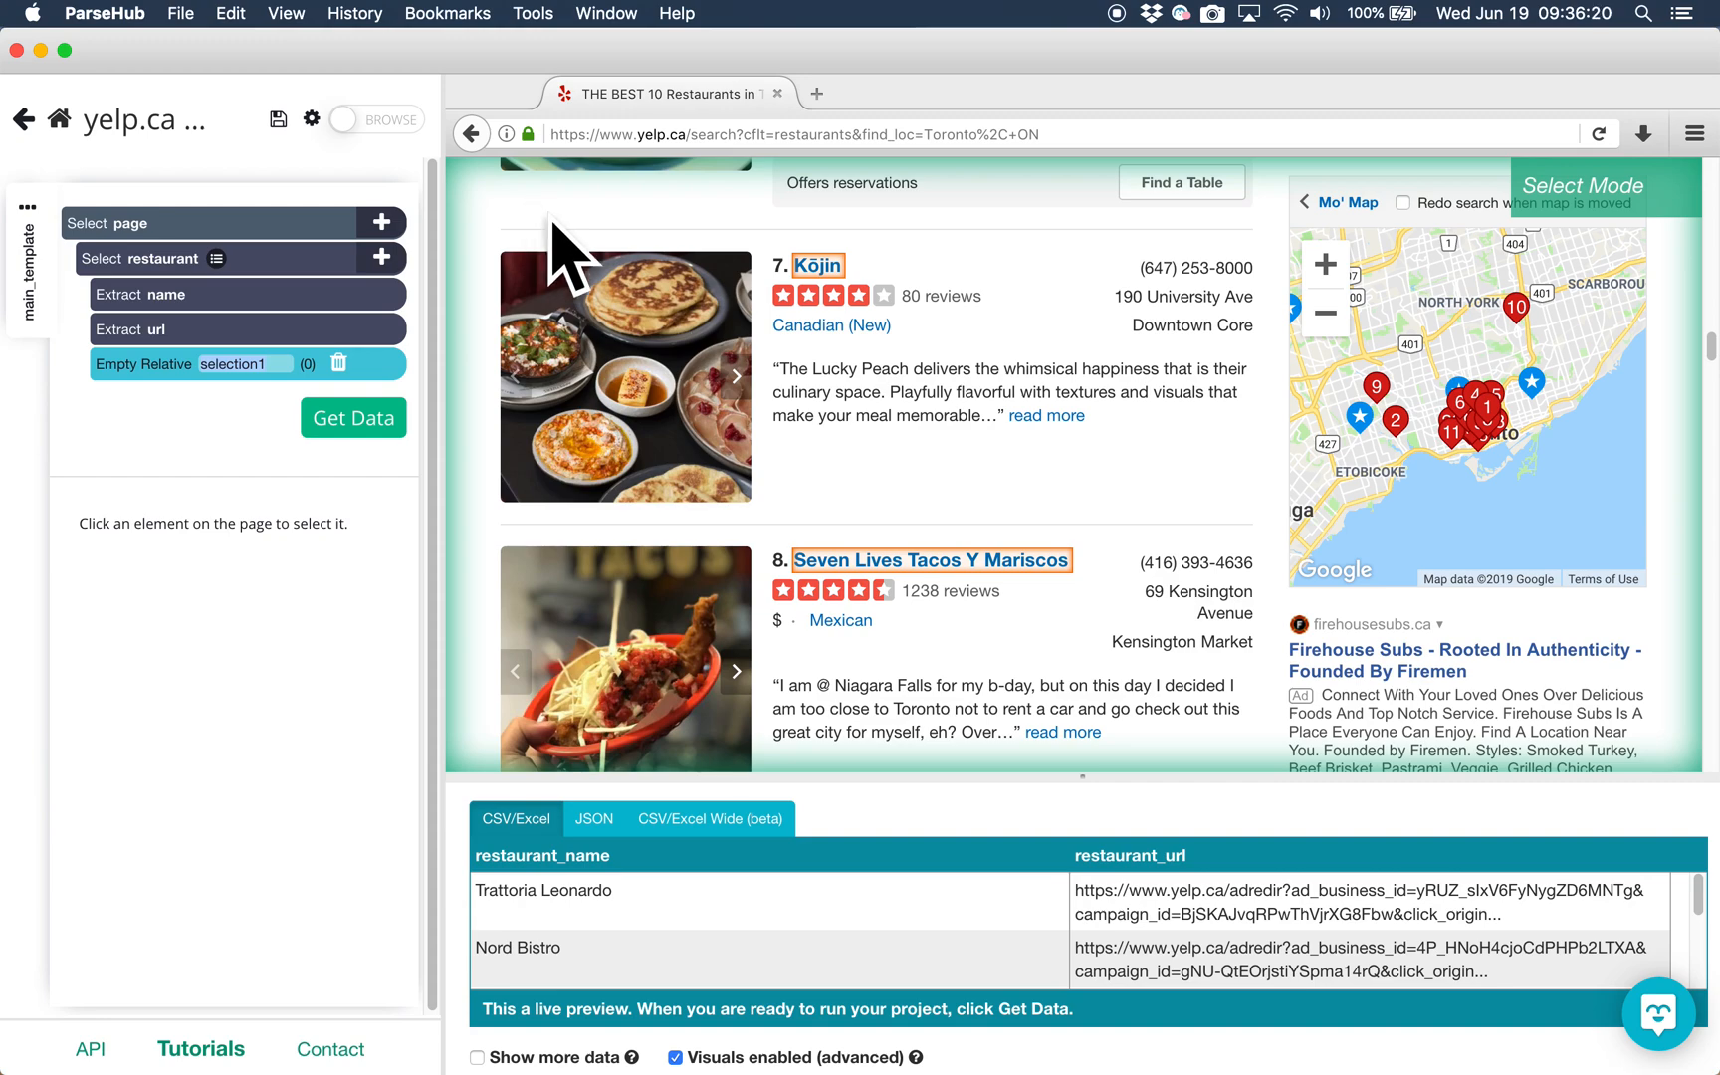
{"action": "mouse_move", "coordinate": [911, 395]}
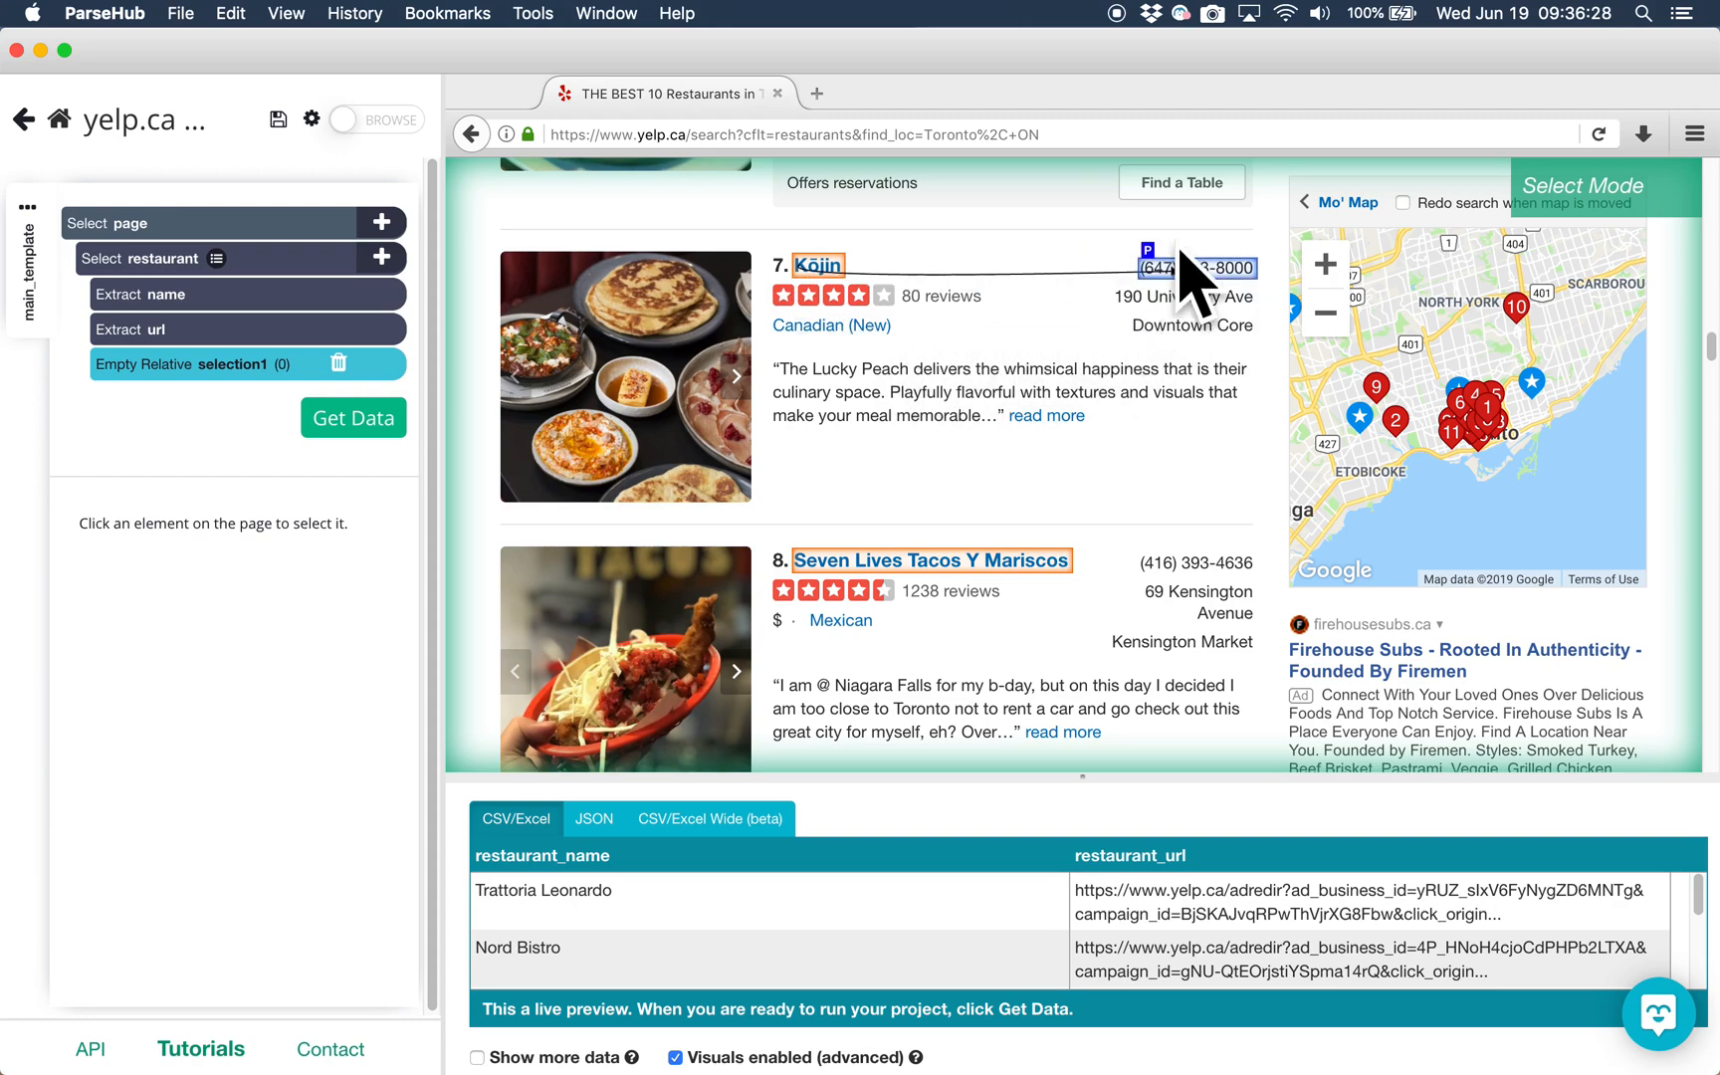
{"action": "left_click", "coordinate": [1179, 268]}
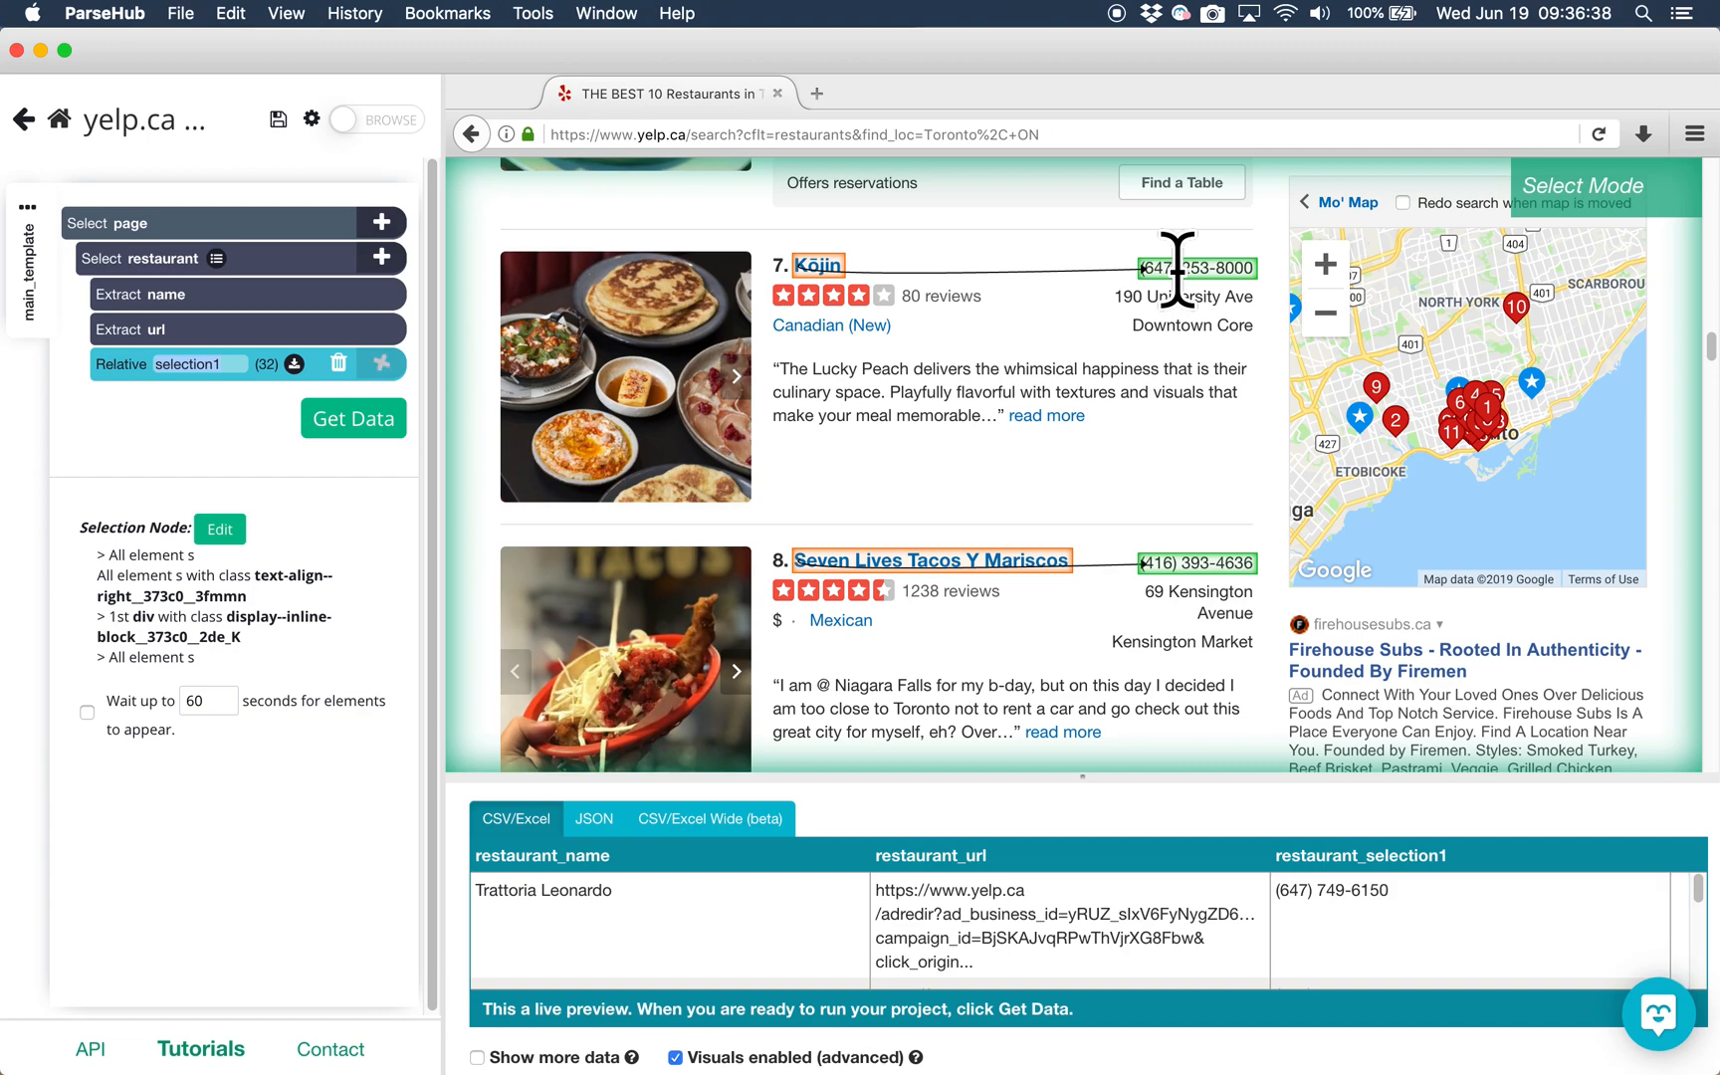
{"action": "mouse_move", "coordinate": [1179, 318]}
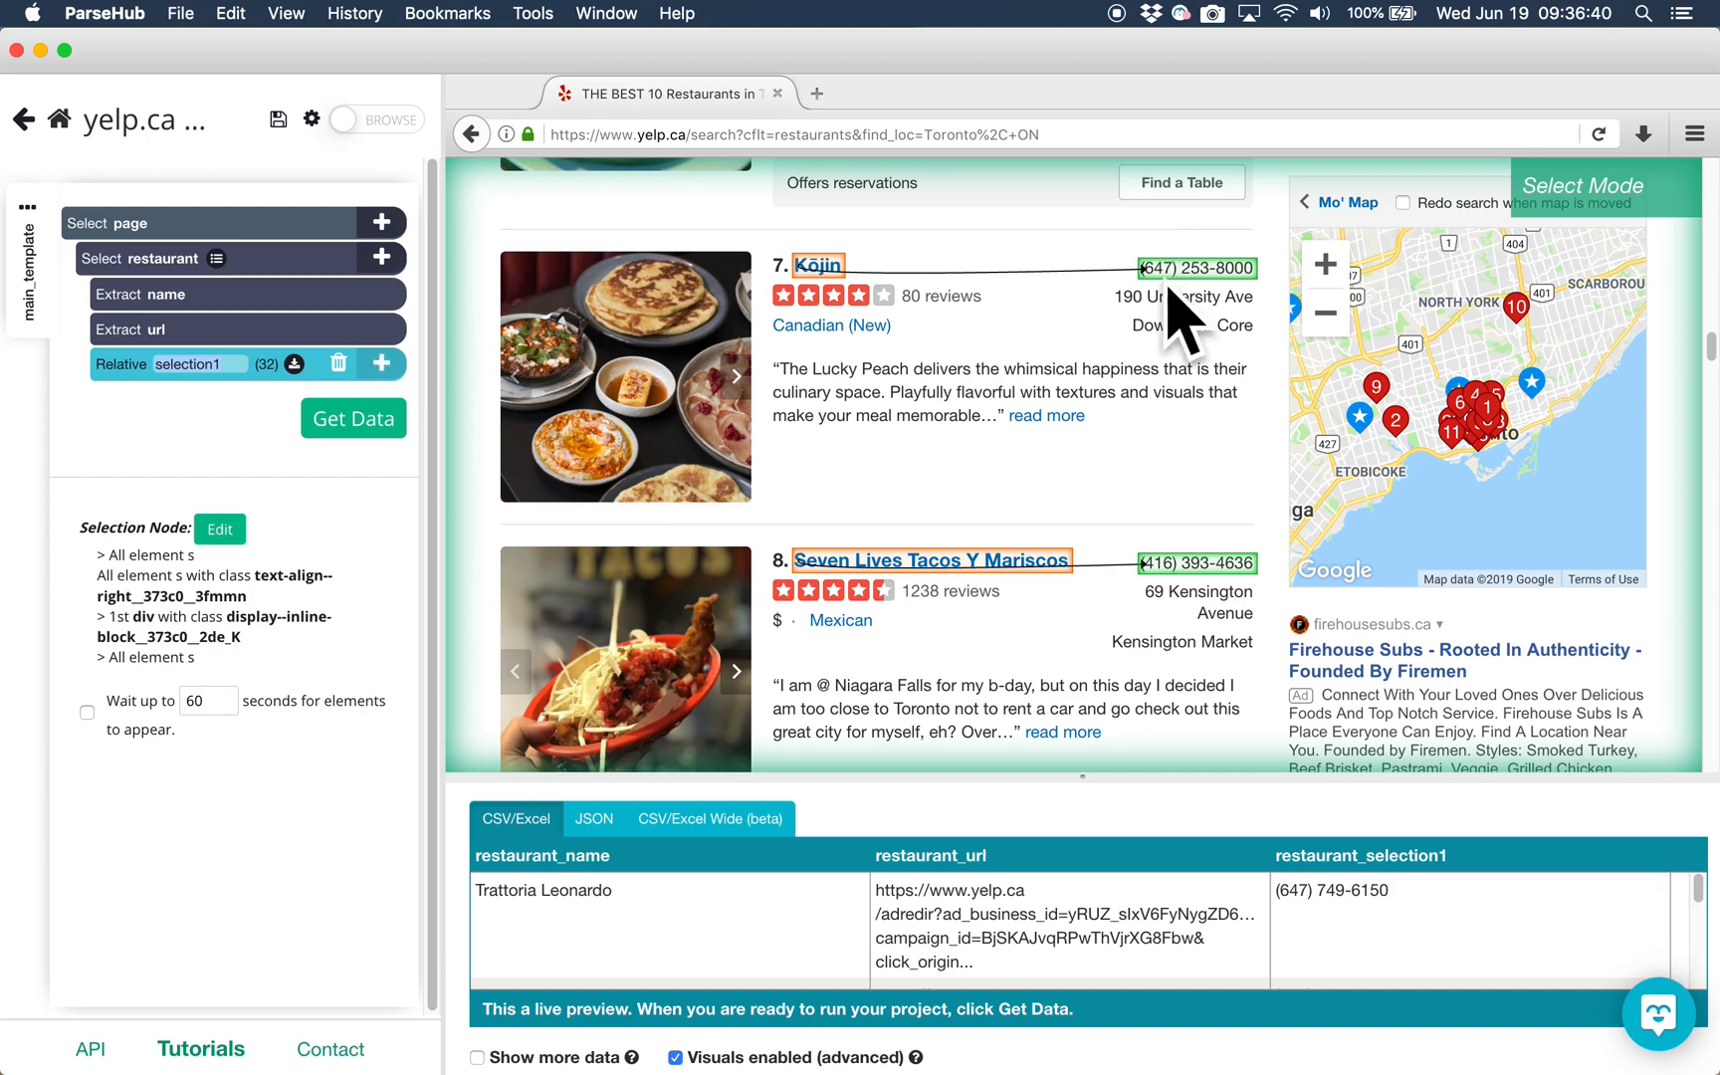
{"action": "scroll", "scroll_direction": "down", "scroll_amount": 3}
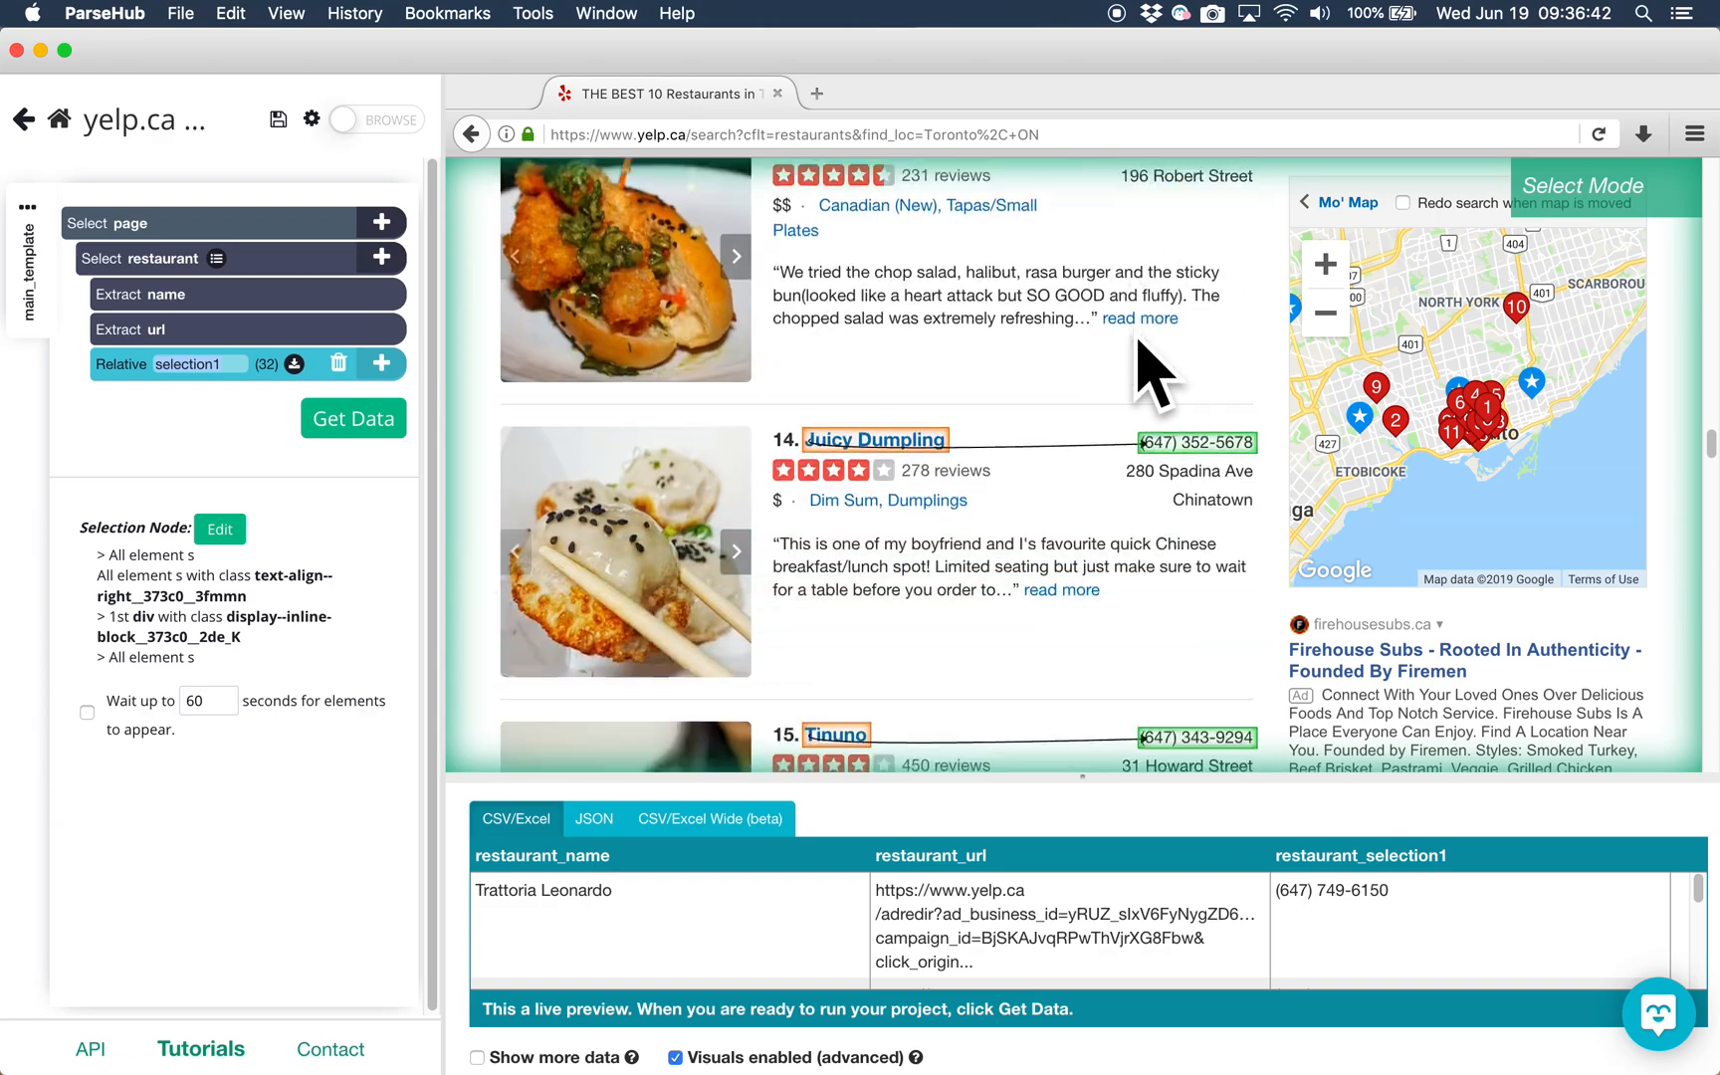
{"action": "scroll", "scroll_direction": "down", "scroll_amount": 3}
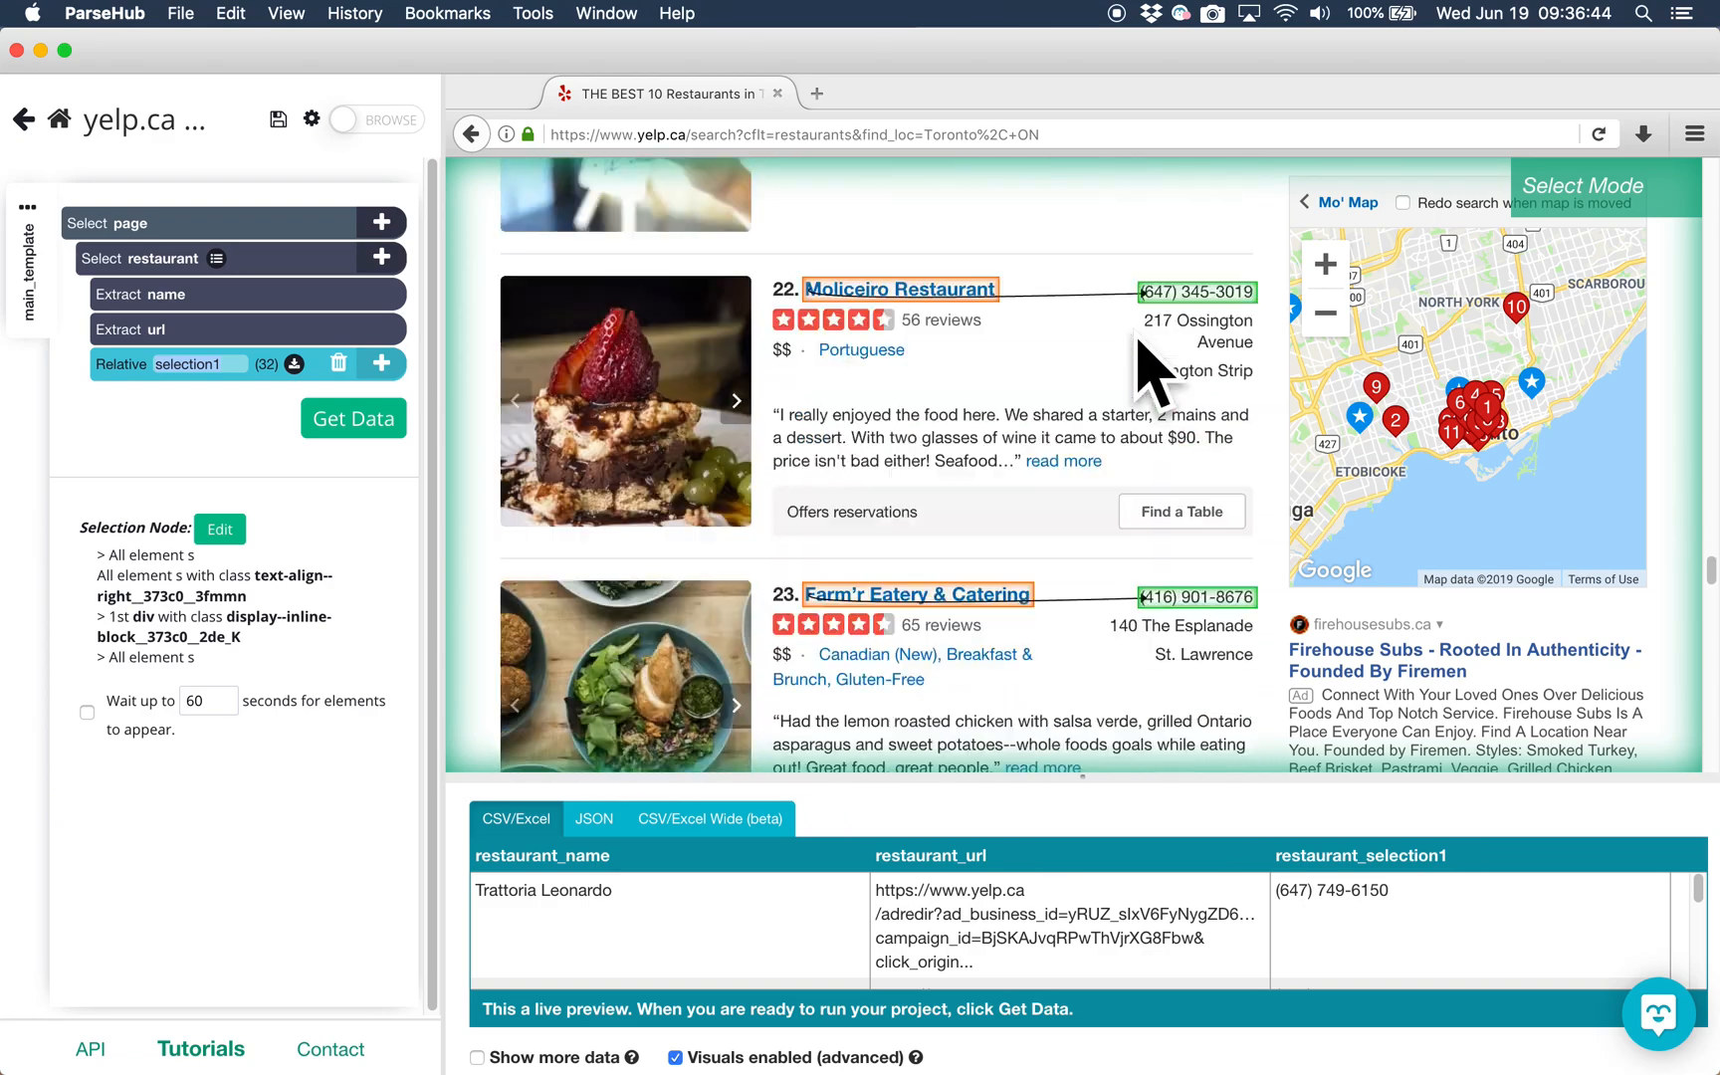
{"action": "scroll", "scroll_direction": "down", "scroll_amount": 3}
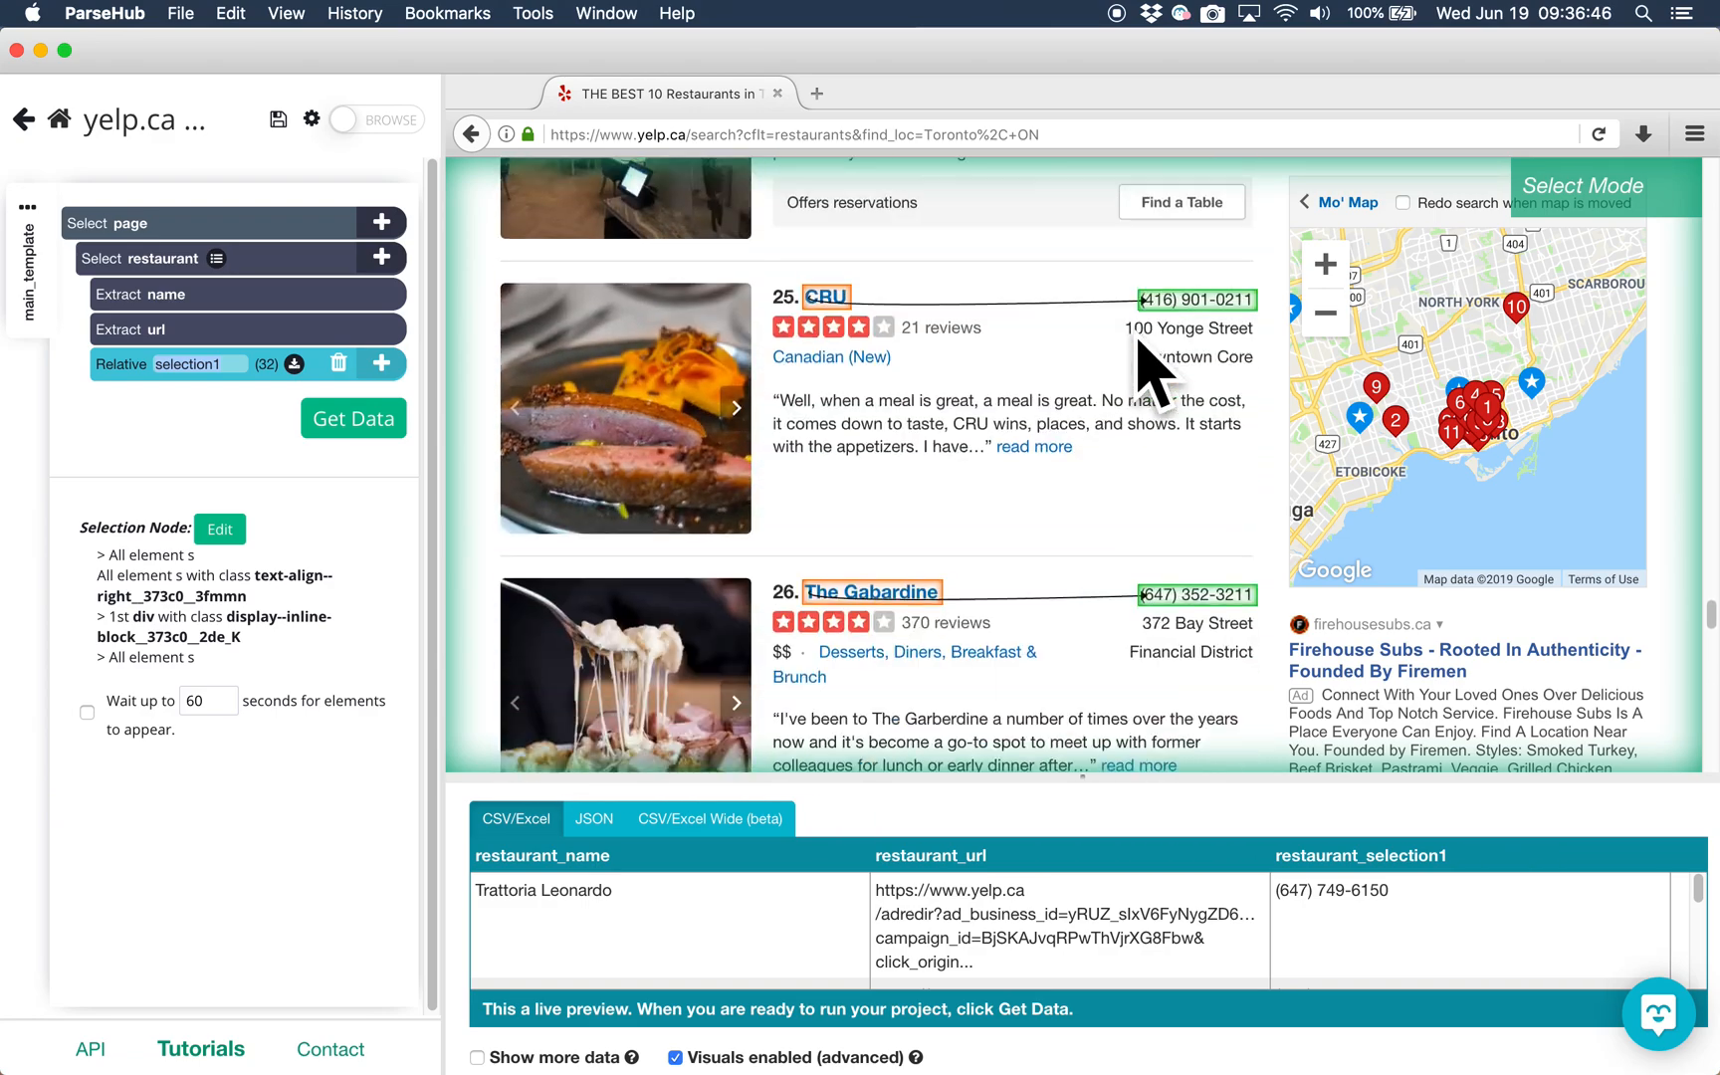
{"action": "scroll", "scroll_direction": "down", "scroll_amount": 3}
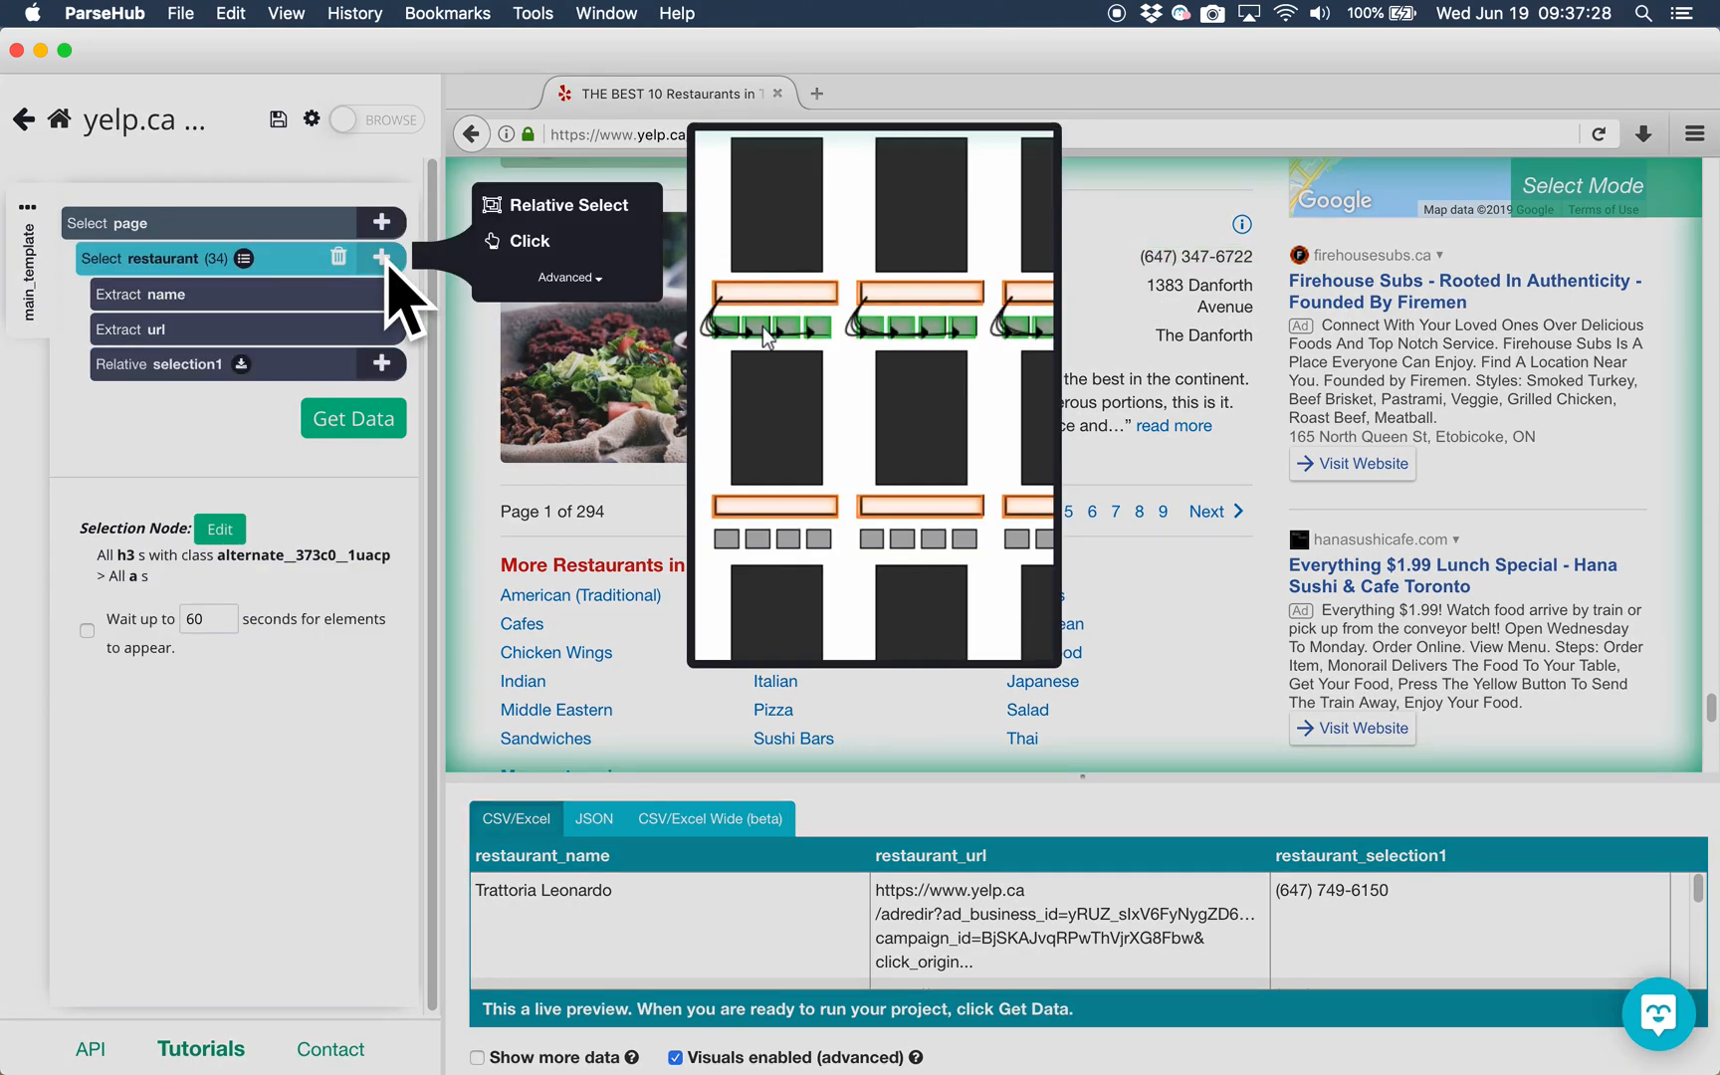
Step: Rename the relative selection to phone and add a new selection under the page
{"action": "left_click", "coordinate": [382, 258]}
{"action": "type", "text": "phone"}
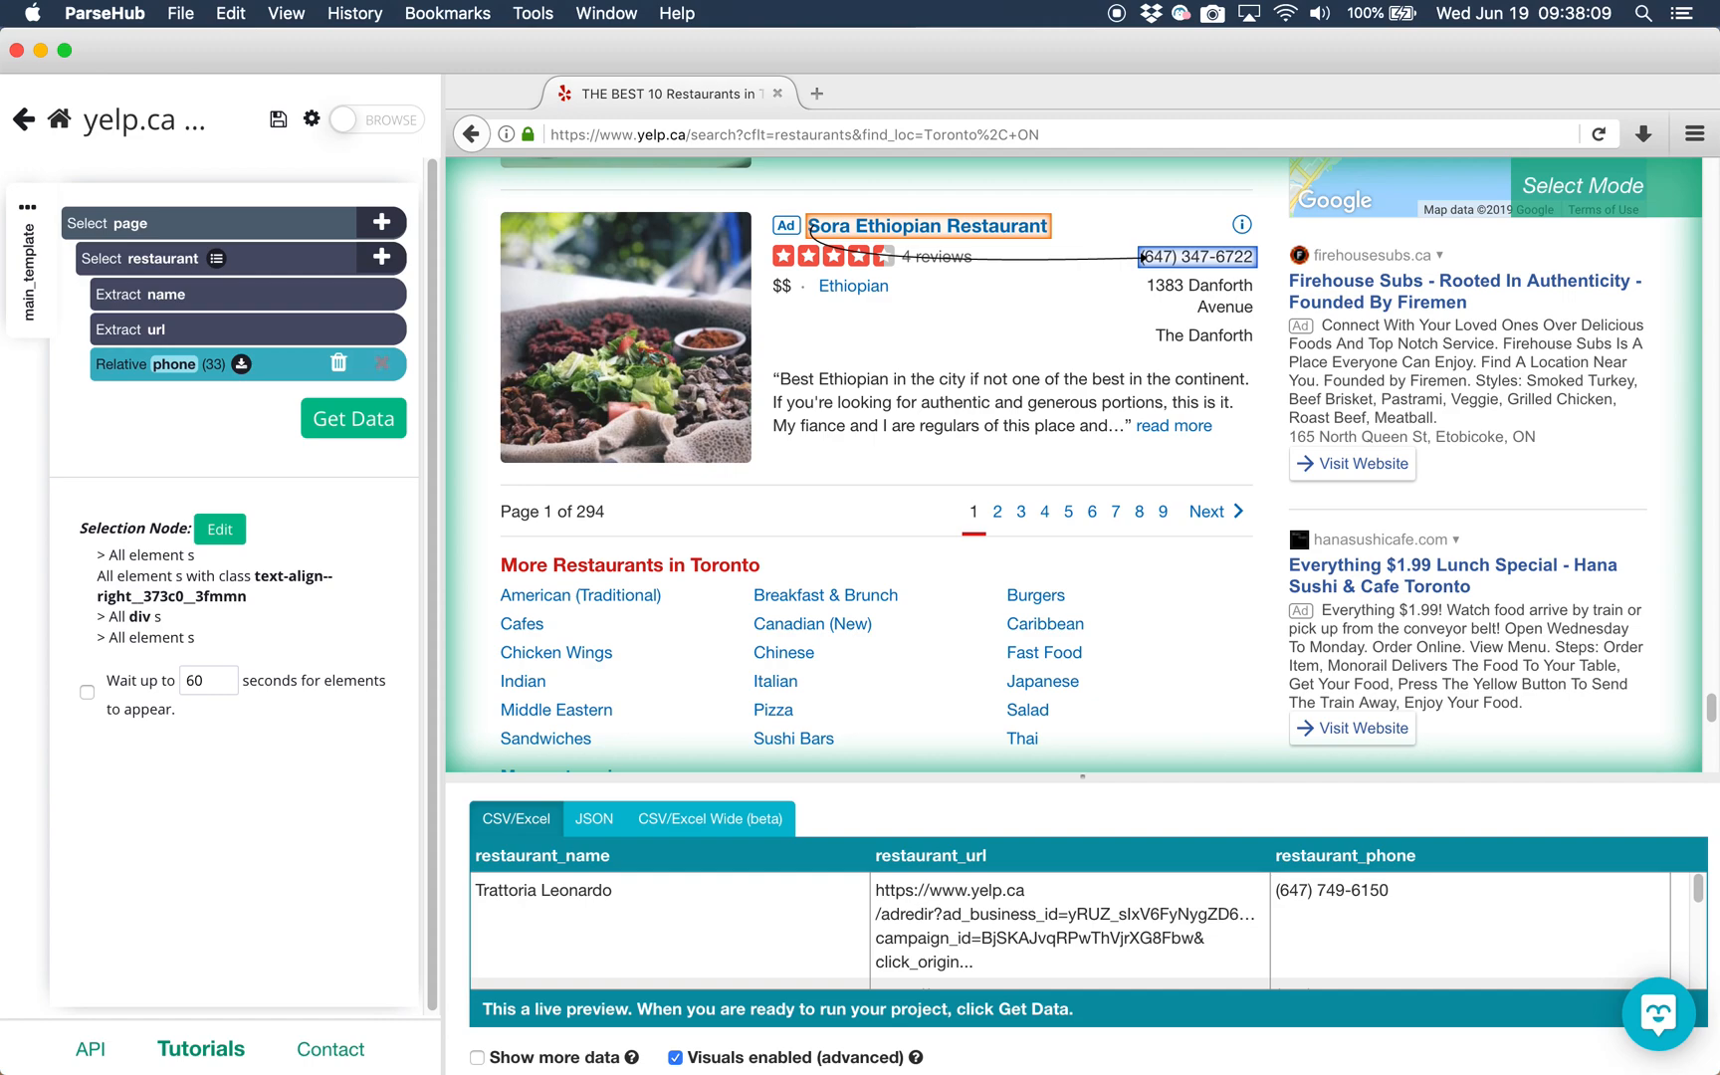
{"action": "left_click", "coordinate": [380, 363]}
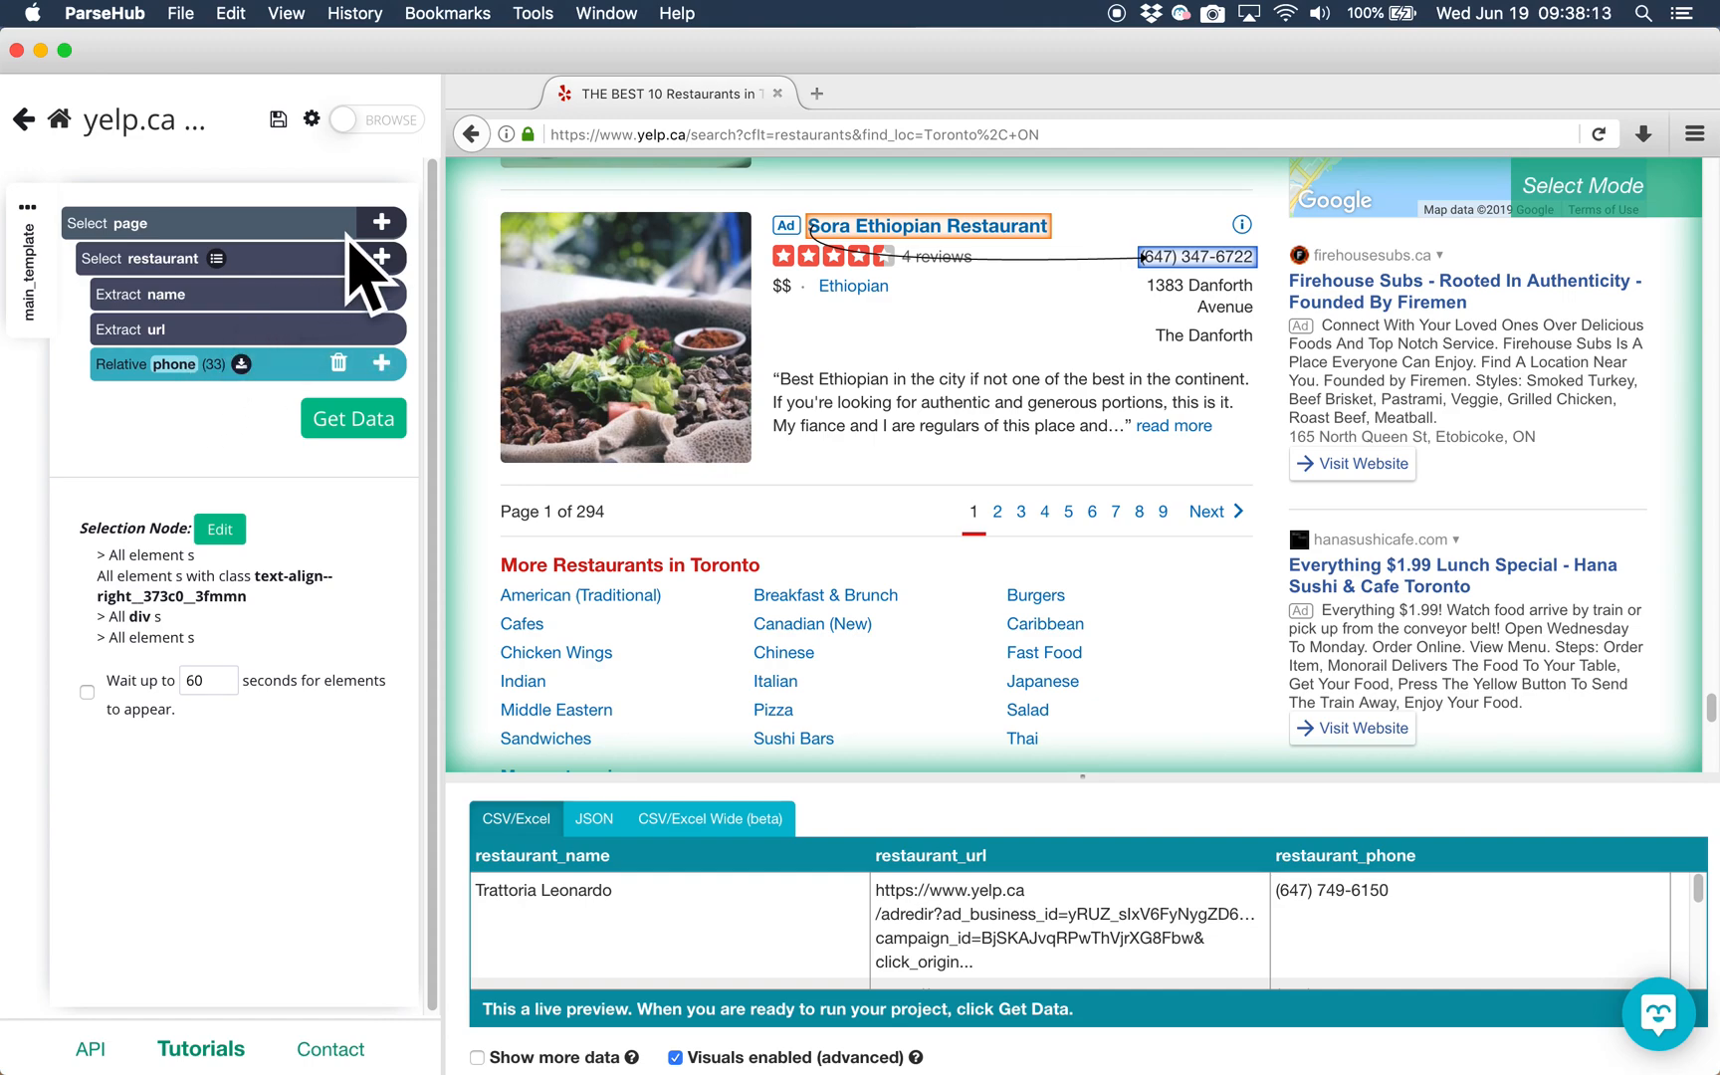
{"action": "left_click", "coordinate": [382, 223]}
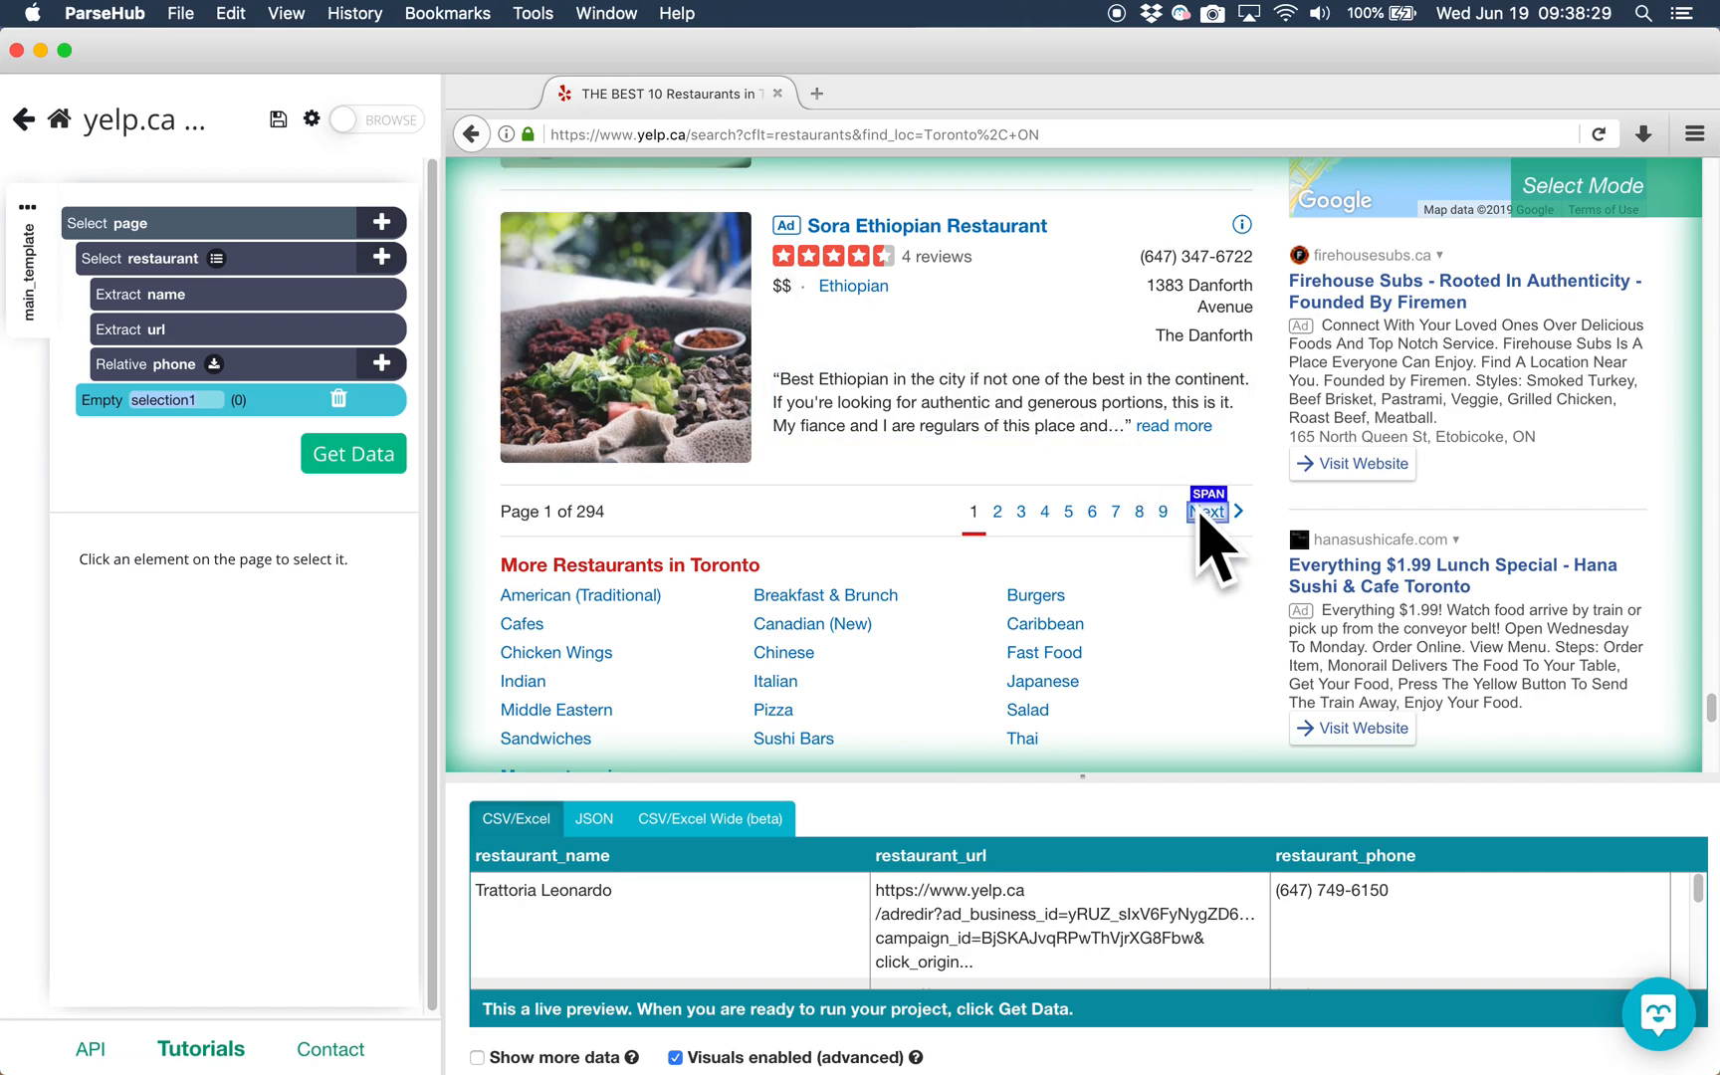
Step: Select the Next link, add a Click action, and repeat main_template on each page
{"action": "left_click", "coordinate": [1205, 511]}
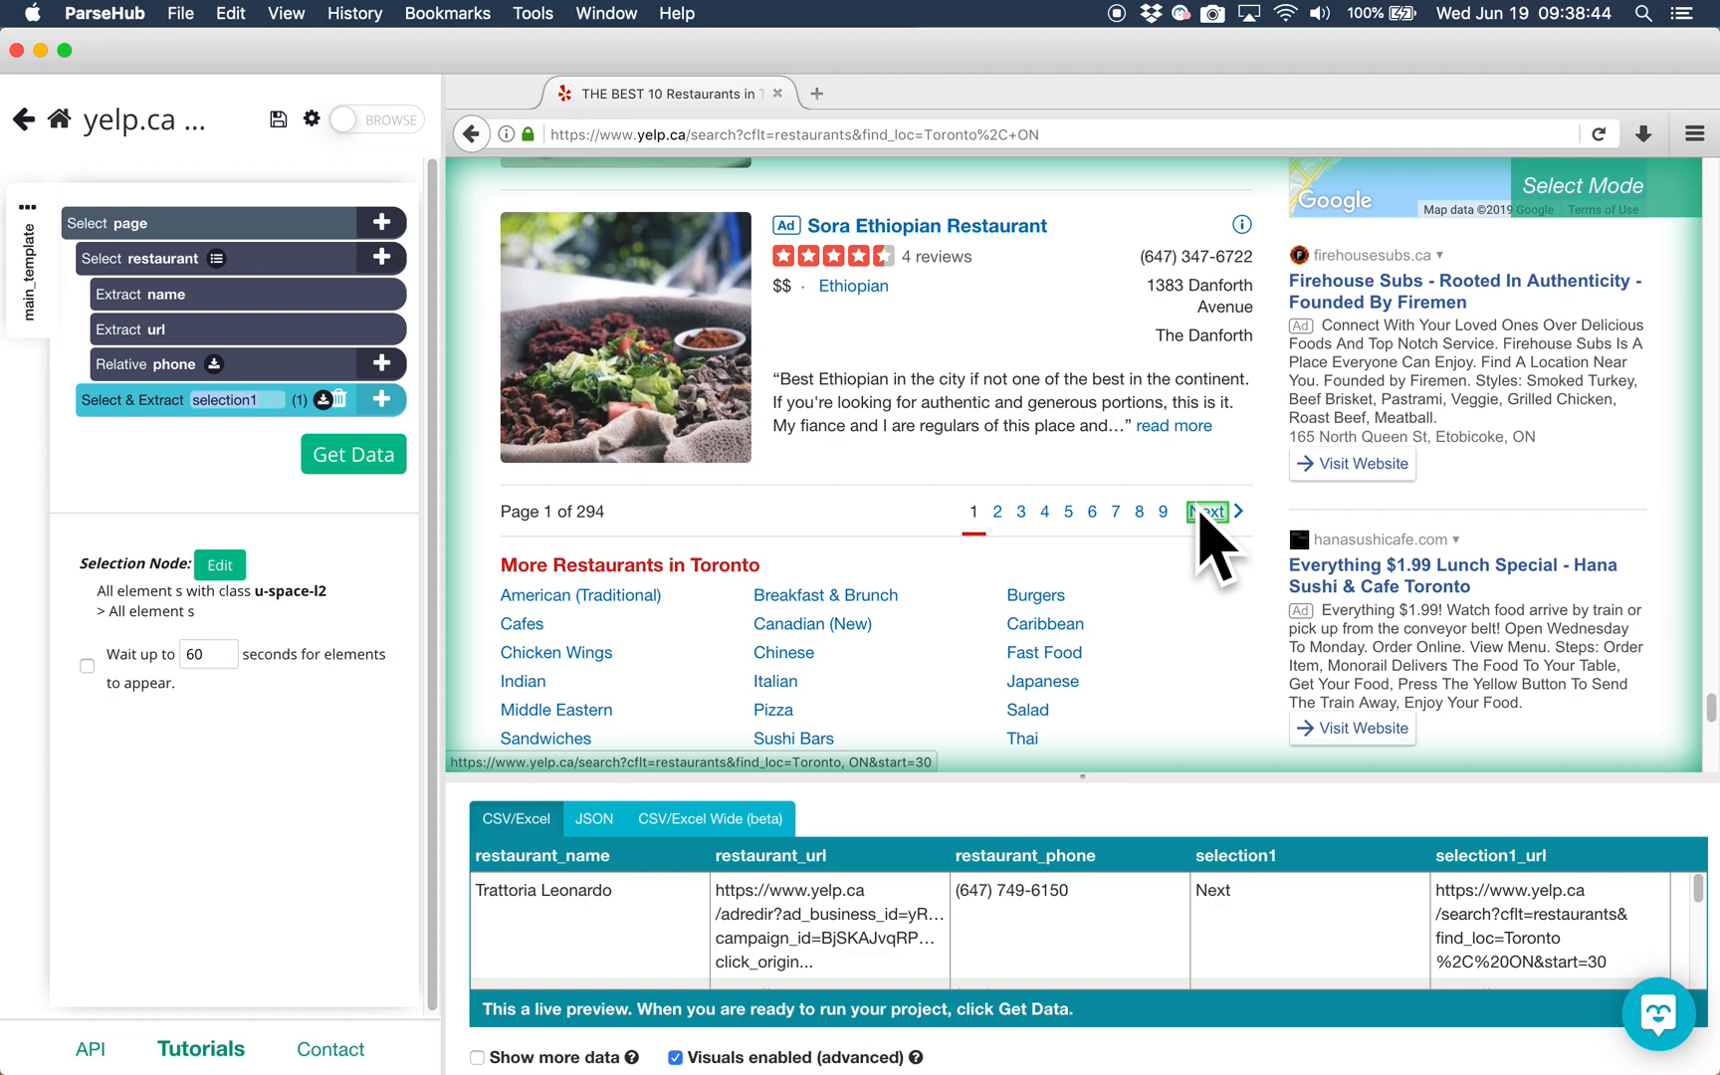
{"action": "left_click", "coordinate": [1206, 512]}
{"action": "type", "text": "next"}
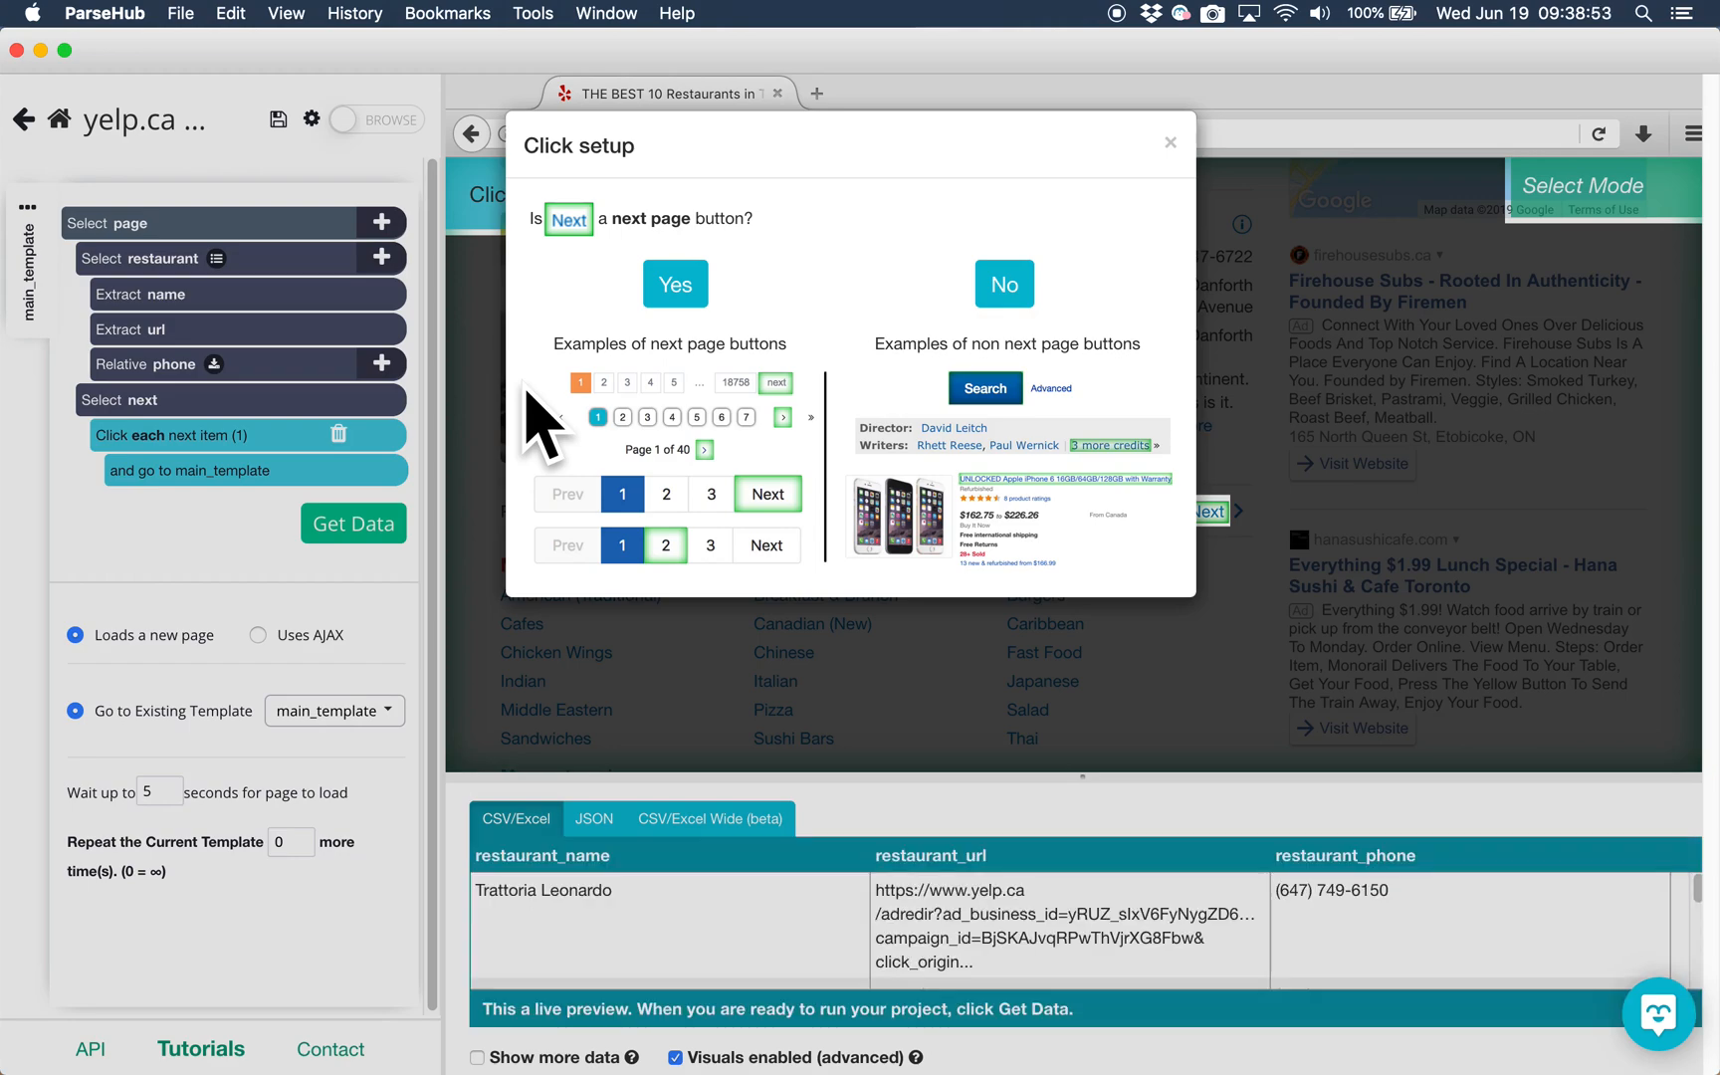
{"action": "left_click", "coordinate": [675, 283]}
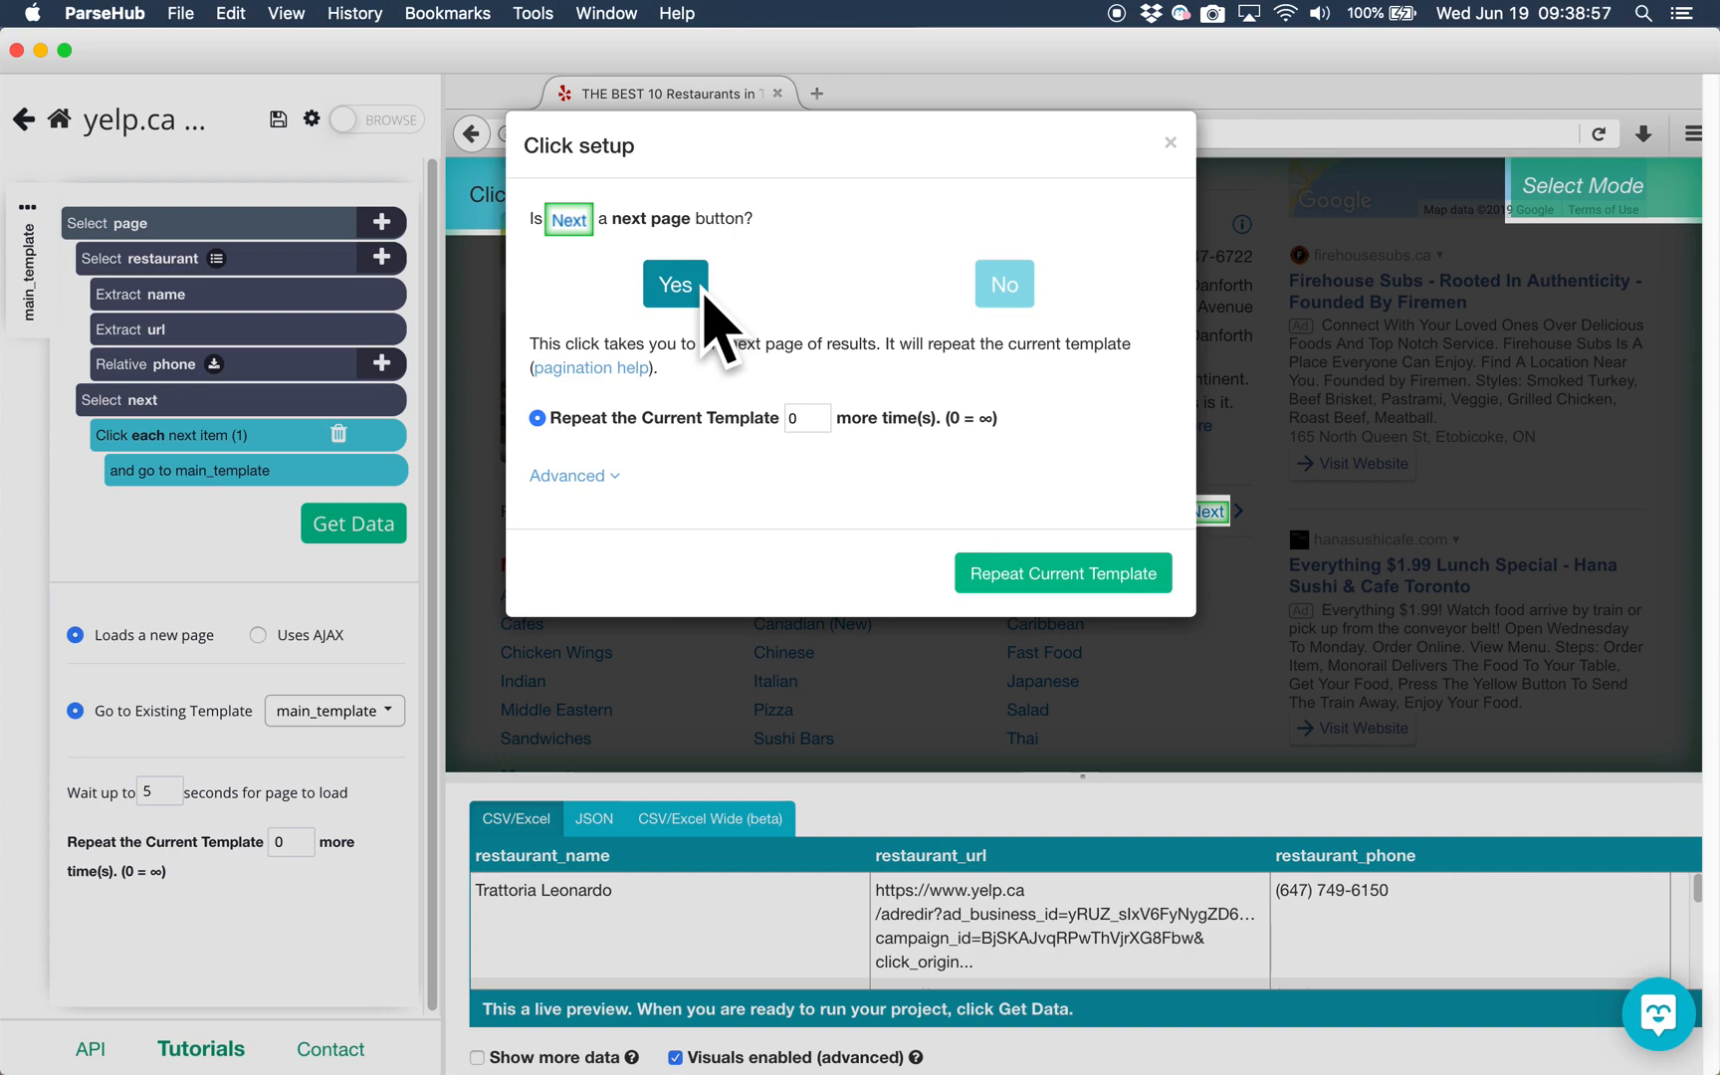
{"action": "left_click", "coordinate": [675, 283]}
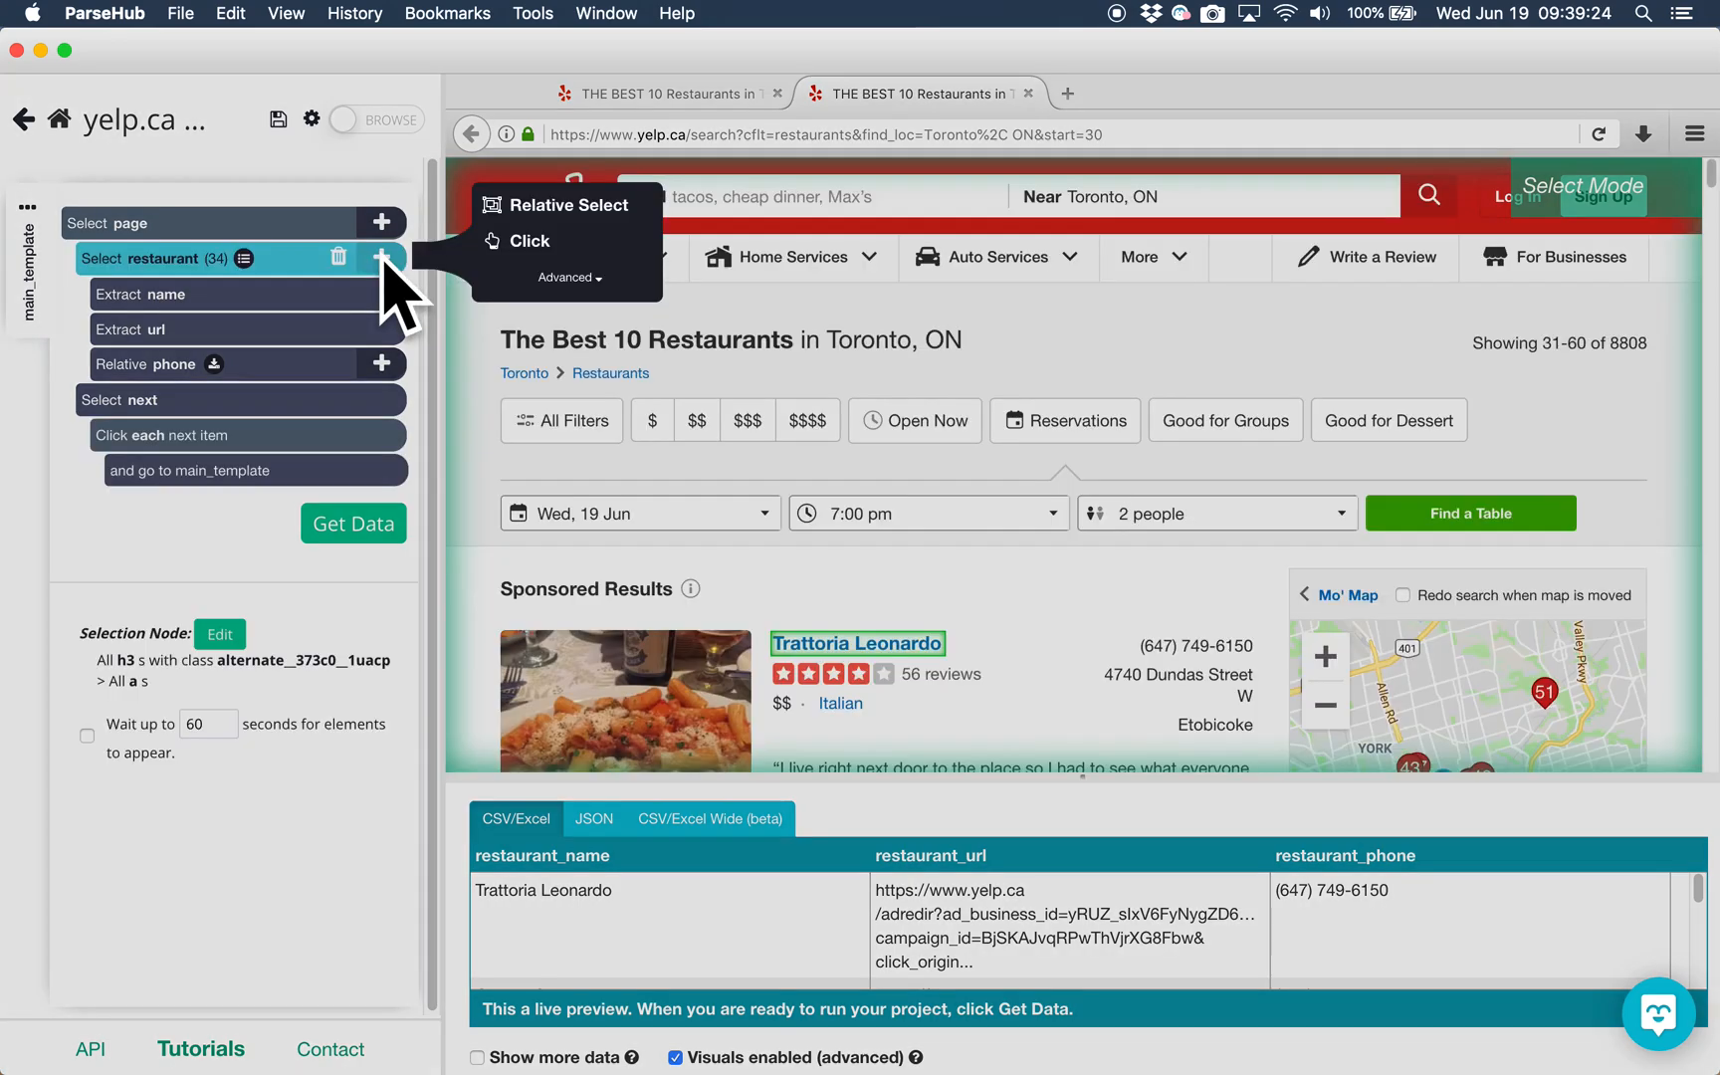
Step: Add a click on each restaurant that opens a new restaurant_details template
{"action": "left_click", "coordinate": [527, 240]}
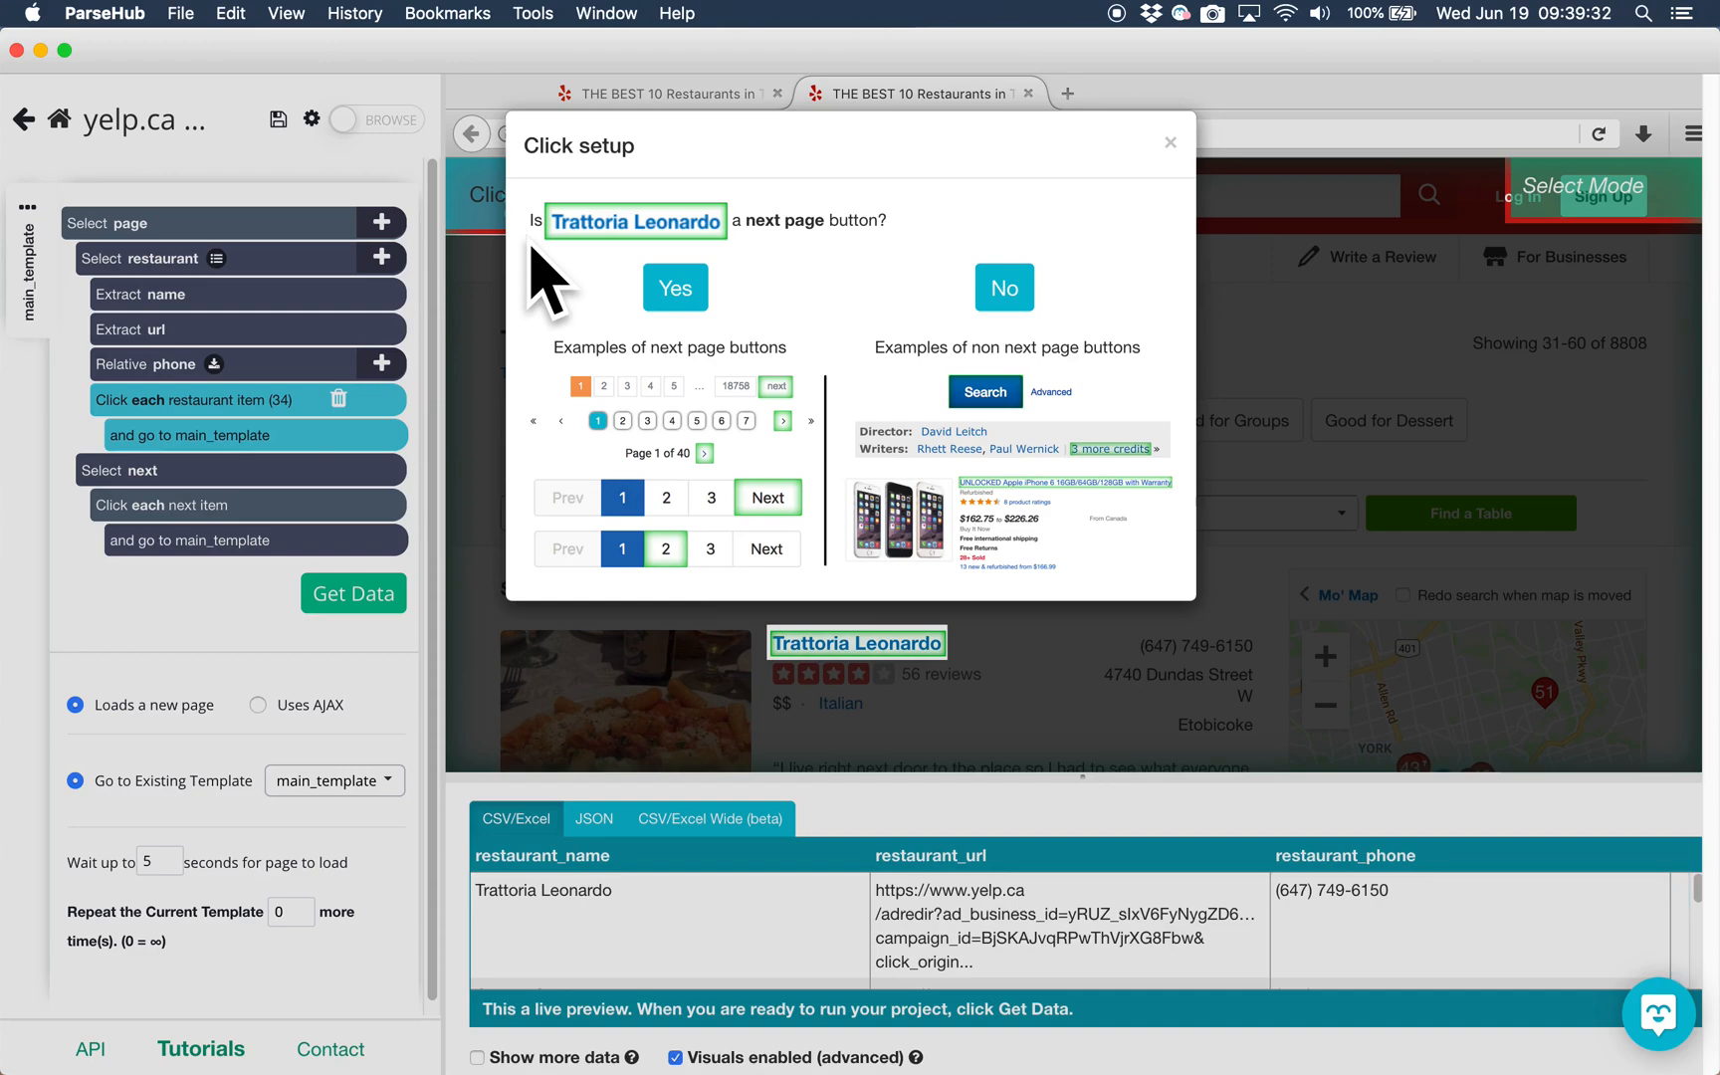
{"action": "left_click", "coordinate": [1002, 287]}
{"action": "type", "text": "res"}
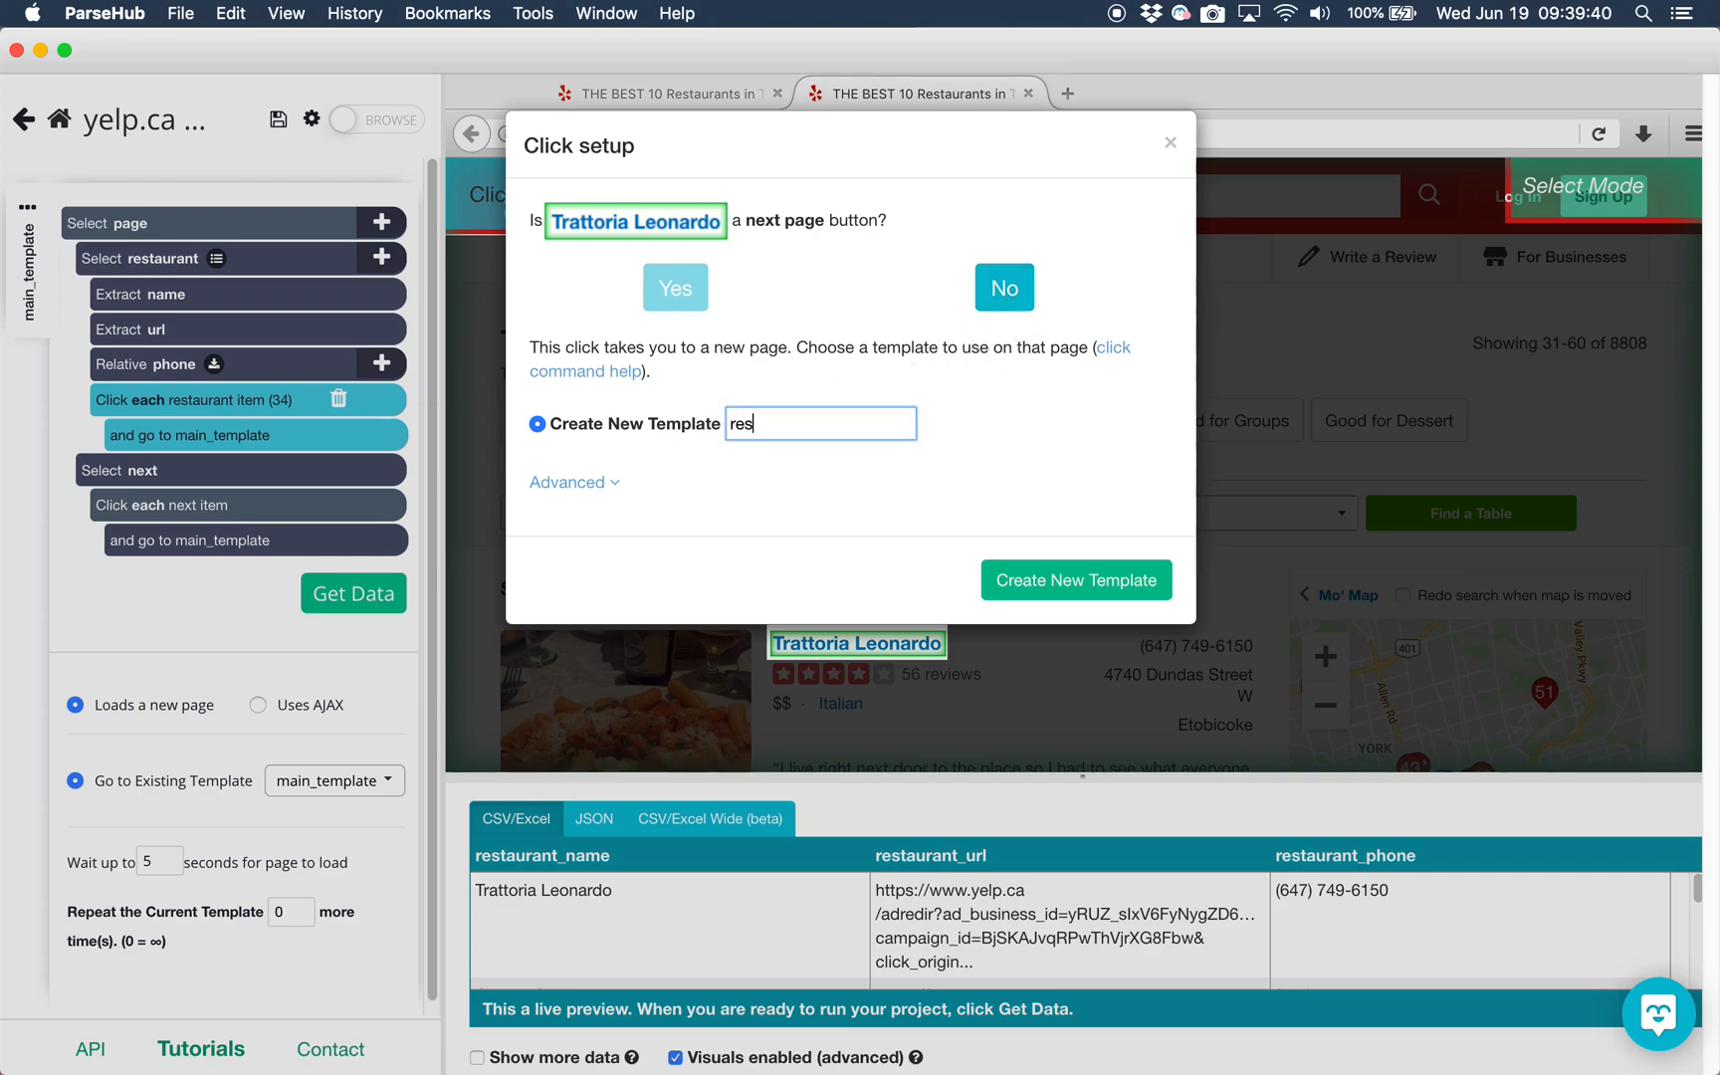
{"action": "type", "text": "taurant_details"}
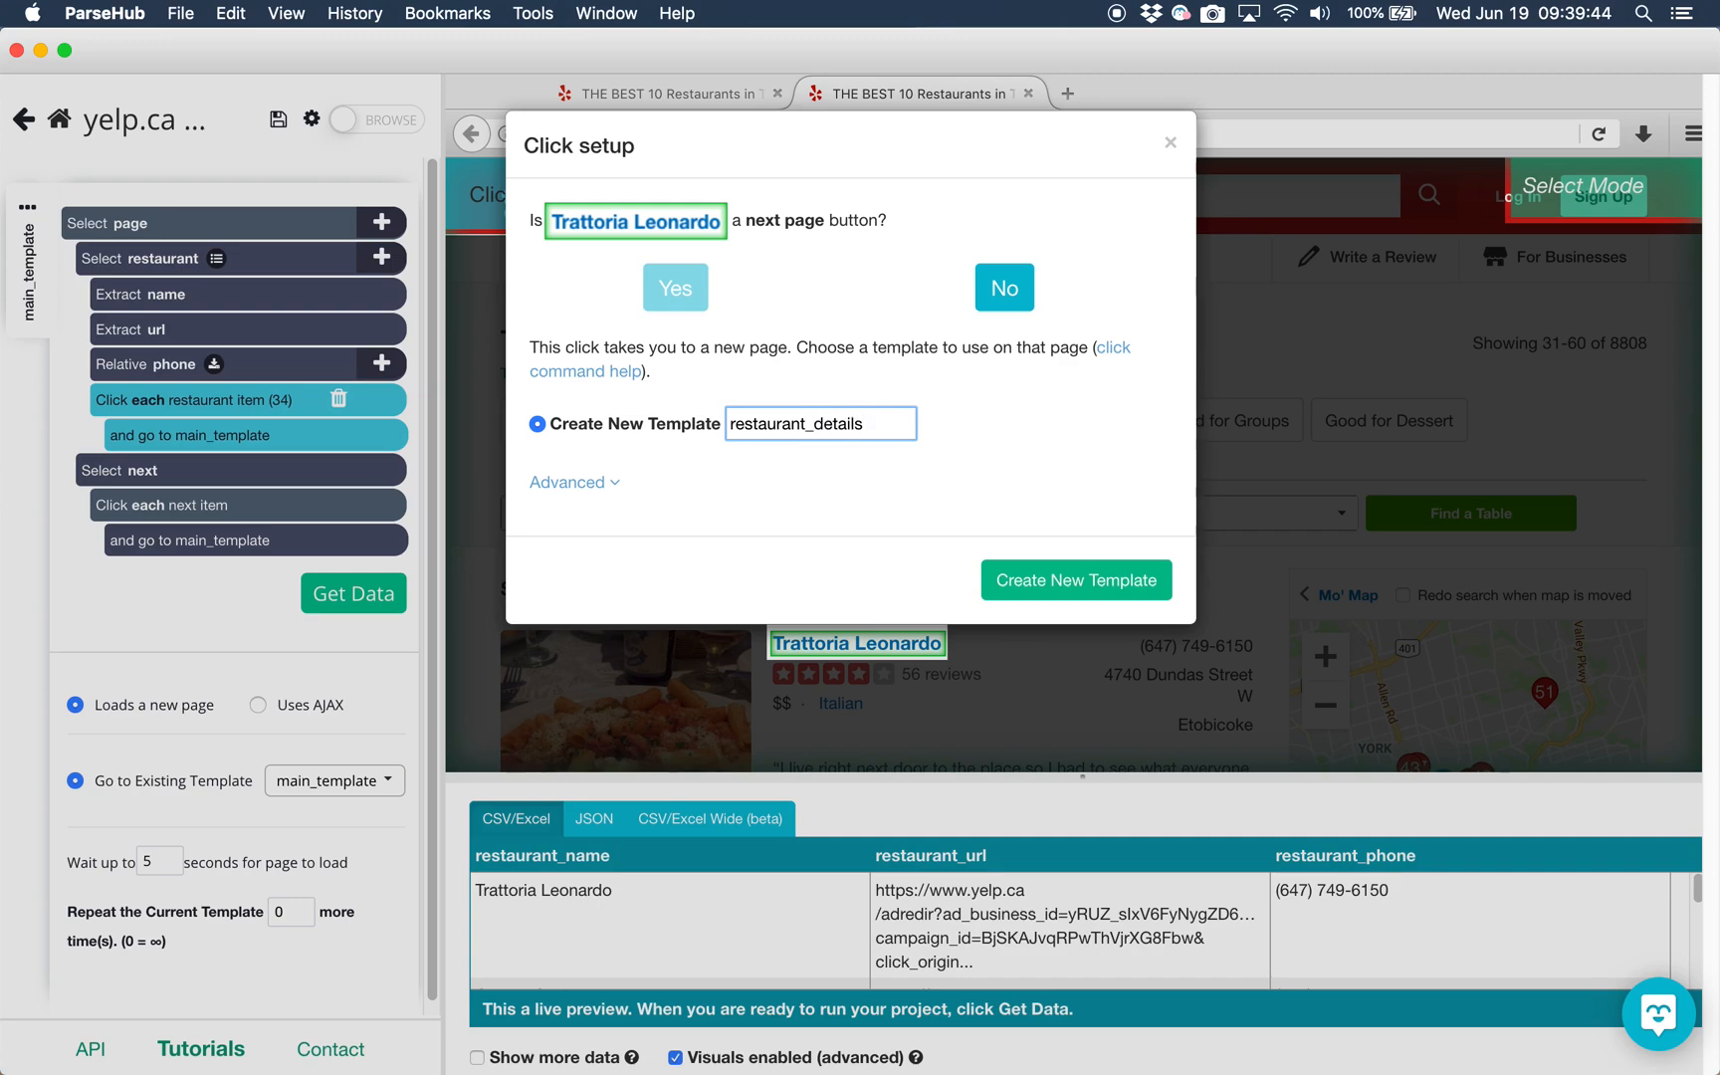
{"action": "left_click", "coordinate": [1075, 579]}
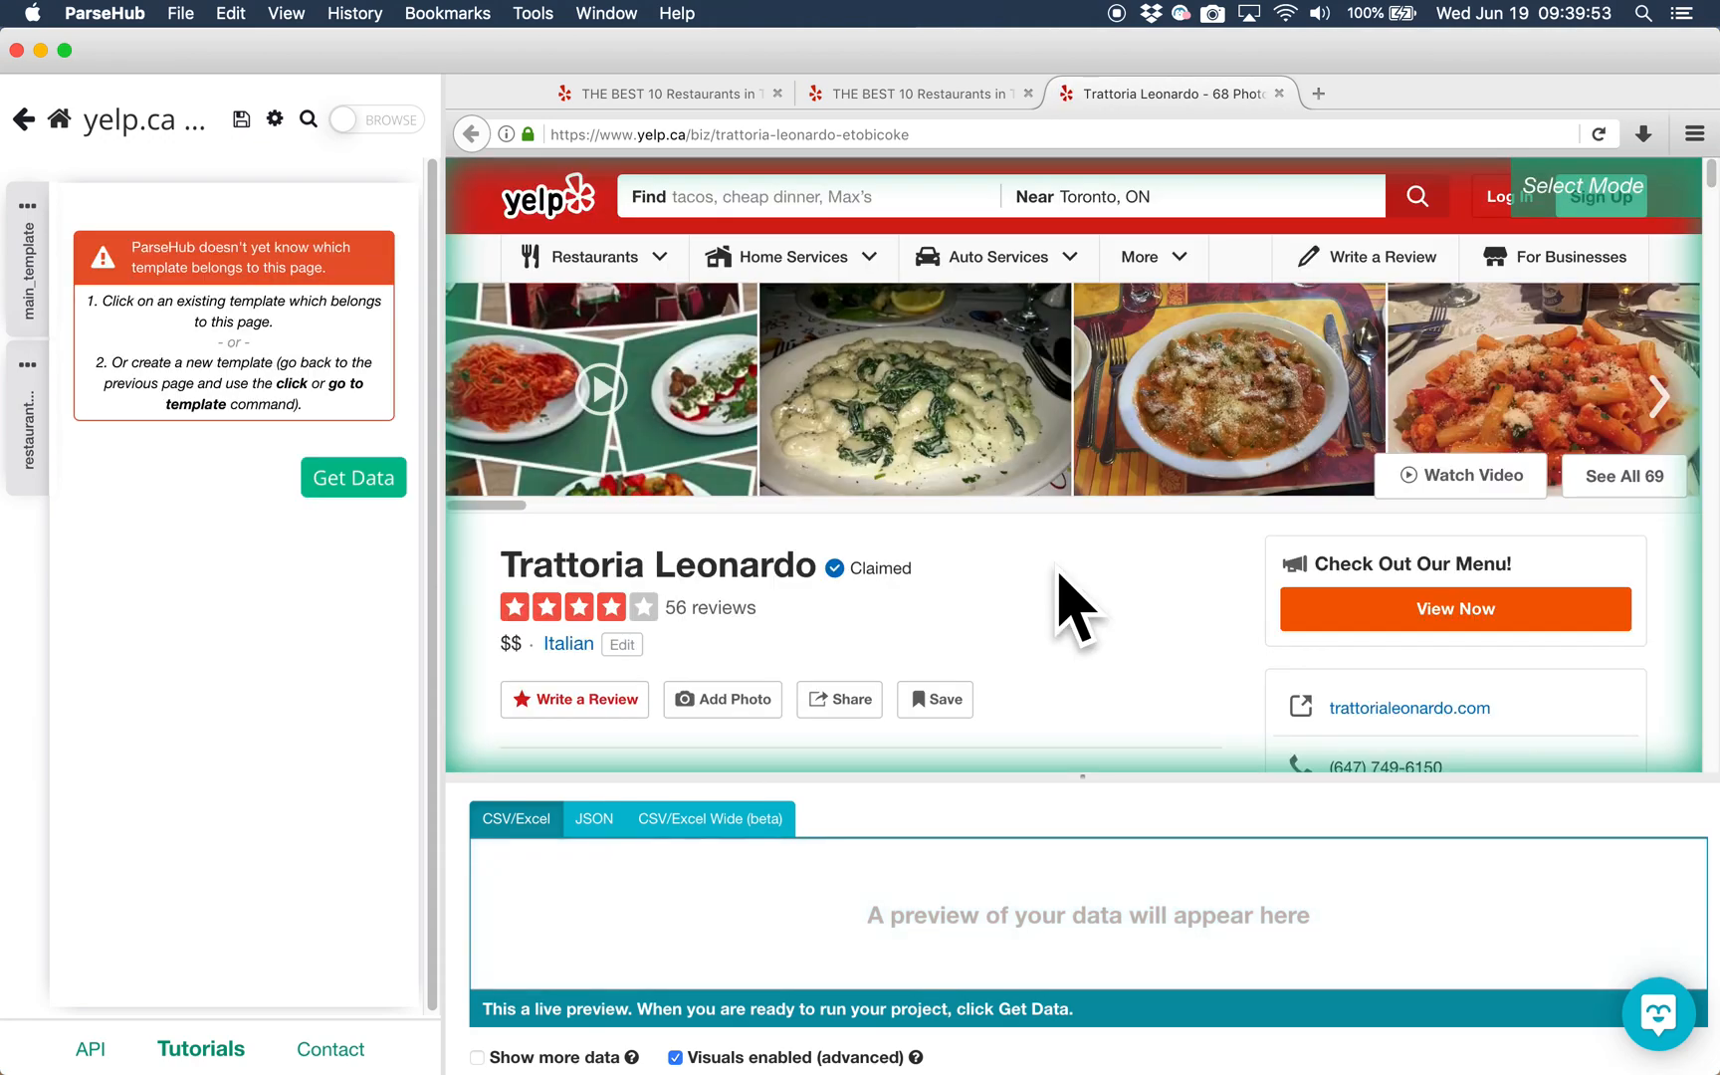
Step: Extract the restaurant's website link as website and delete the empty leftover selection
{"action": "left_click", "coordinate": [1660, 397]}
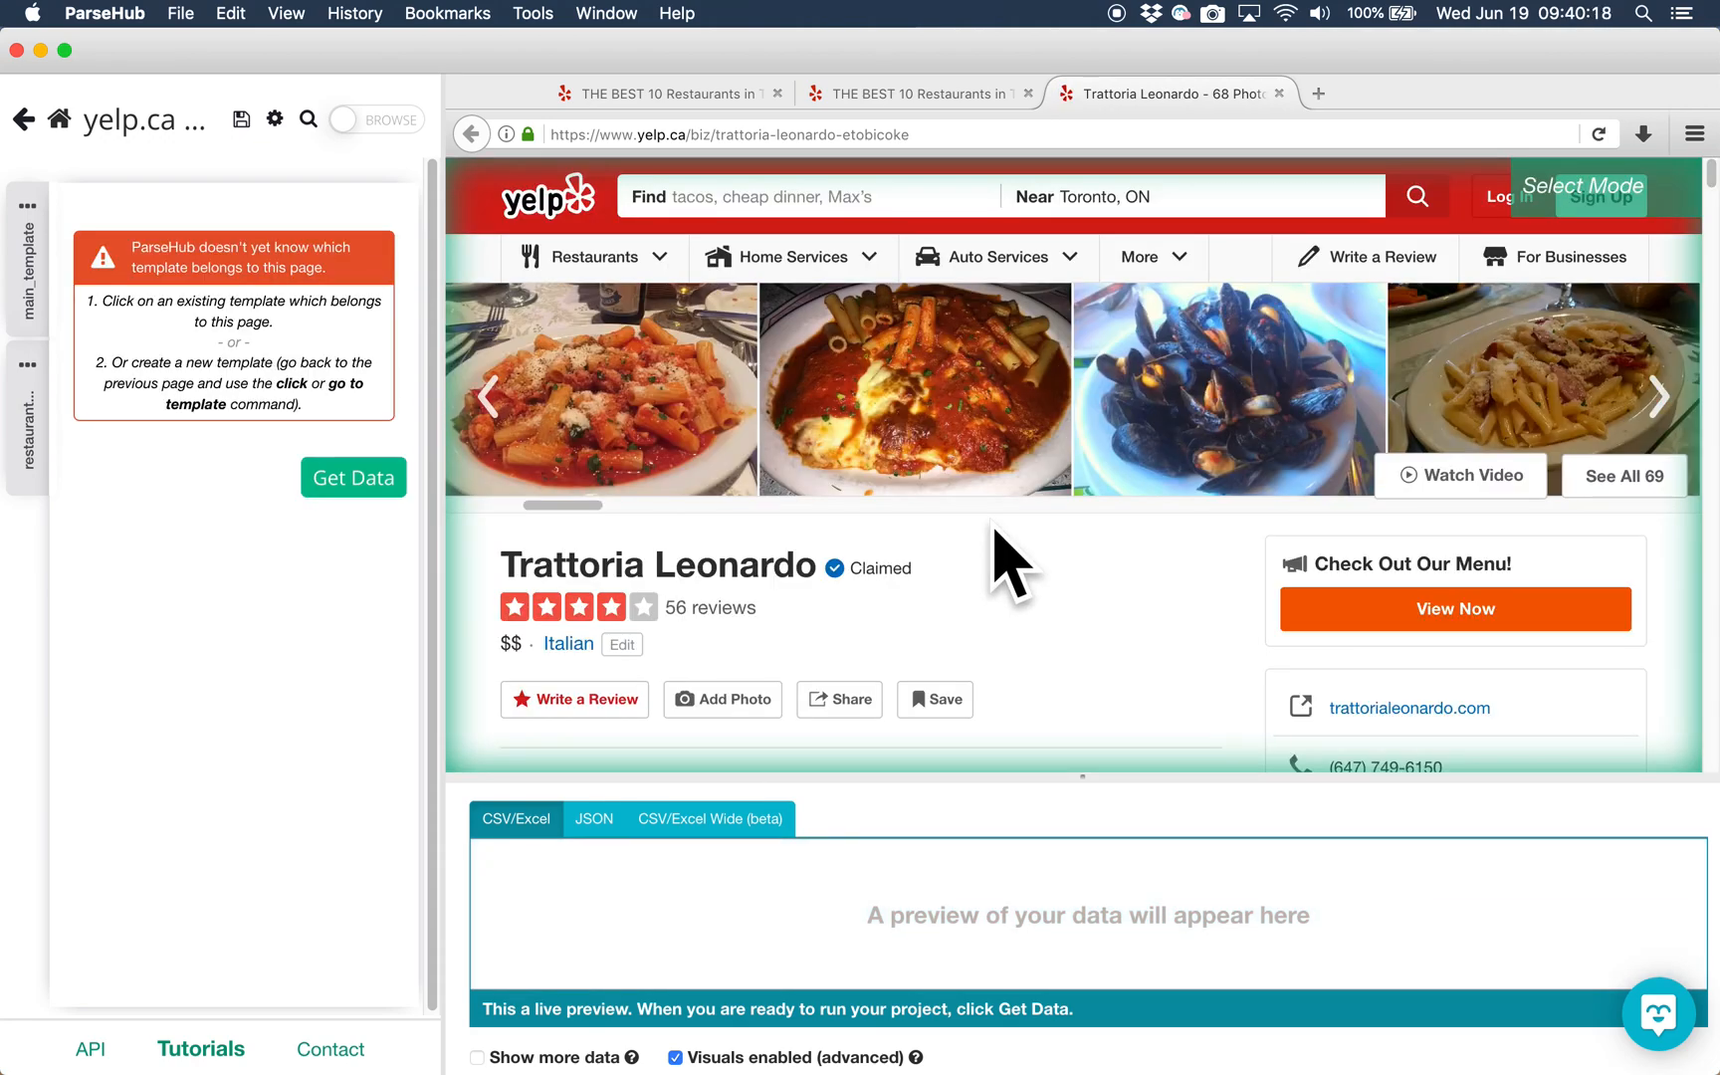
{"action": "left_click", "coordinate": [1659, 397]}
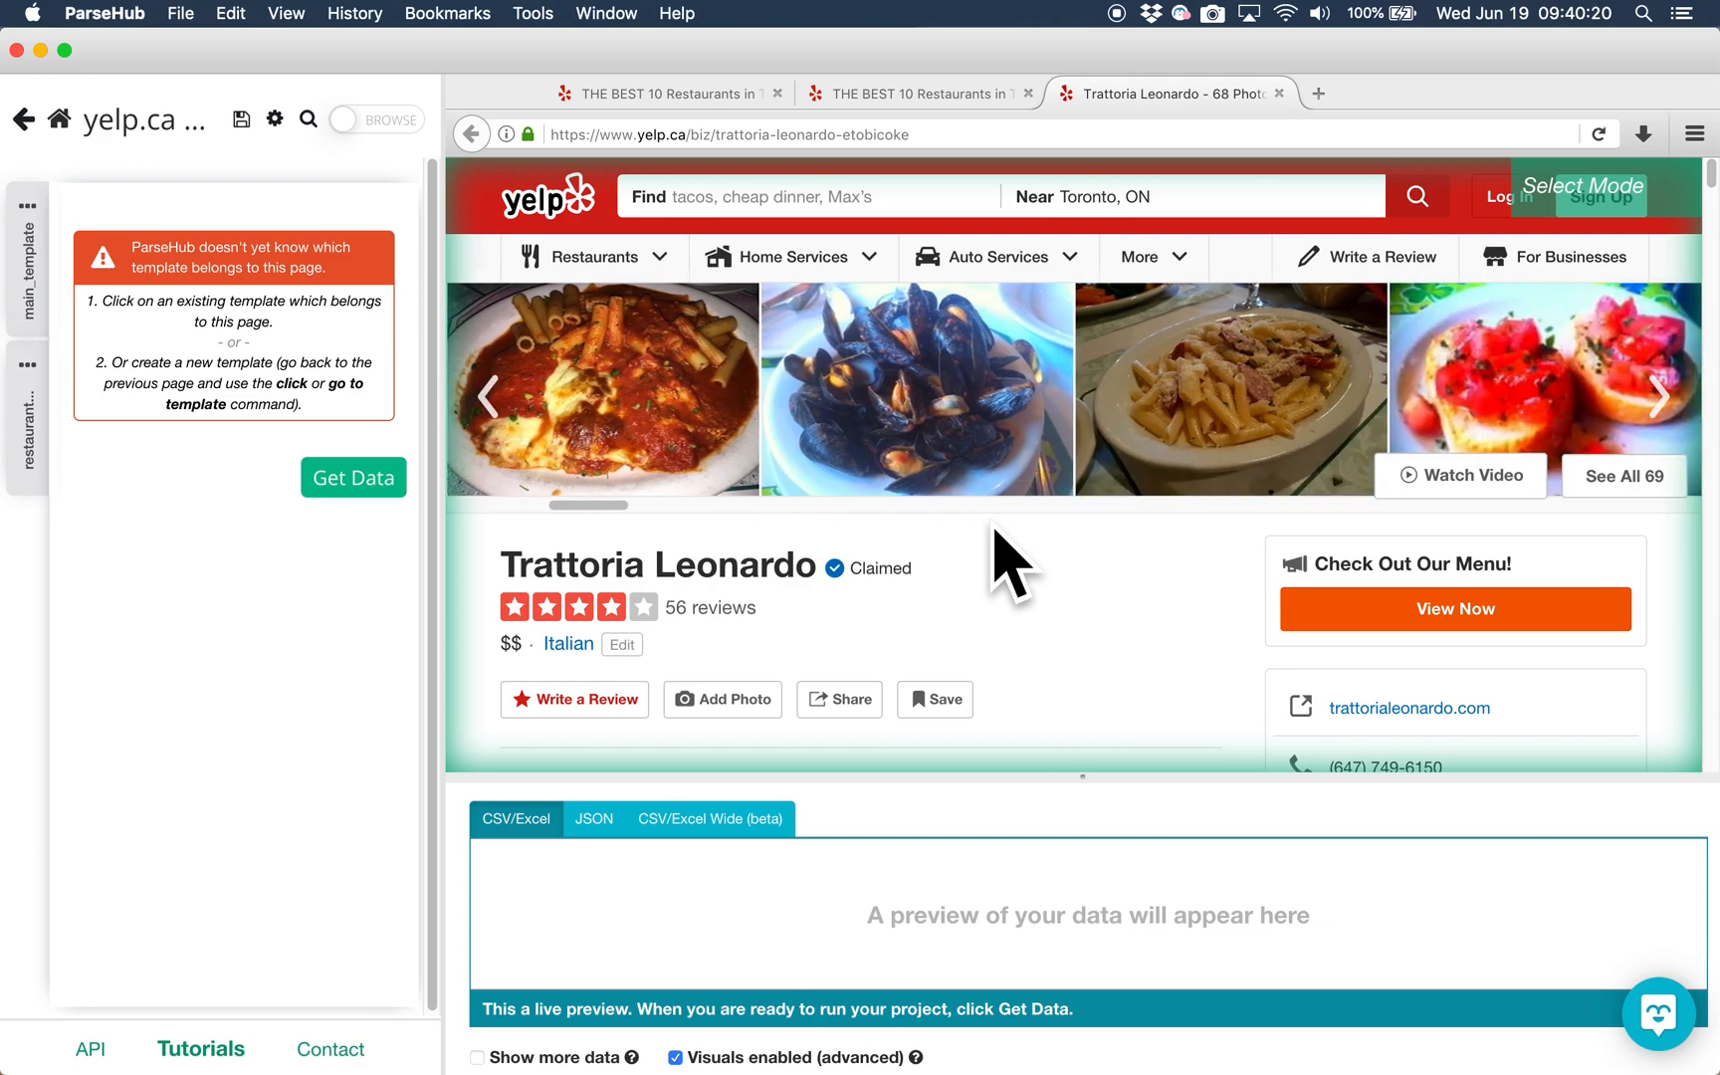
{"action": "mouse_move", "coordinate": [297, 493]}
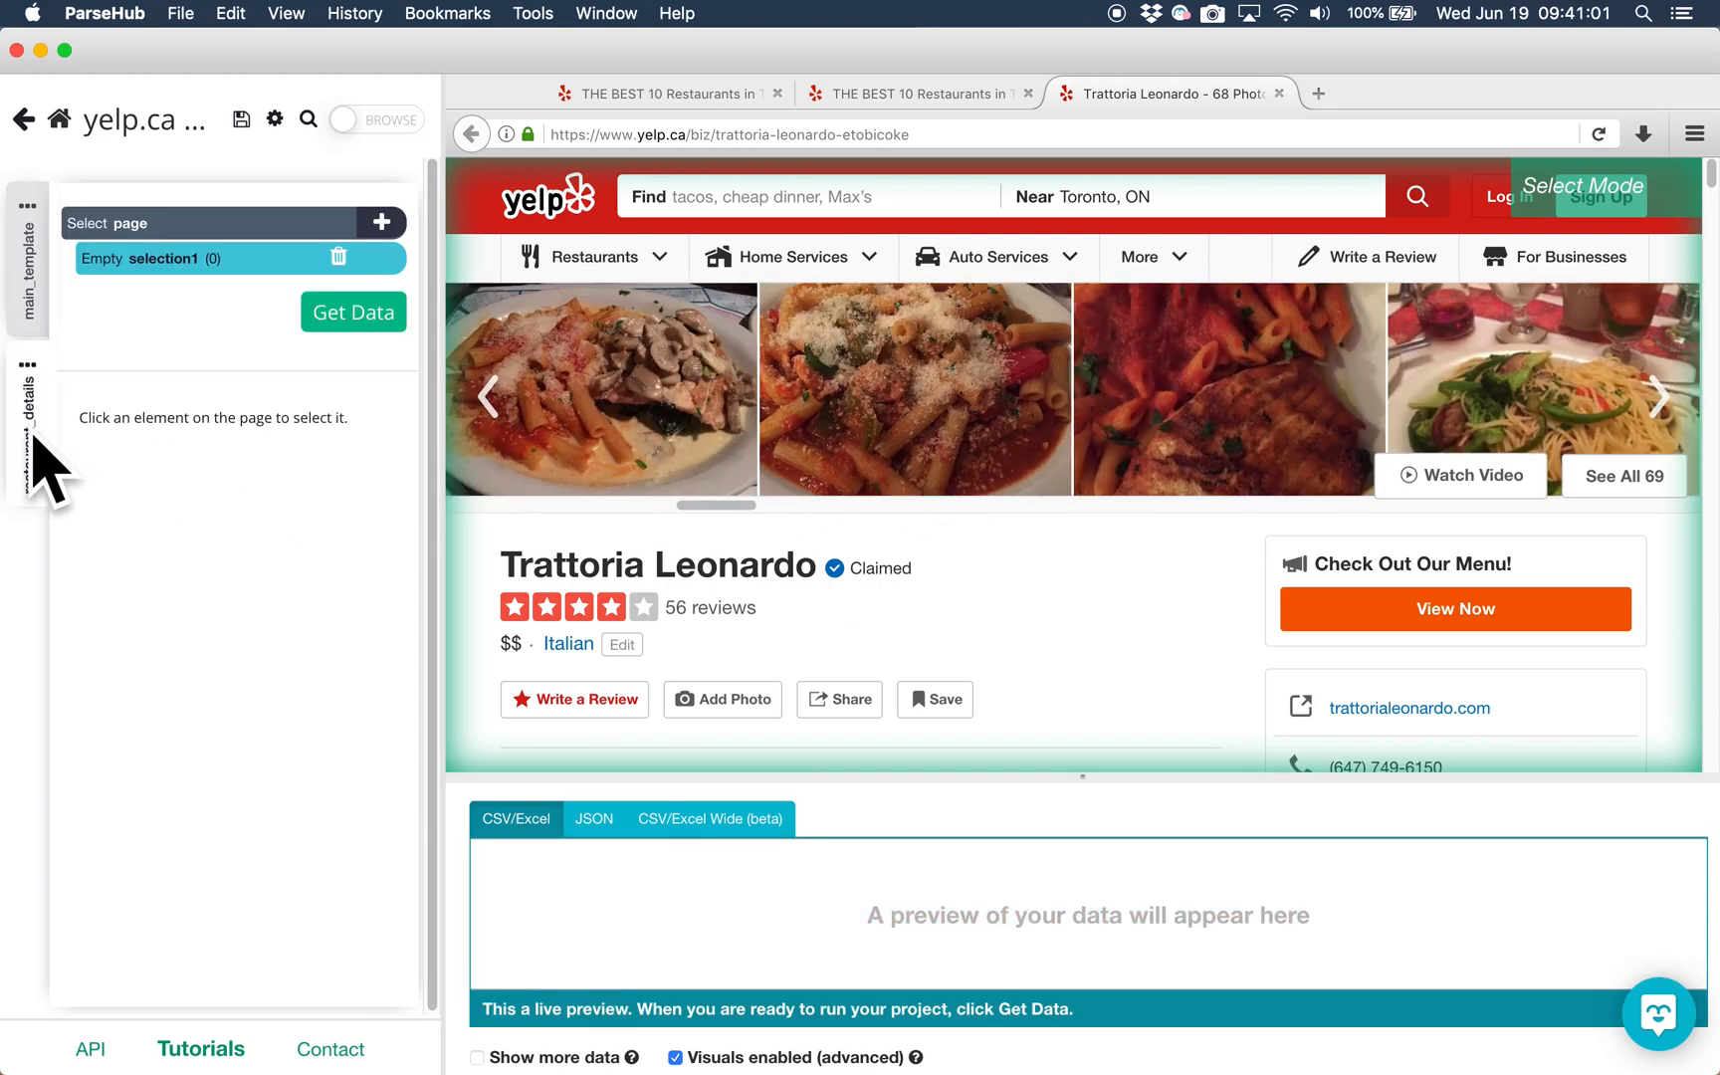
{"action": "left_click", "coordinate": [1660, 397]}
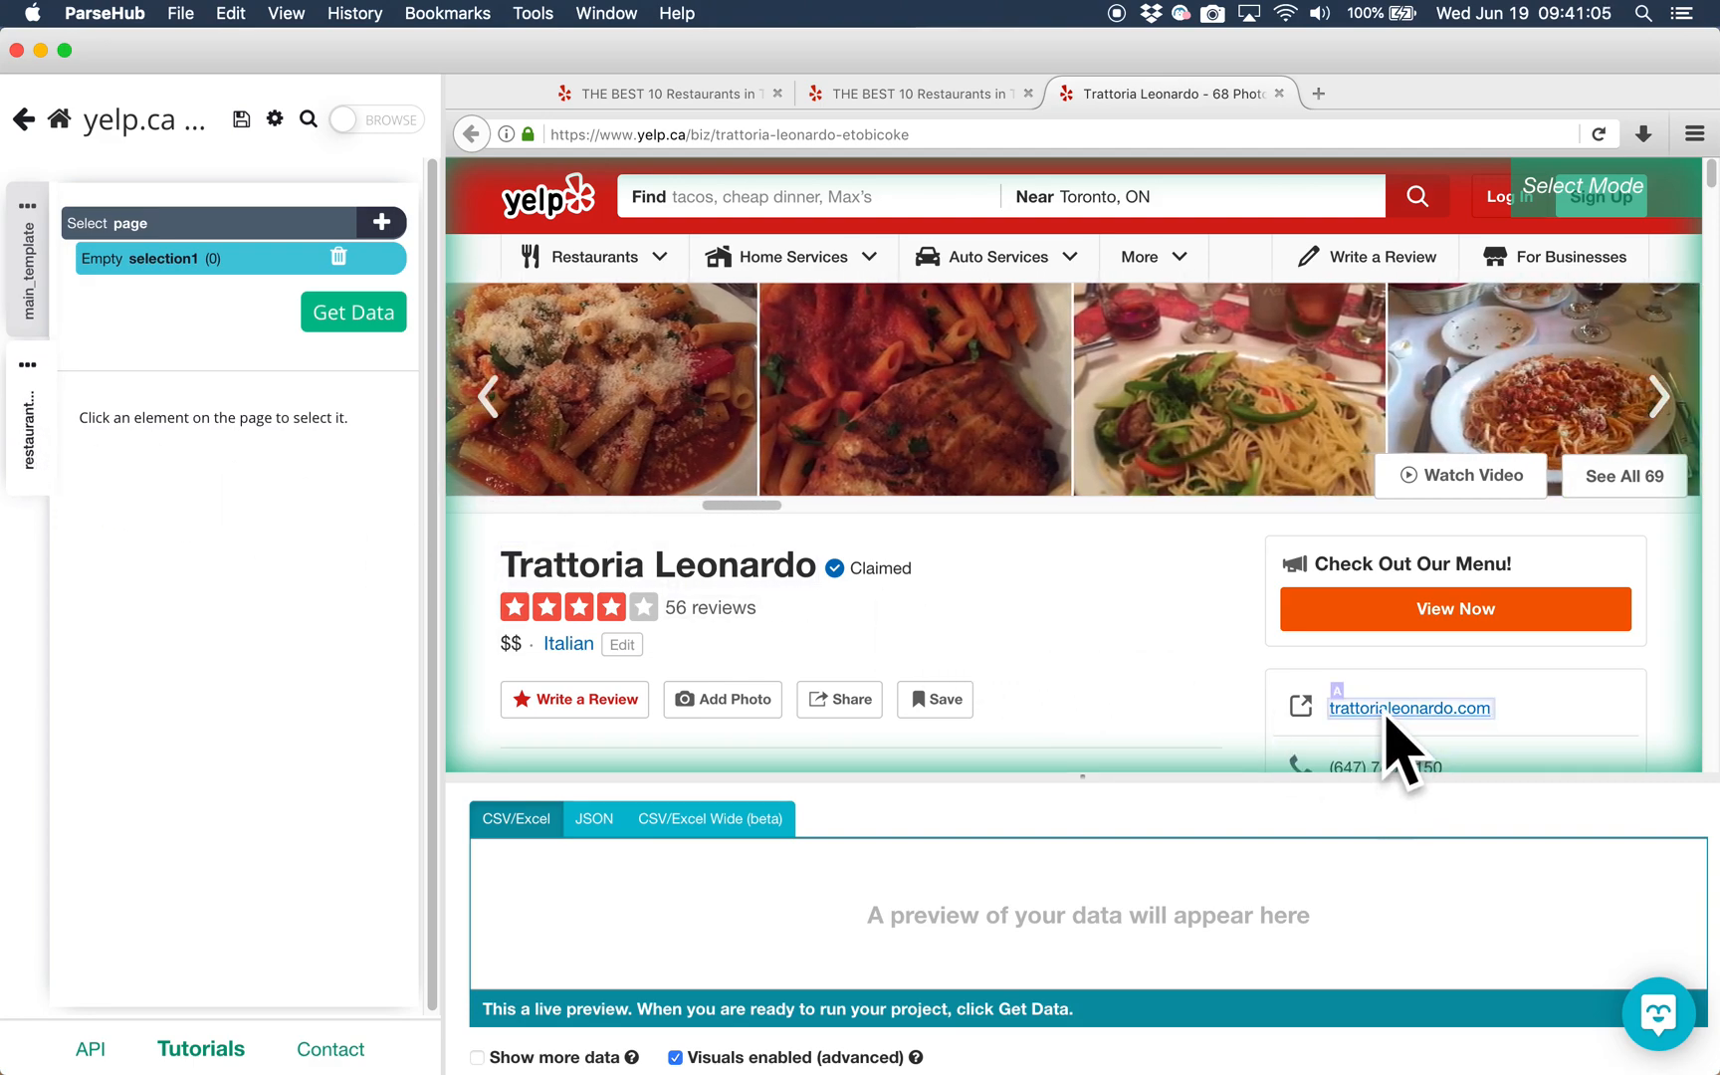
{"action": "left_click", "coordinate": [1409, 707]}
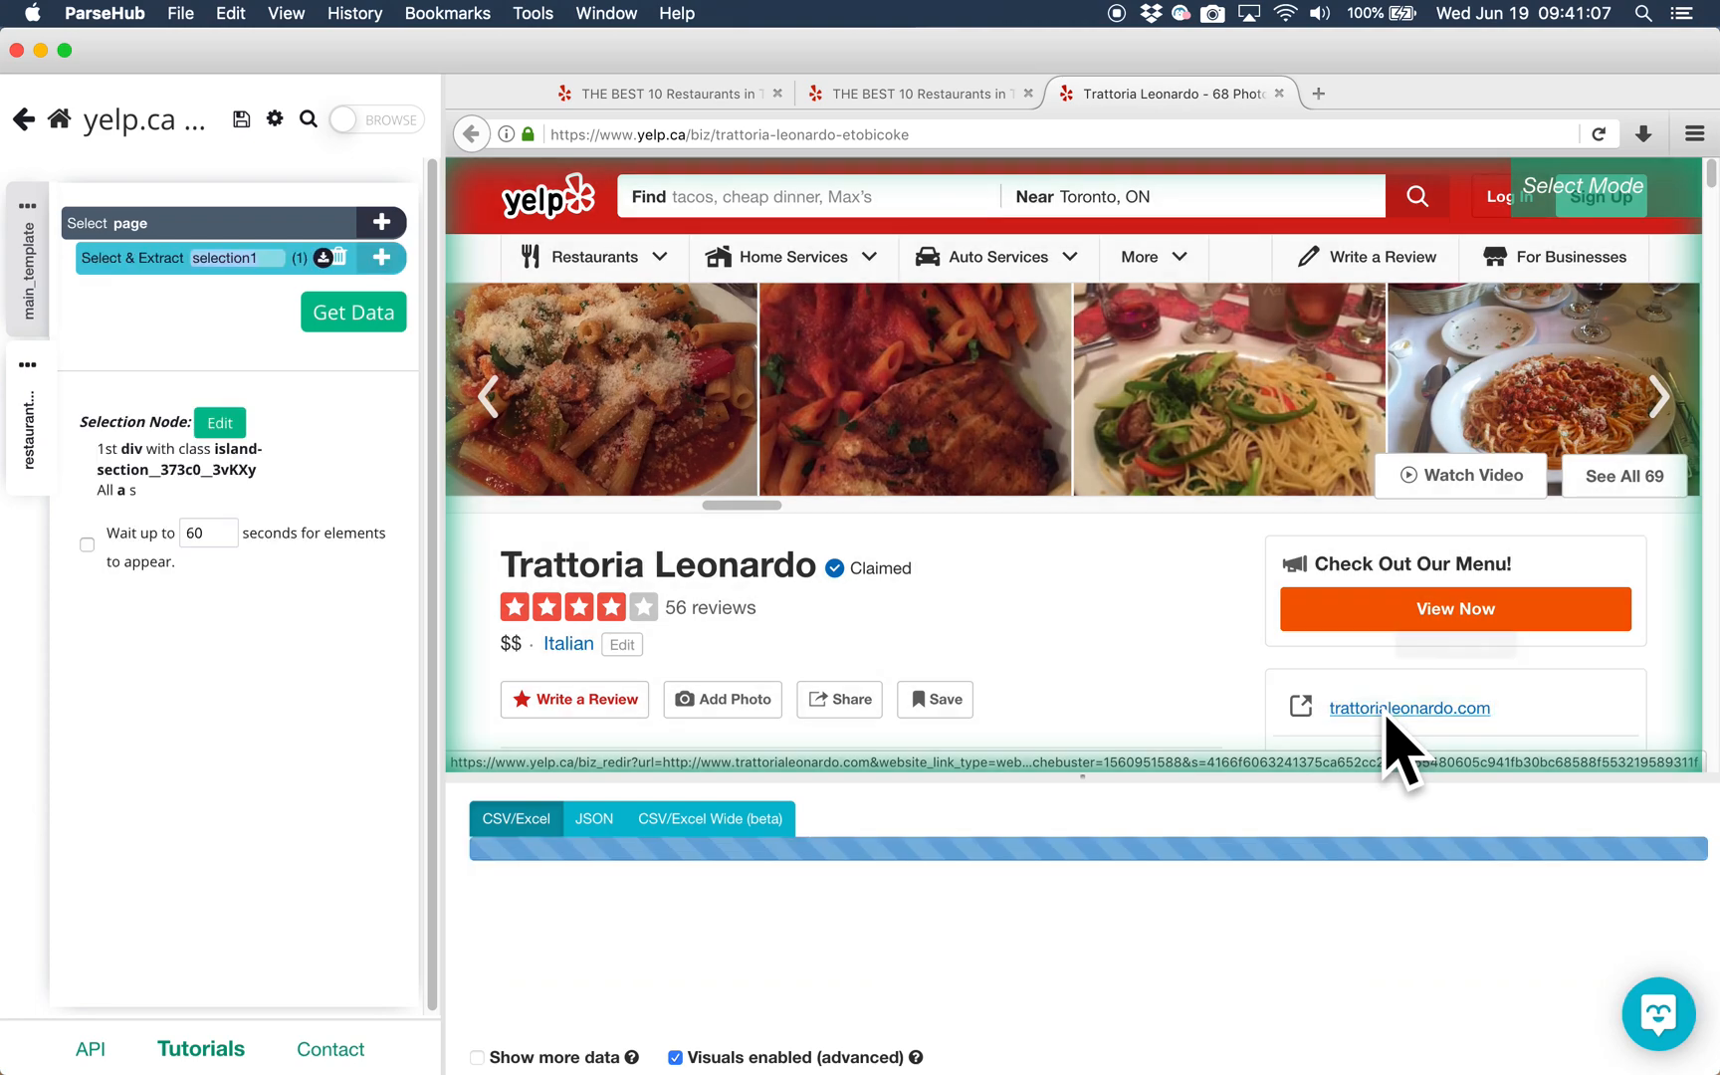
{"action": "left_click", "coordinate": [1409, 707]}
{"action": "type", "text": "website"}
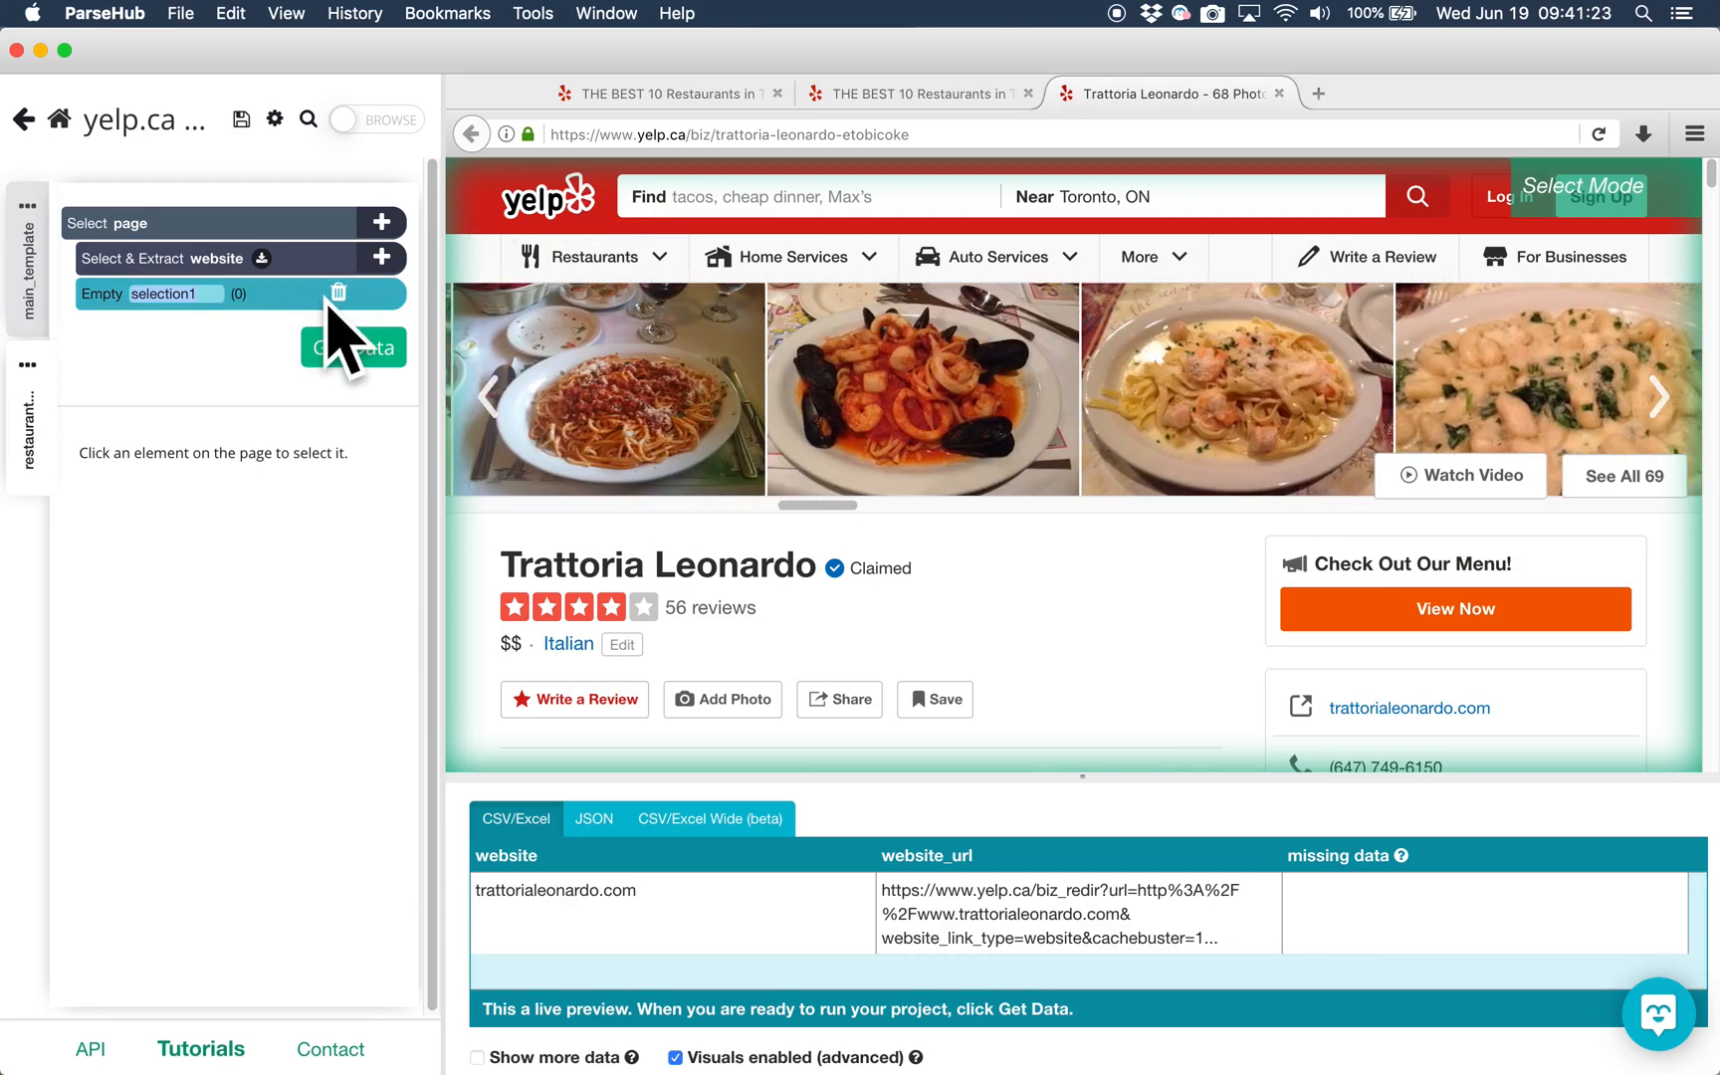
{"action": "left_click", "coordinate": [337, 292]}
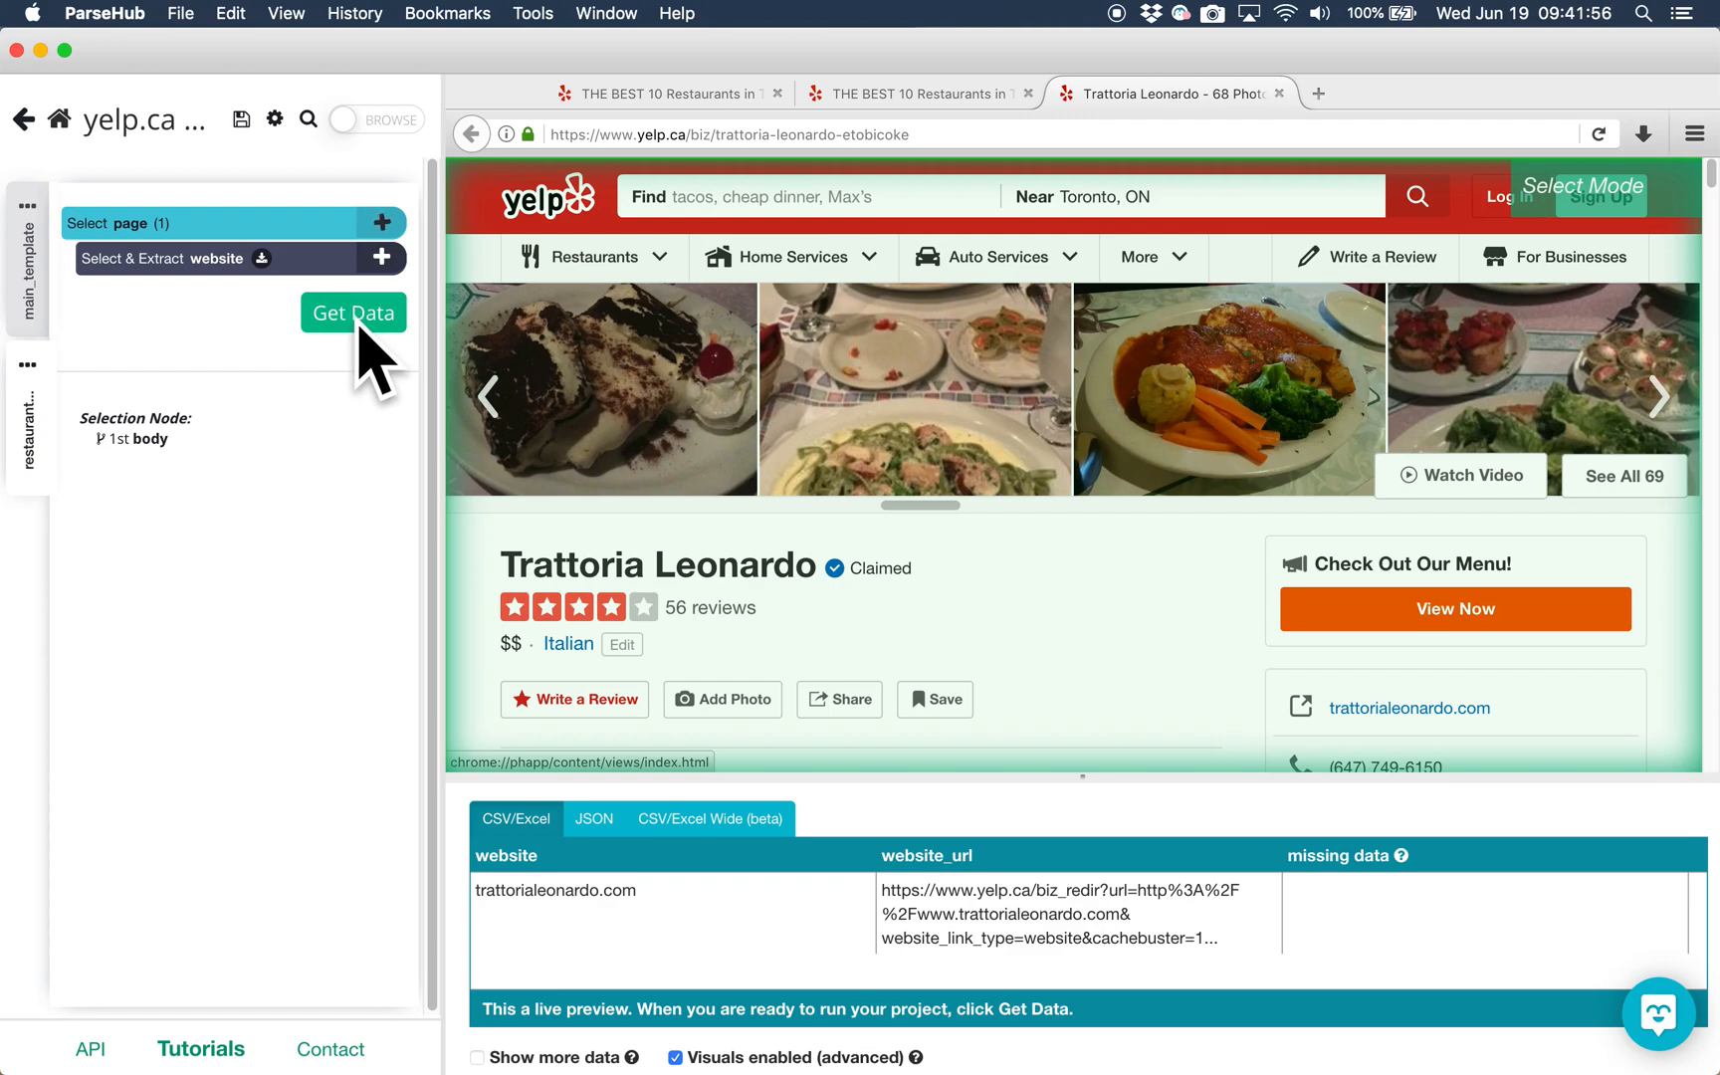
Step: Run the yelp.ca project from Get Data to begin collecting data
{"action": "left_click", "coordinate": [354, 312]}
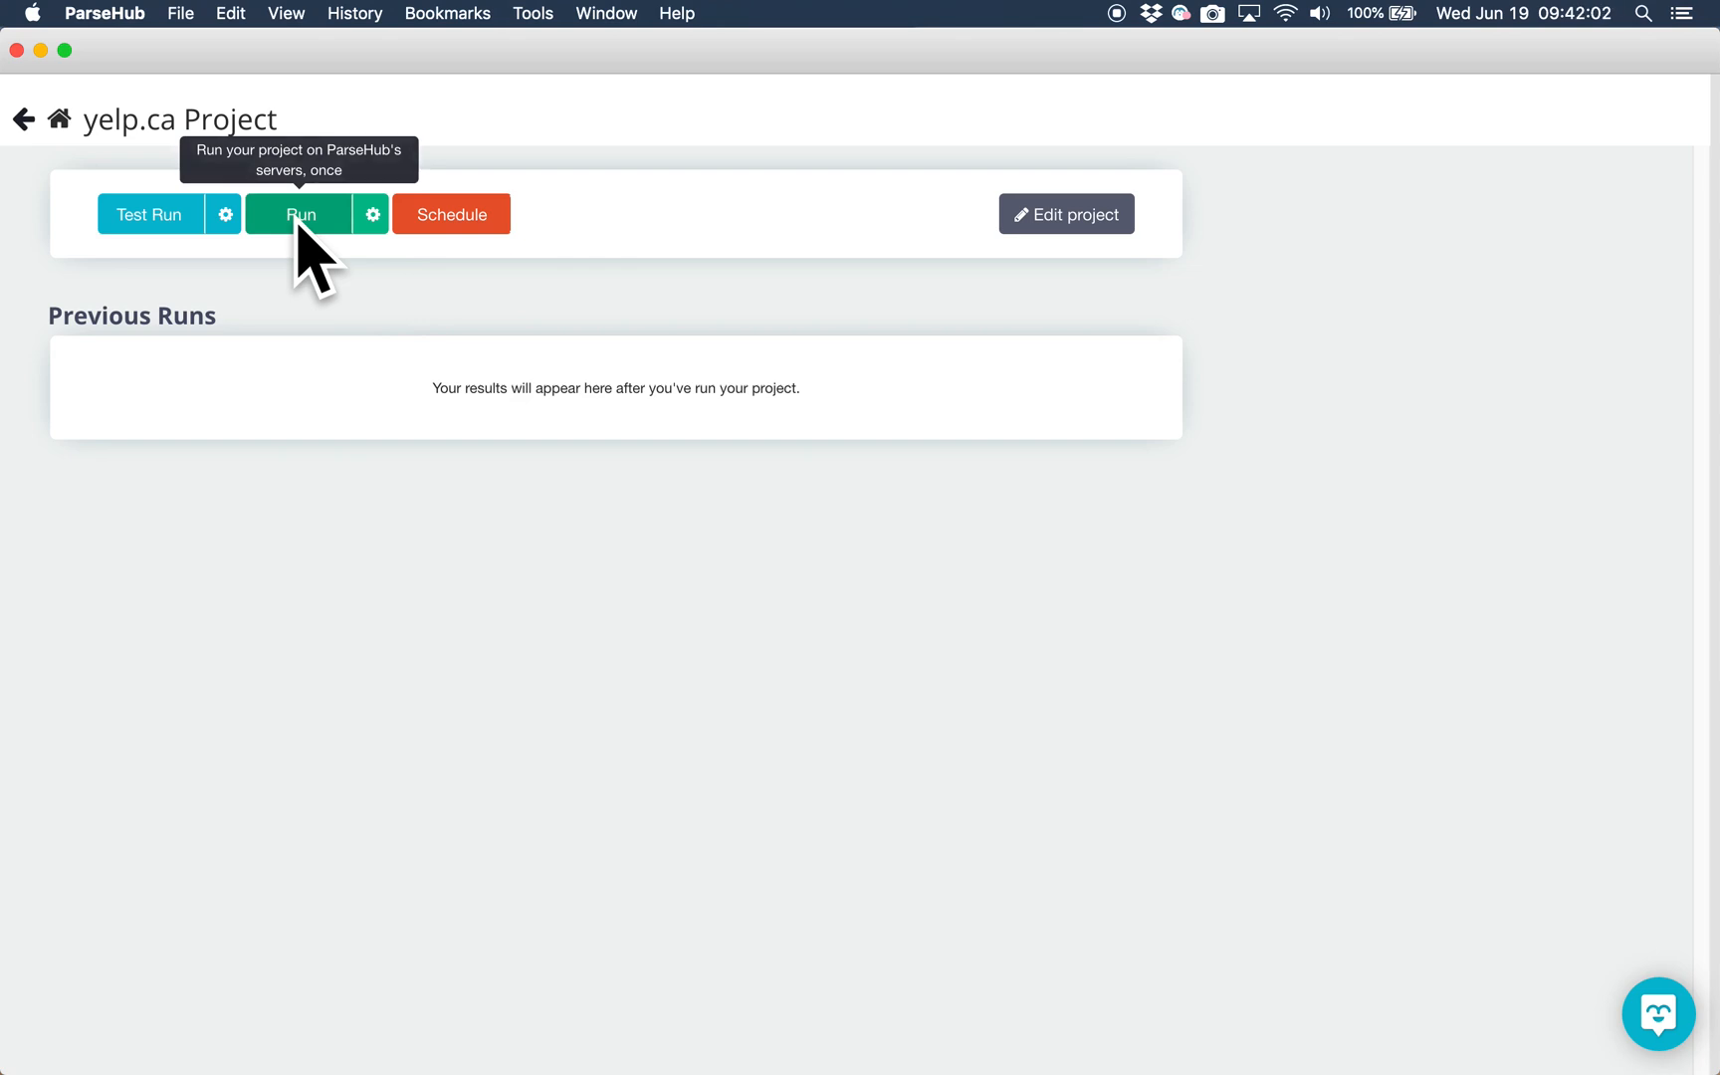
{"action": "left_click", "coordinate": [300, 214]}
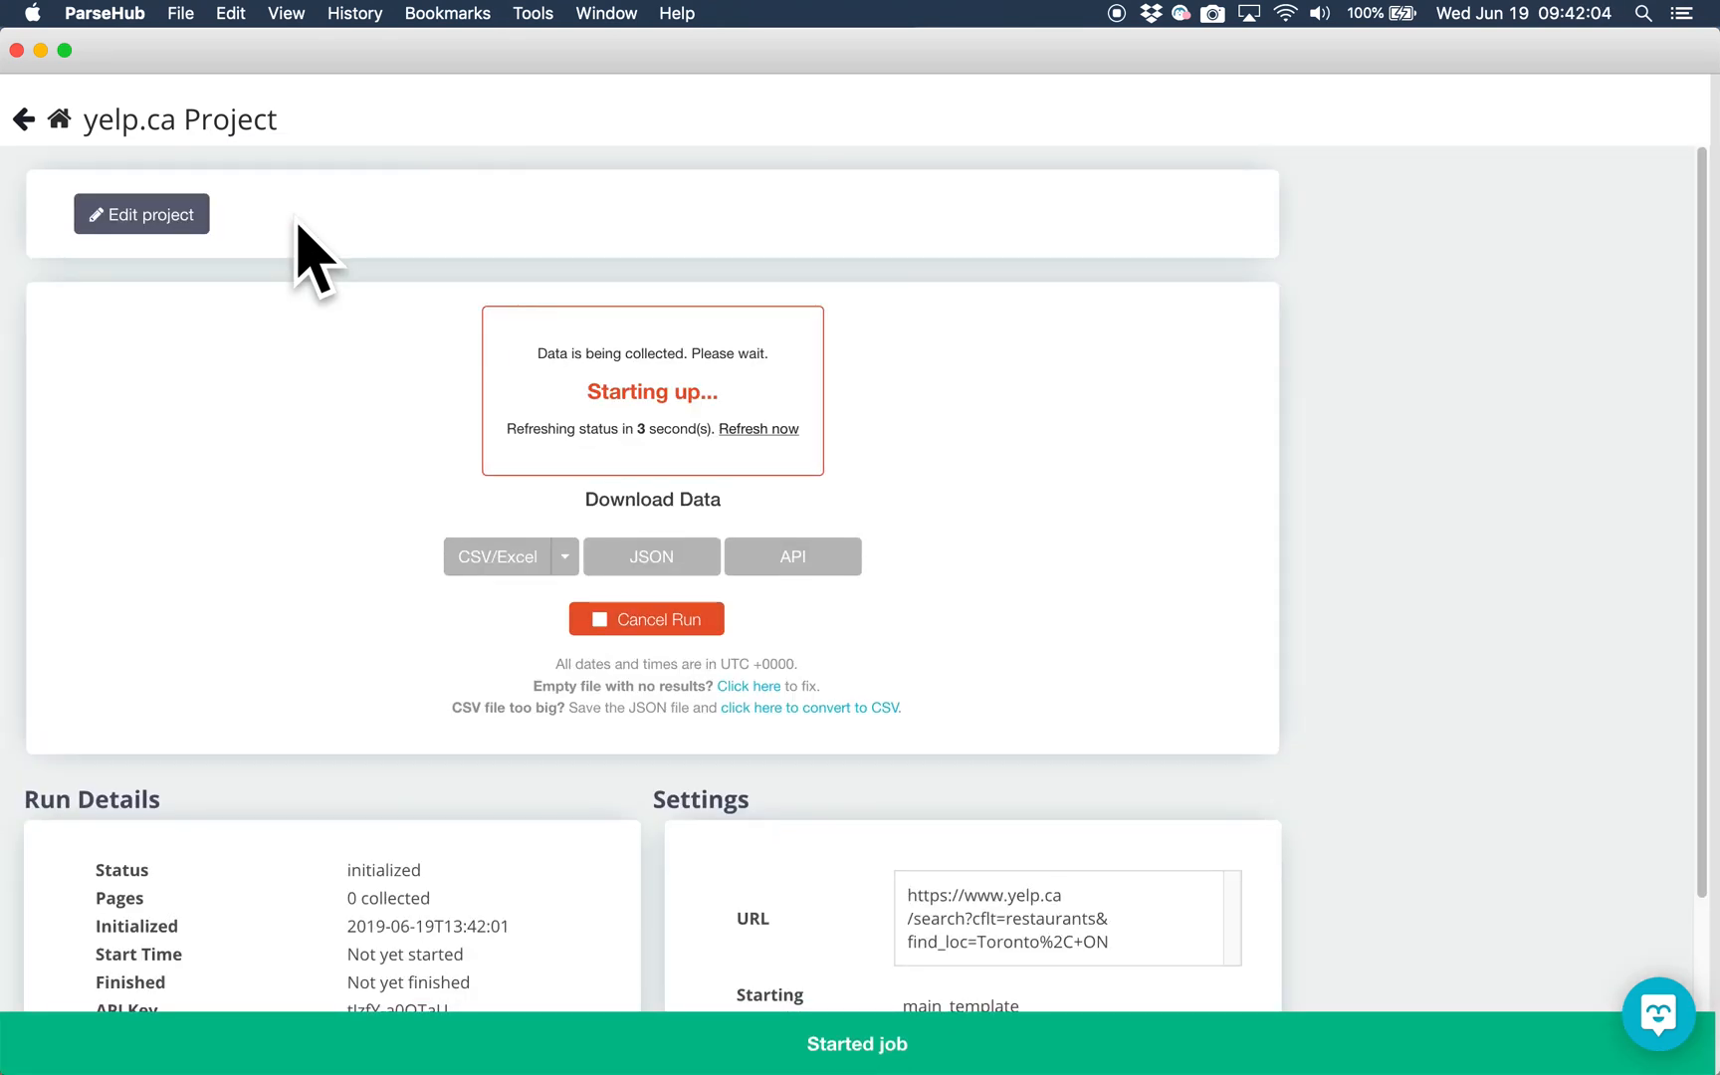